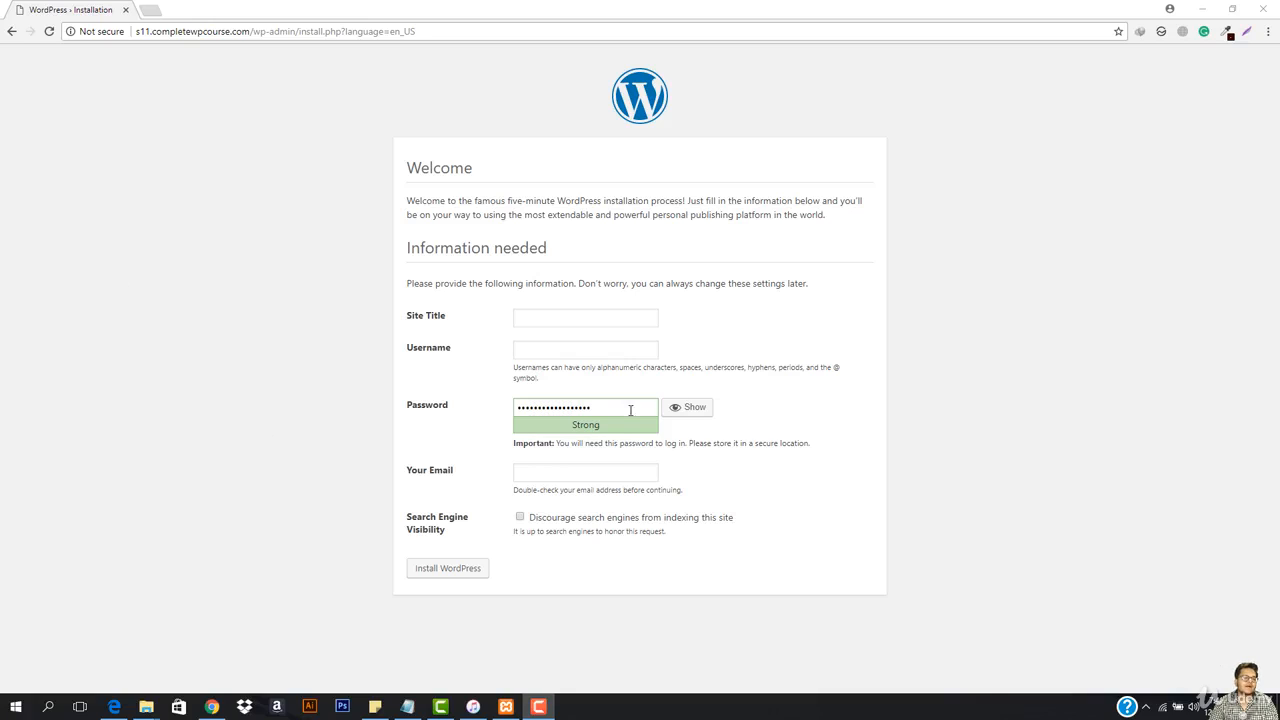
{"action": "mouse_move", "coordinate": [712, 196]}
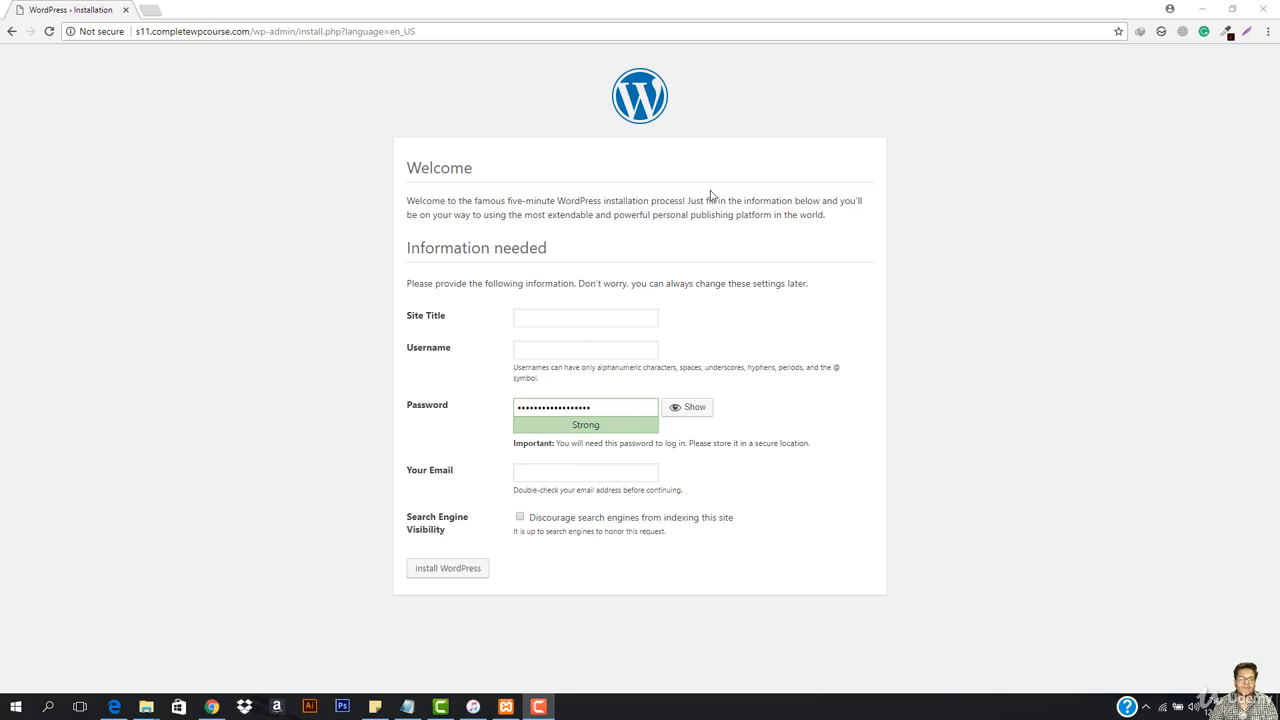
{"action": "mouse_move", "coordinate": [506, 244]}
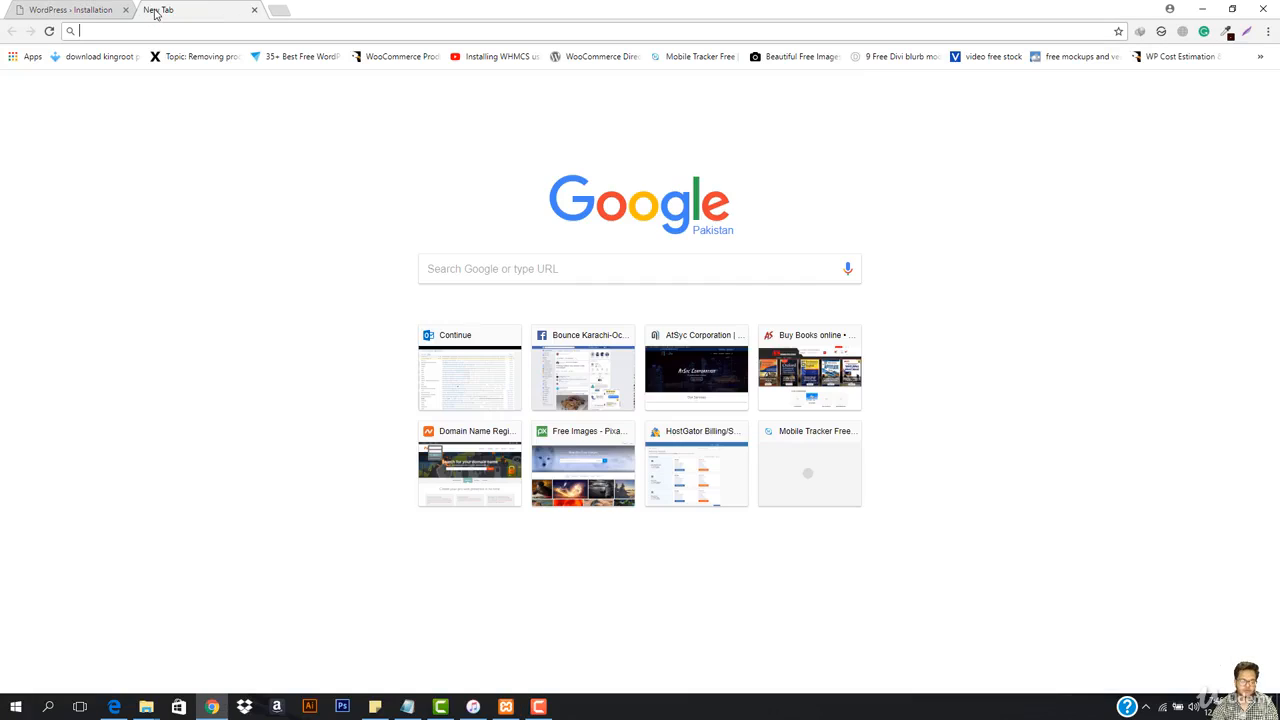
- Browse Gumtree's 1 bed flat on Mutley Plain listing as a reference, then return to WordPress
{"action": "type", "text": "gumtree.com"}
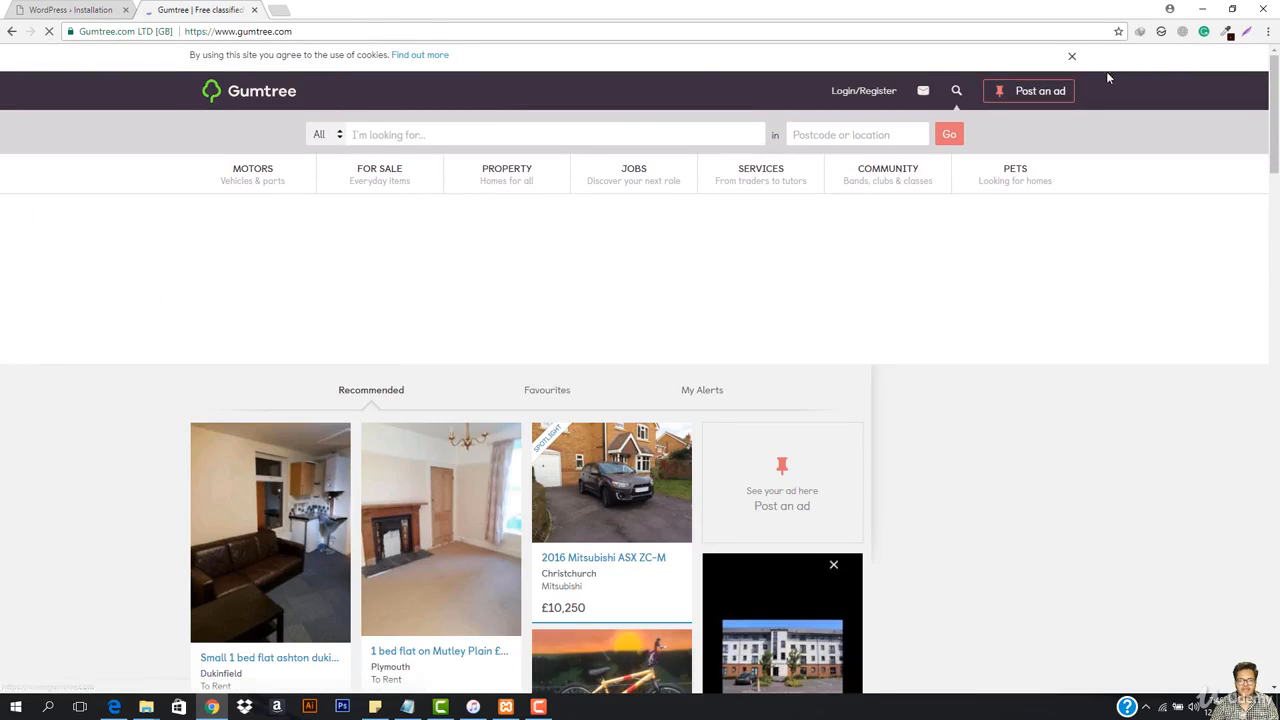
{"action": "scroll", "scroll_direction": "down", "scroll_amount": 3}
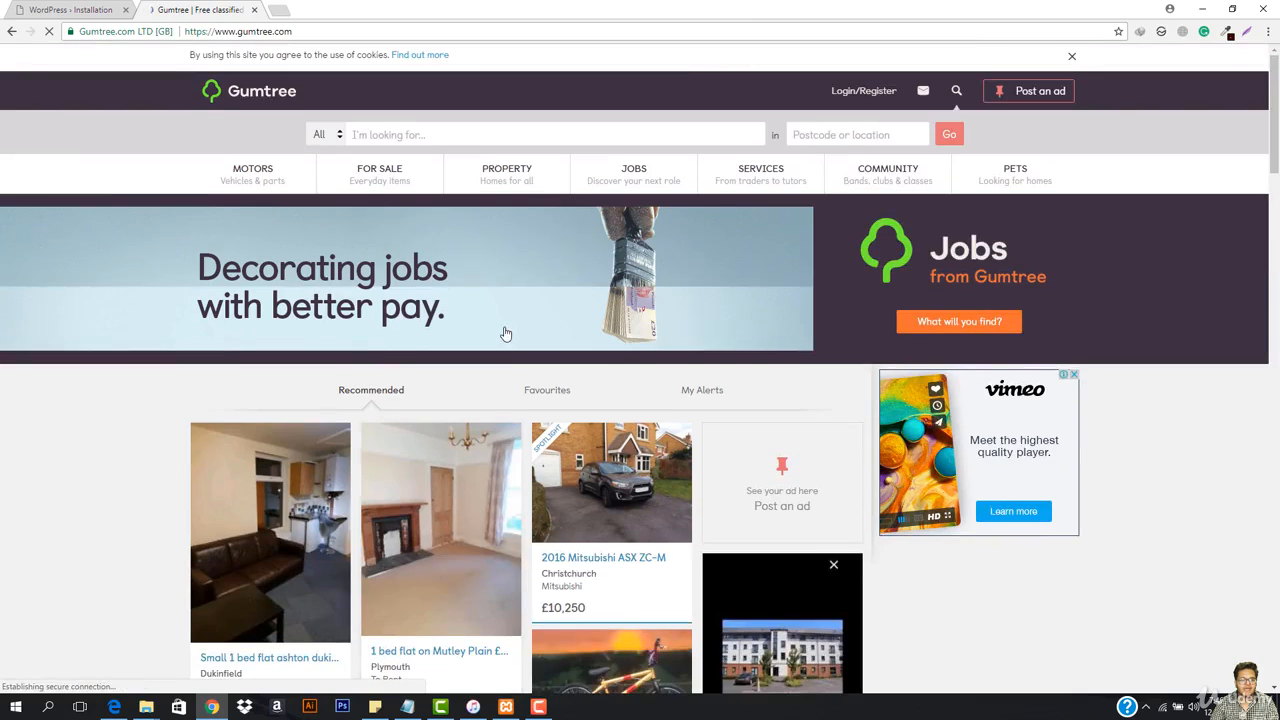
{"action": "scroll", "scroll_direction": "down", "scroll_amount": 3}
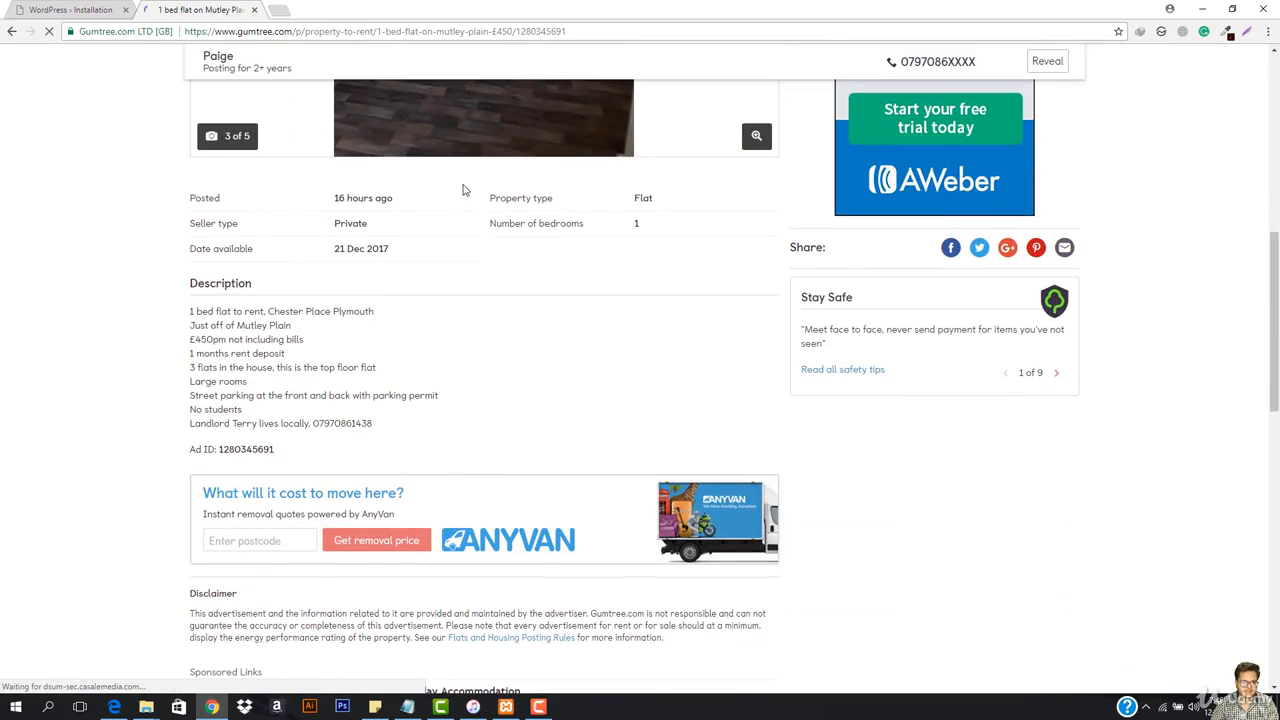
{"action": "scroll", "scroll_direction": "down", "scroll_amount": 3}
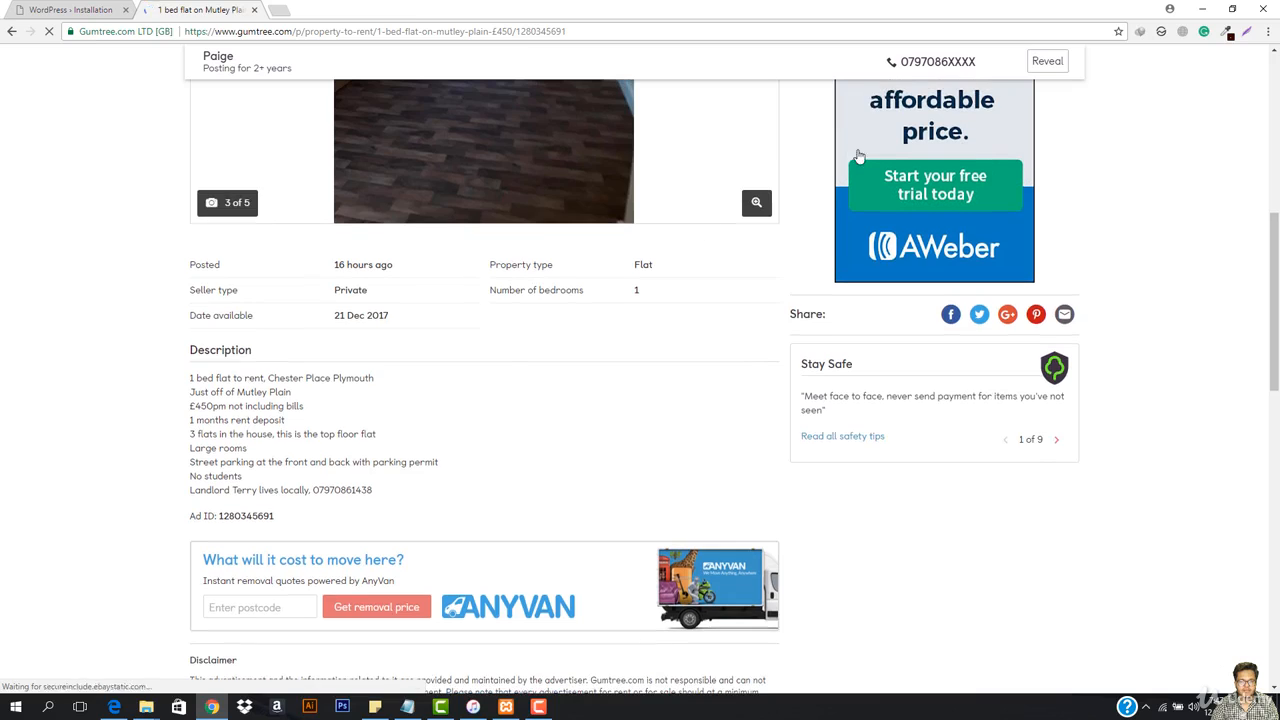
{"action": "scroll", "scroll_direction": "up", "scroll_amount": 3}
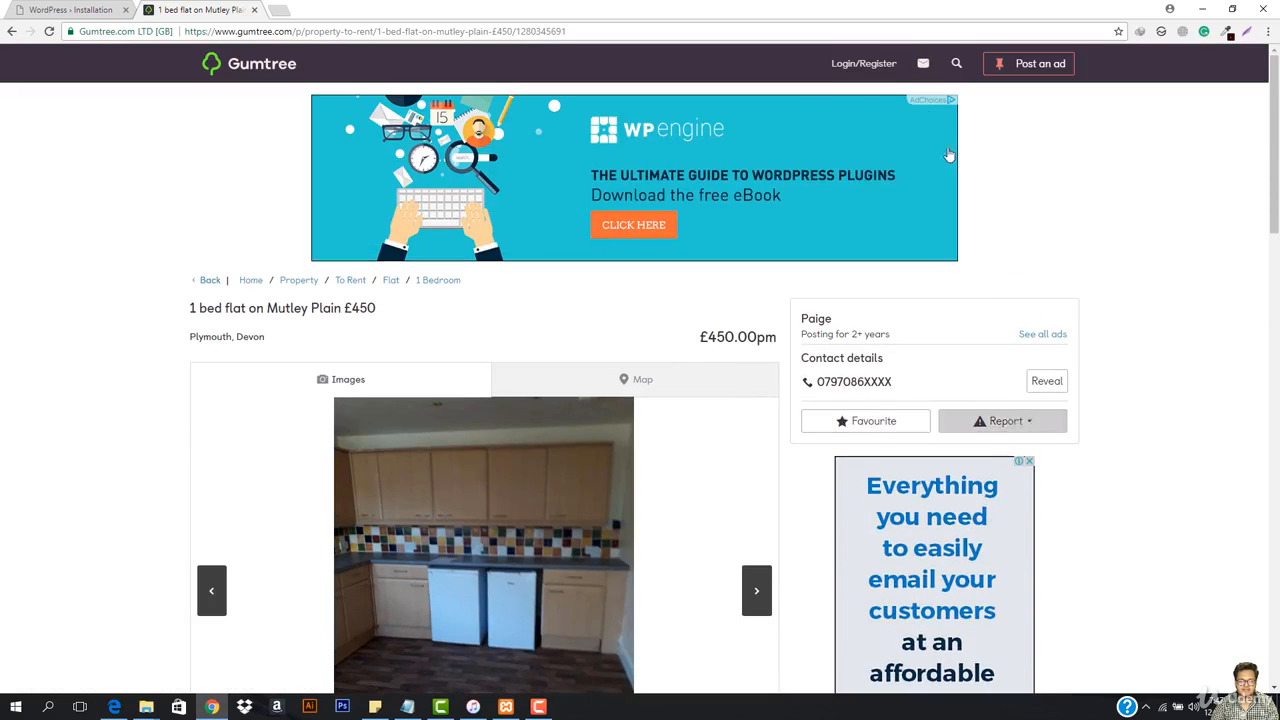
{"action": "mouse_move", "coordinate": [158, 56]}
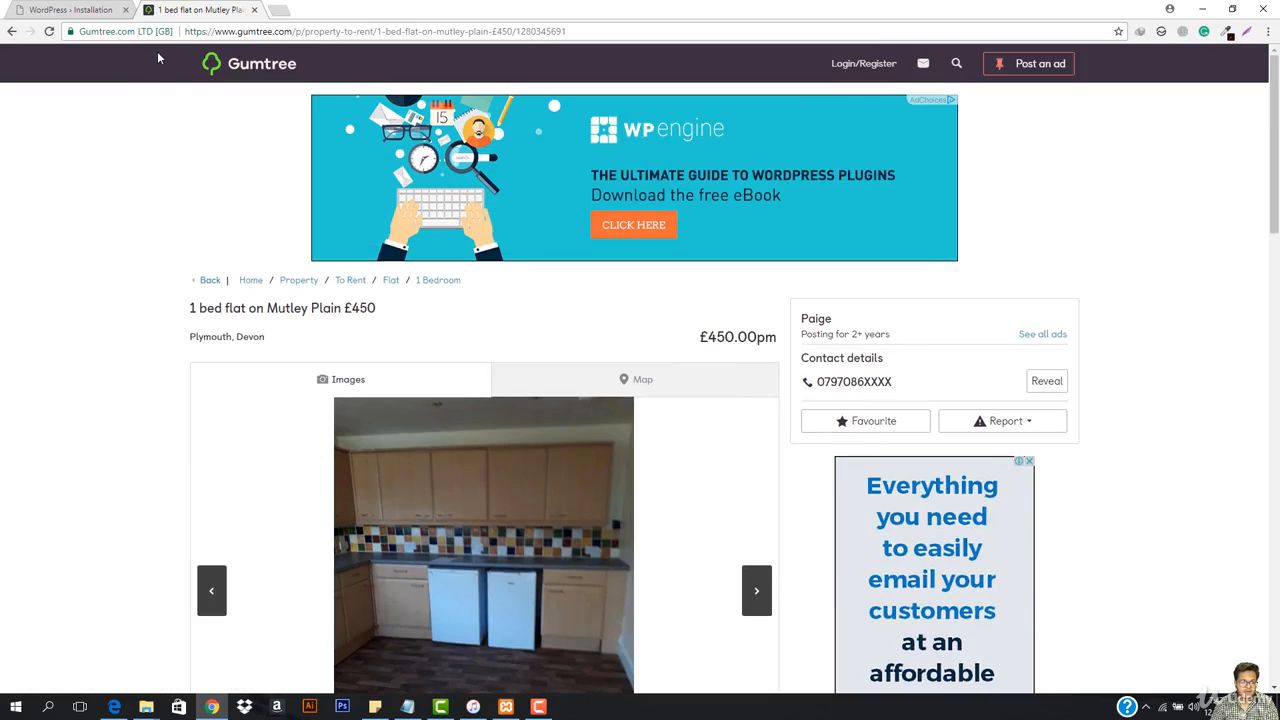
{"action": "scroll", "scroll_direction": "down", "scroll_amount": 3}
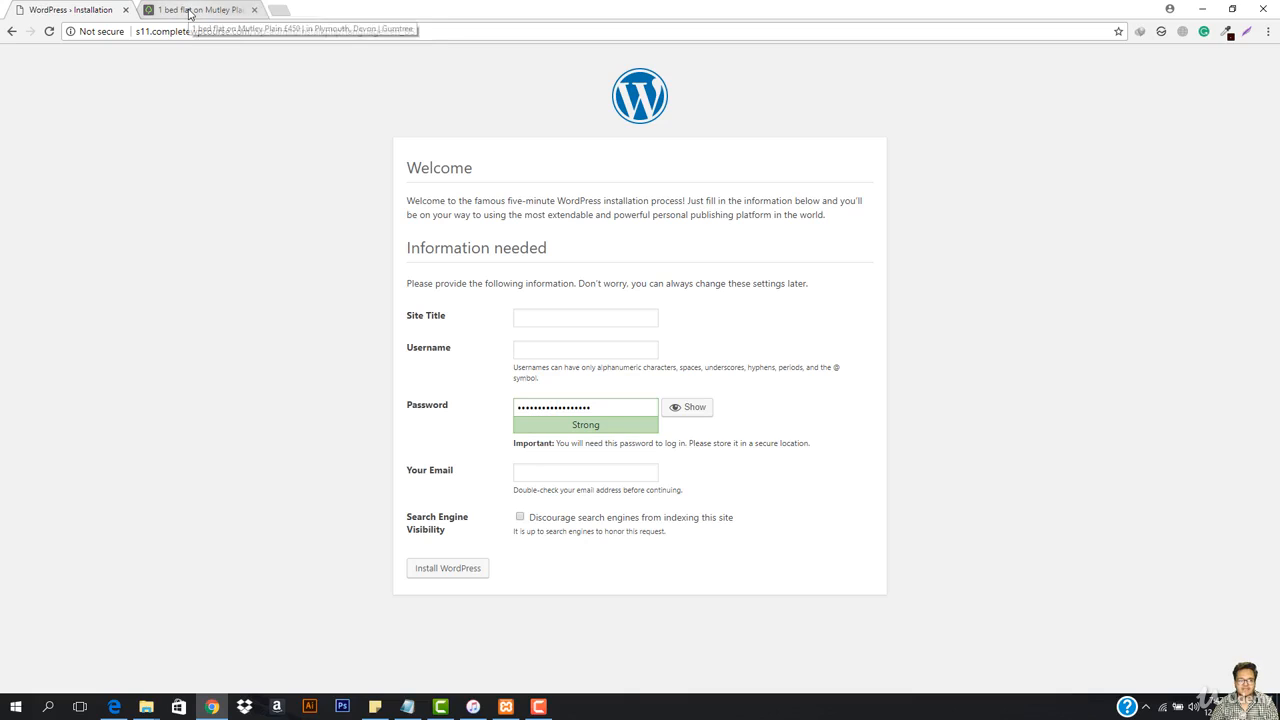
- Enter the site title 'Classified website' and the admin username
{"action": "left_click", "coordinate": [584, 318]}
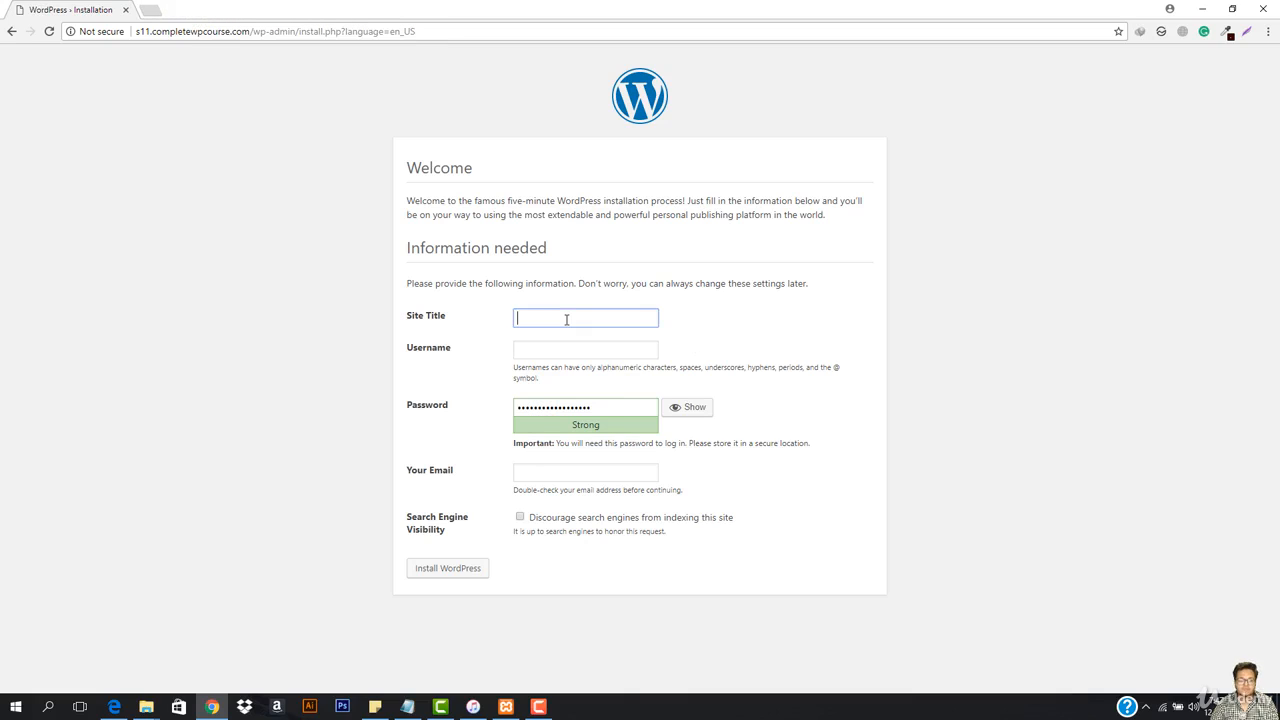
{"action": "left_click", "coordinate": [584, 318]}
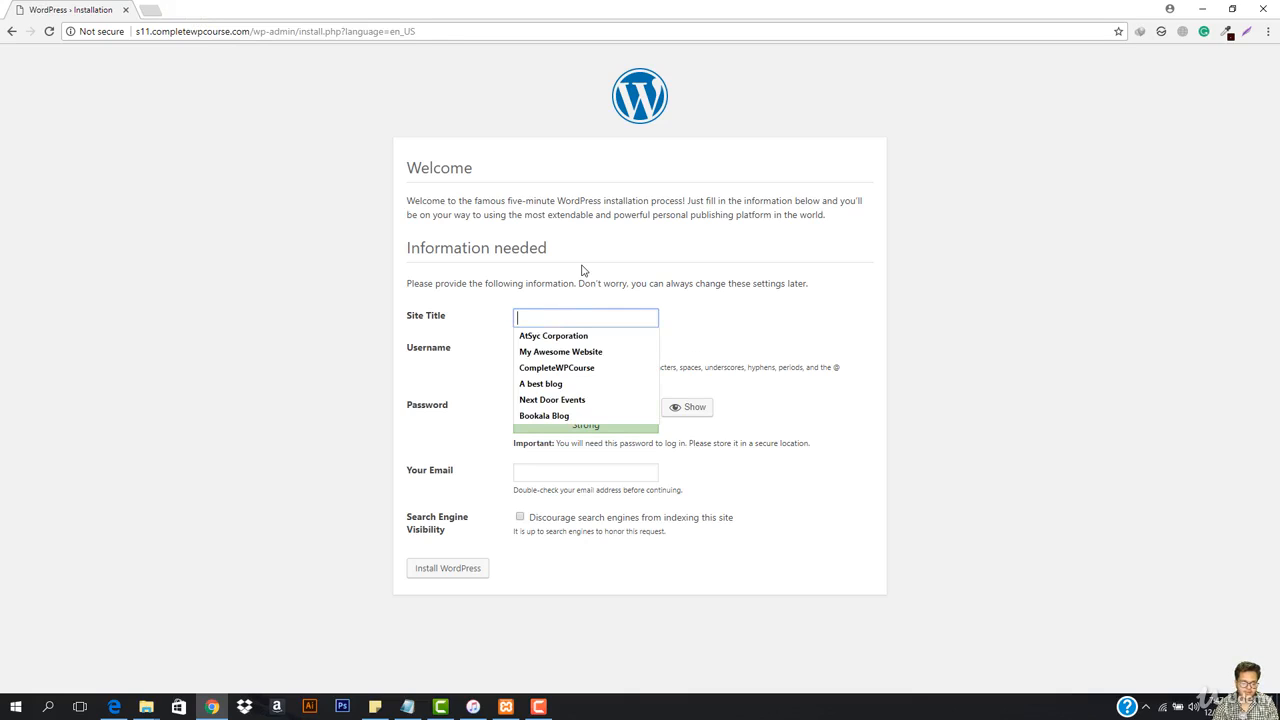
{"action": "type", "text": "Classified website"}
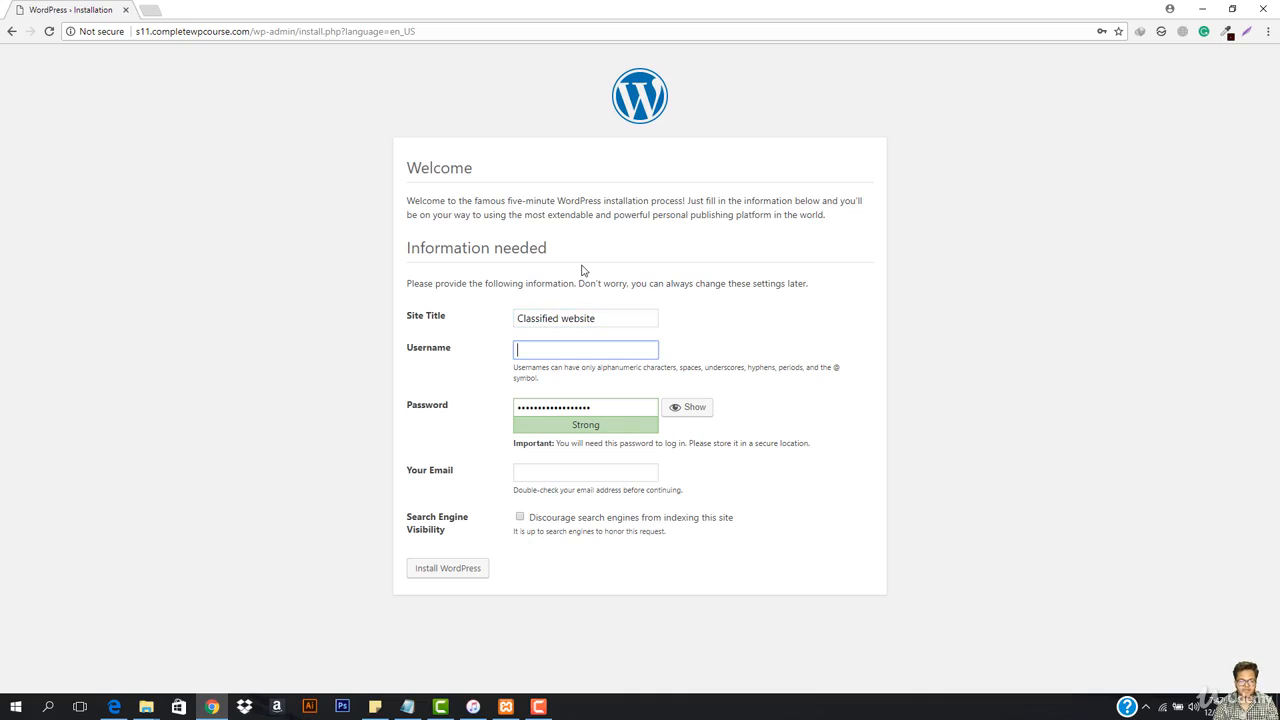
{"action": "type", "text": "tanzeel"}
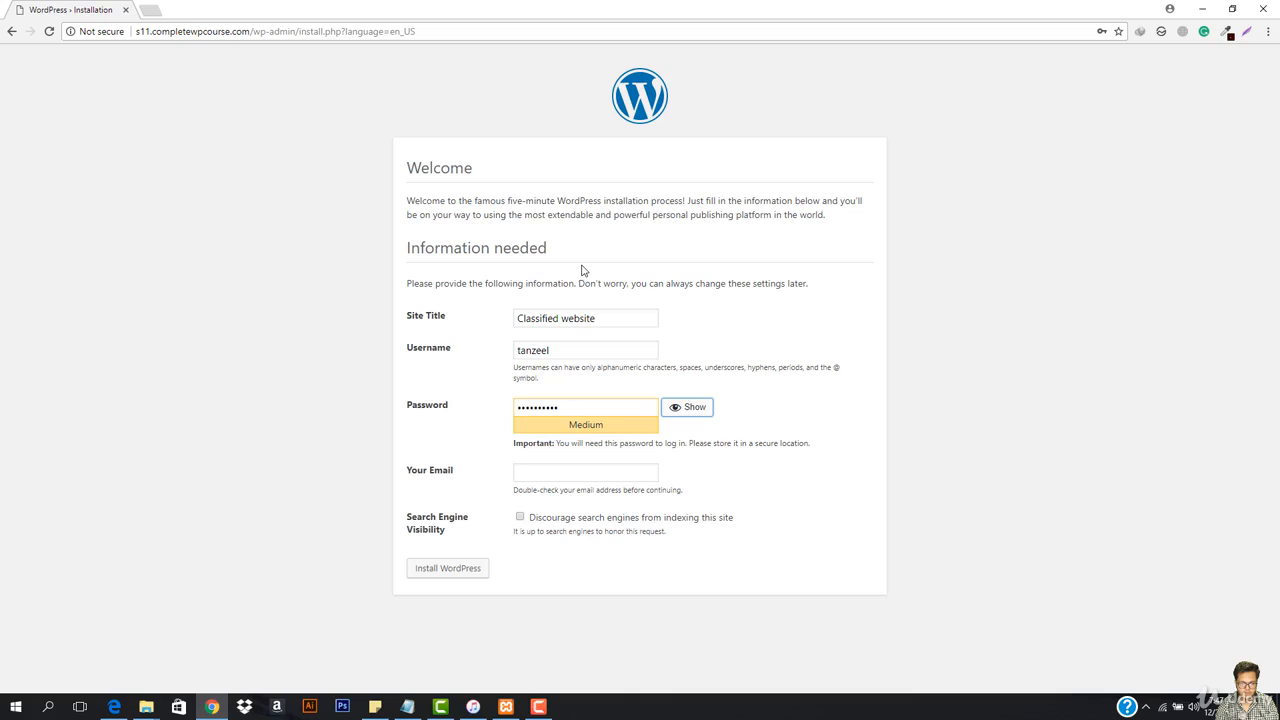
{"action": "left_click", "coordinate": [584, 472]}
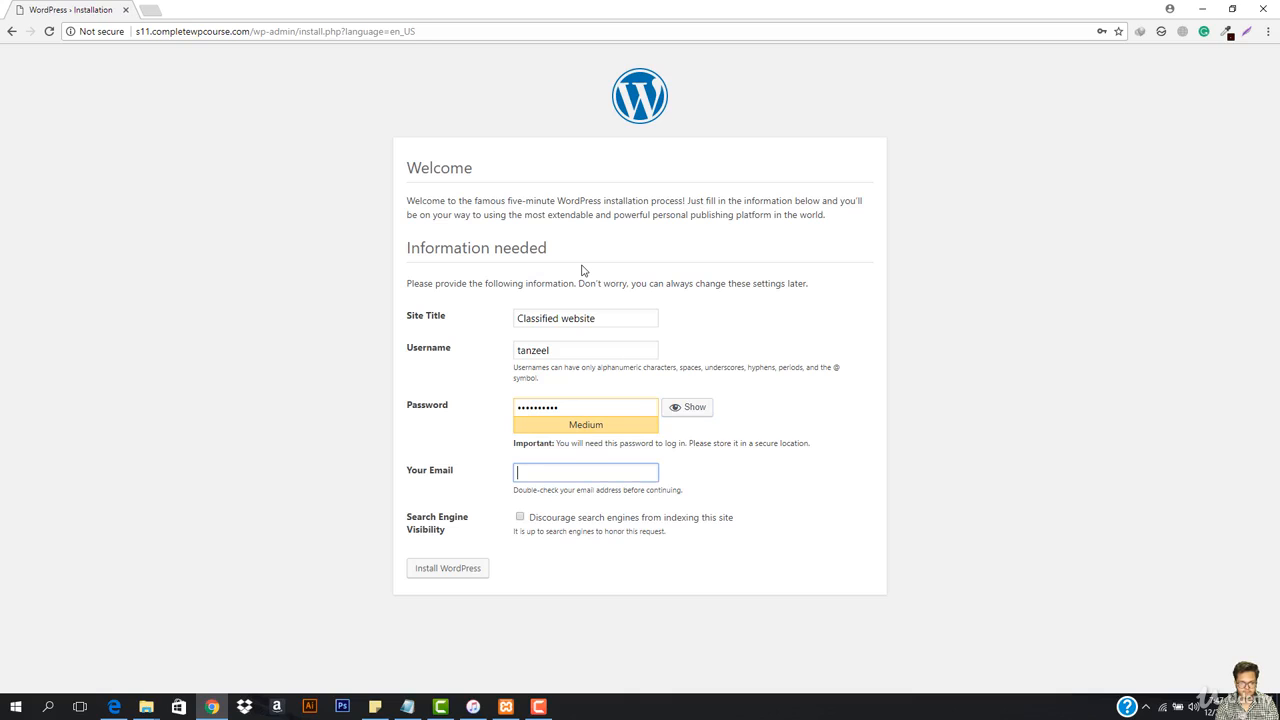
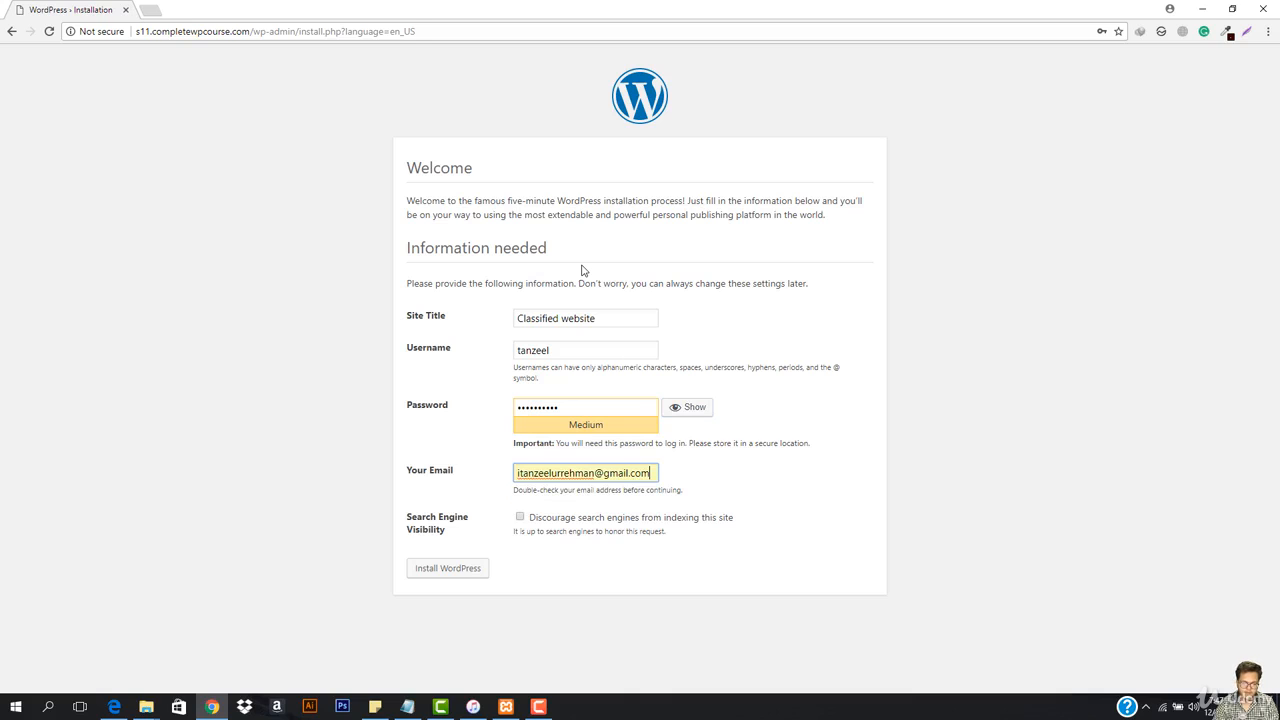
{"action": "left_click", "coordinate": [448, 568]}
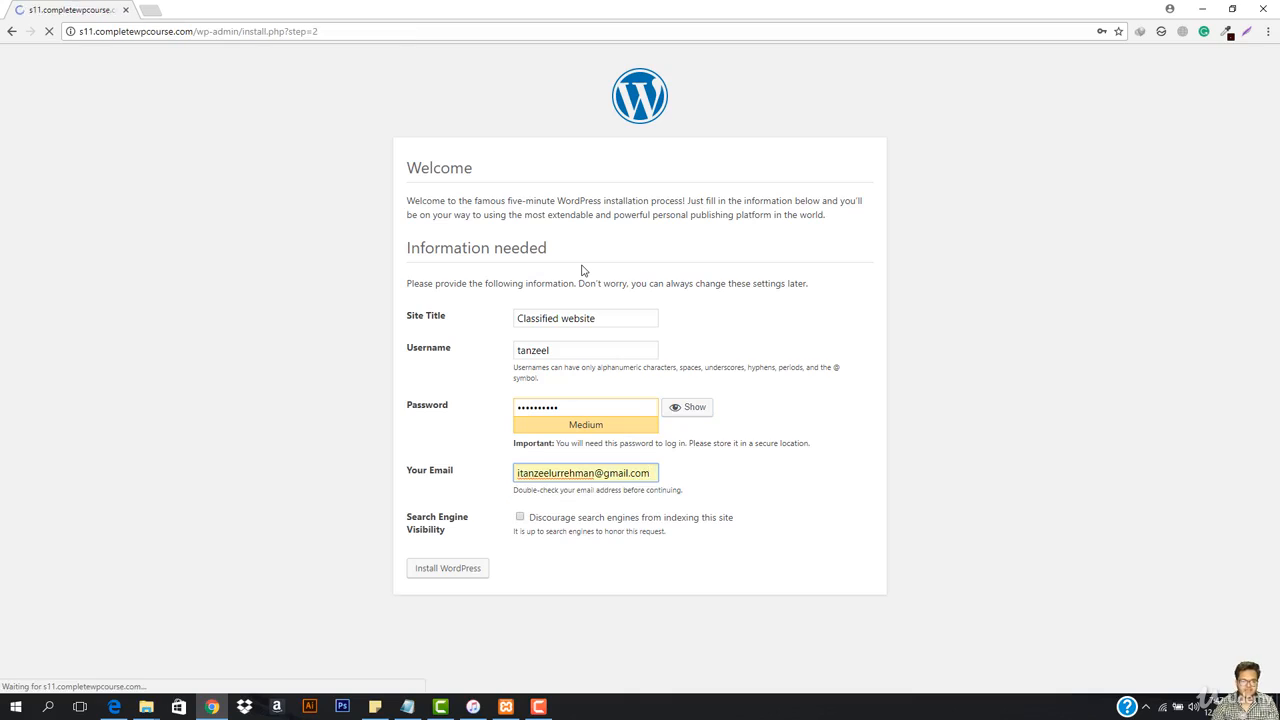
- Log in as 'tanzeel' with the password and reach the Classified website dashboard
{"action": "left_click", "coordinate": [448, 568]}
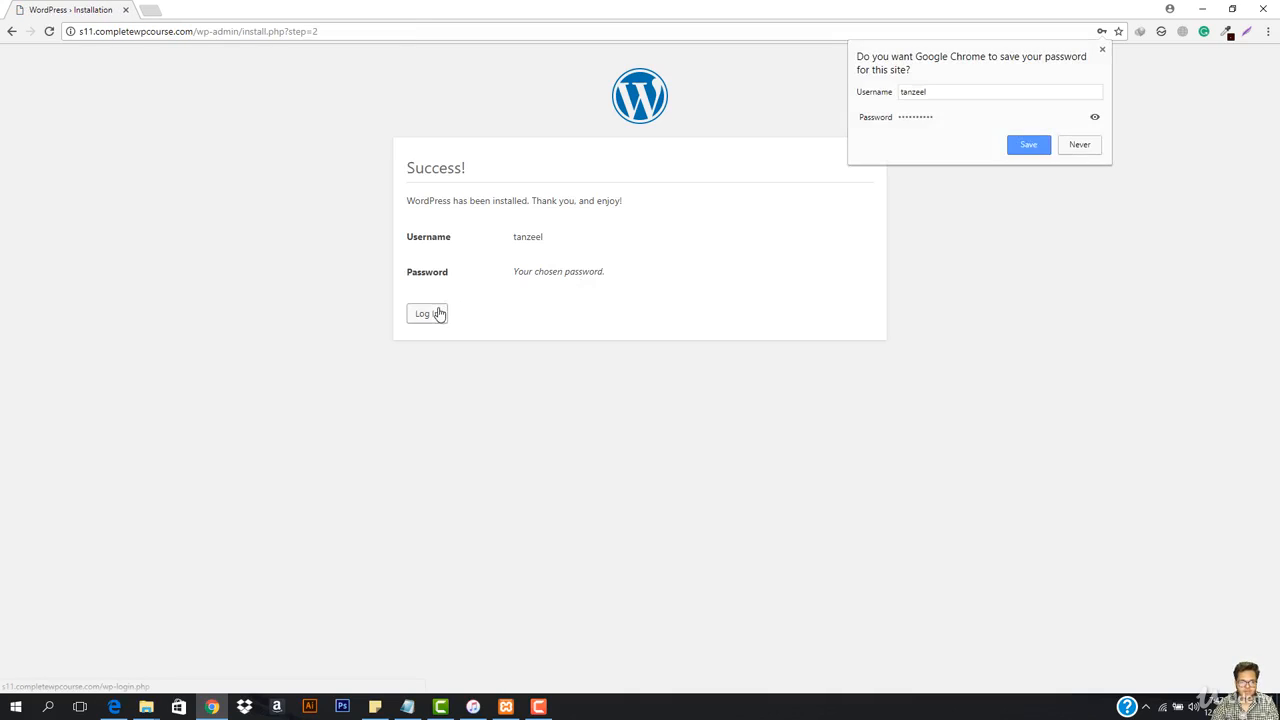
{"action": "left_click", "coordinate": [426, 312]}
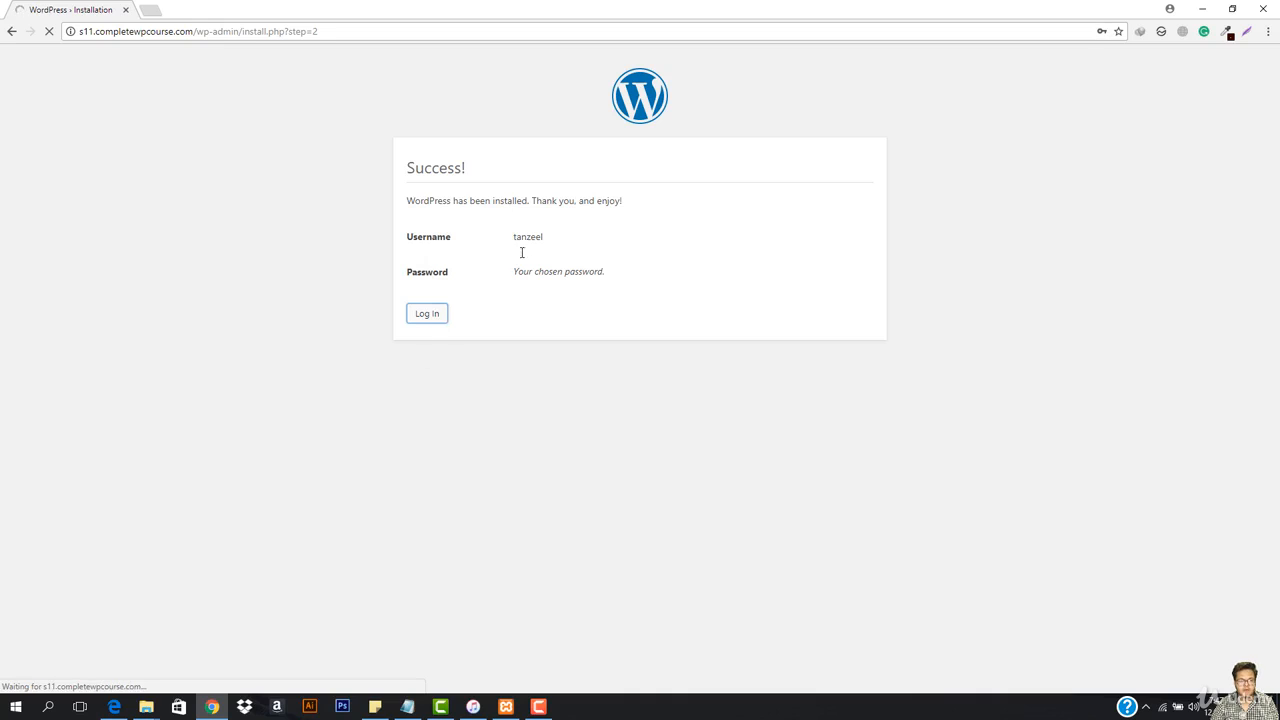
{"action": "left_click", "coordinate": [426, 312]}
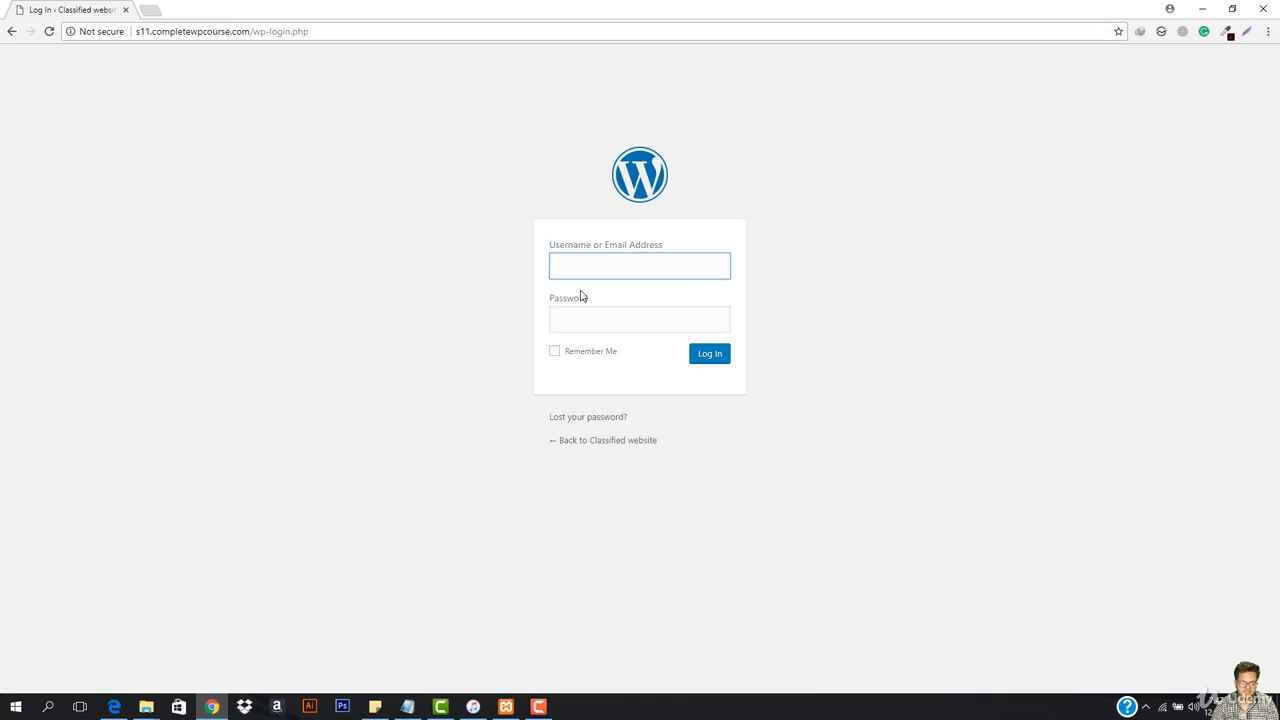
{"action": "type", "text": "tanzeel"}
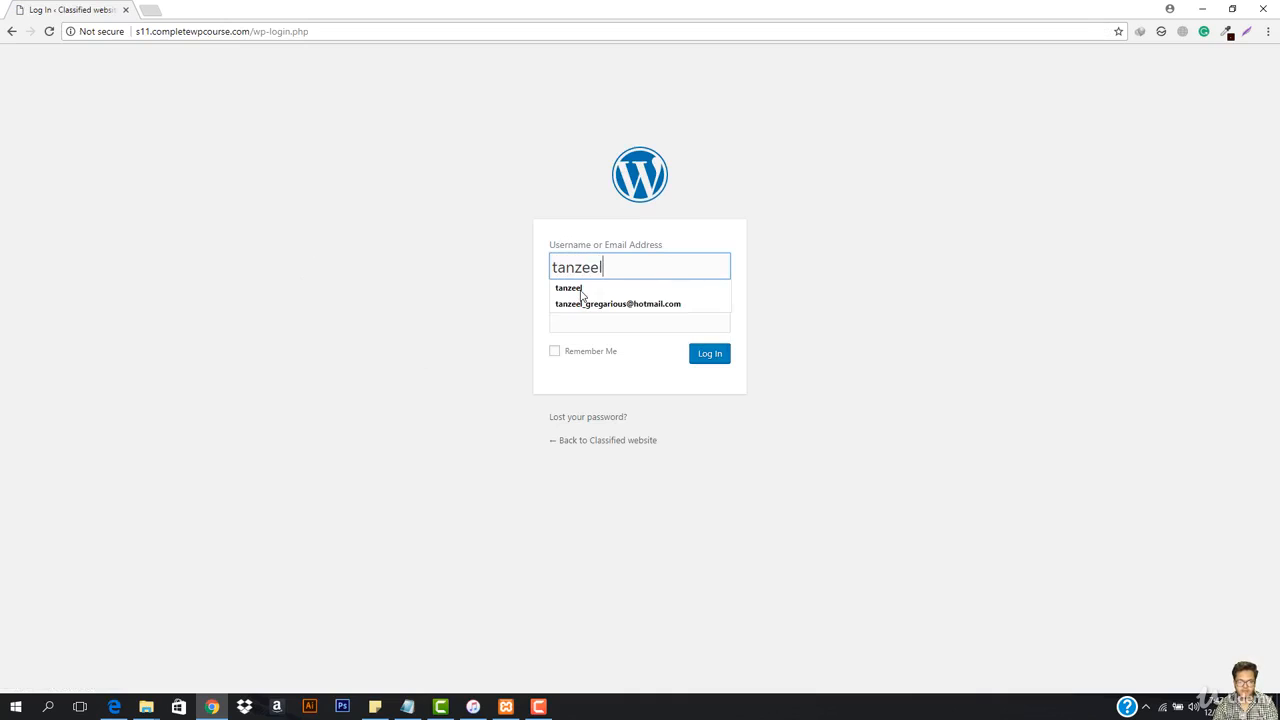
{"action": "type", "text": "•••"}
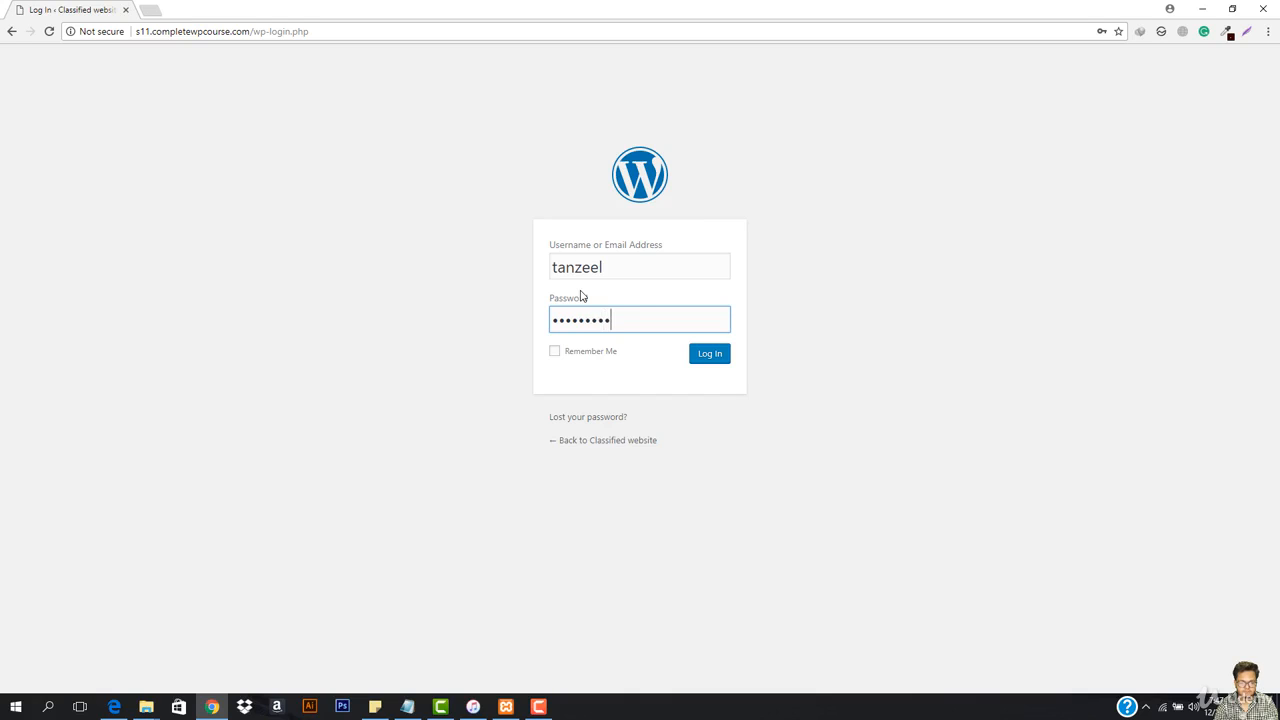
{"action": "left_click", "coordinate": [708, 352]}
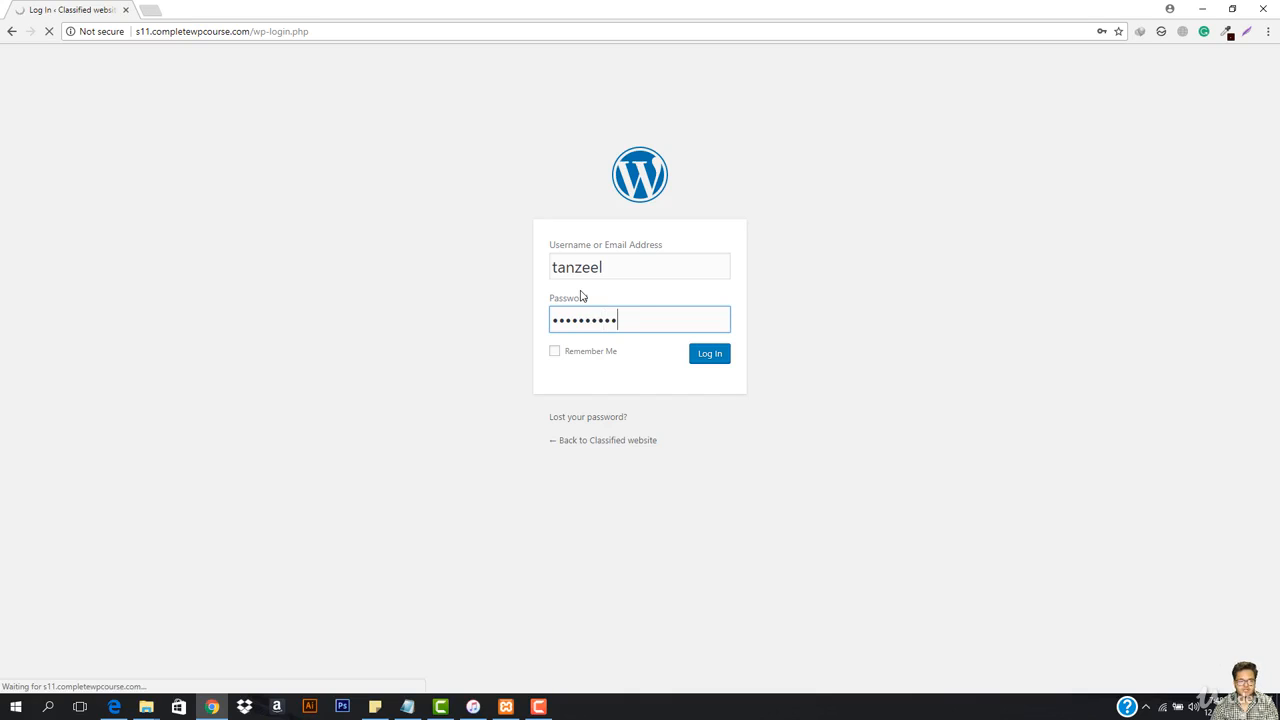
{"action": "left_click", "coordinate": [708, 352]}
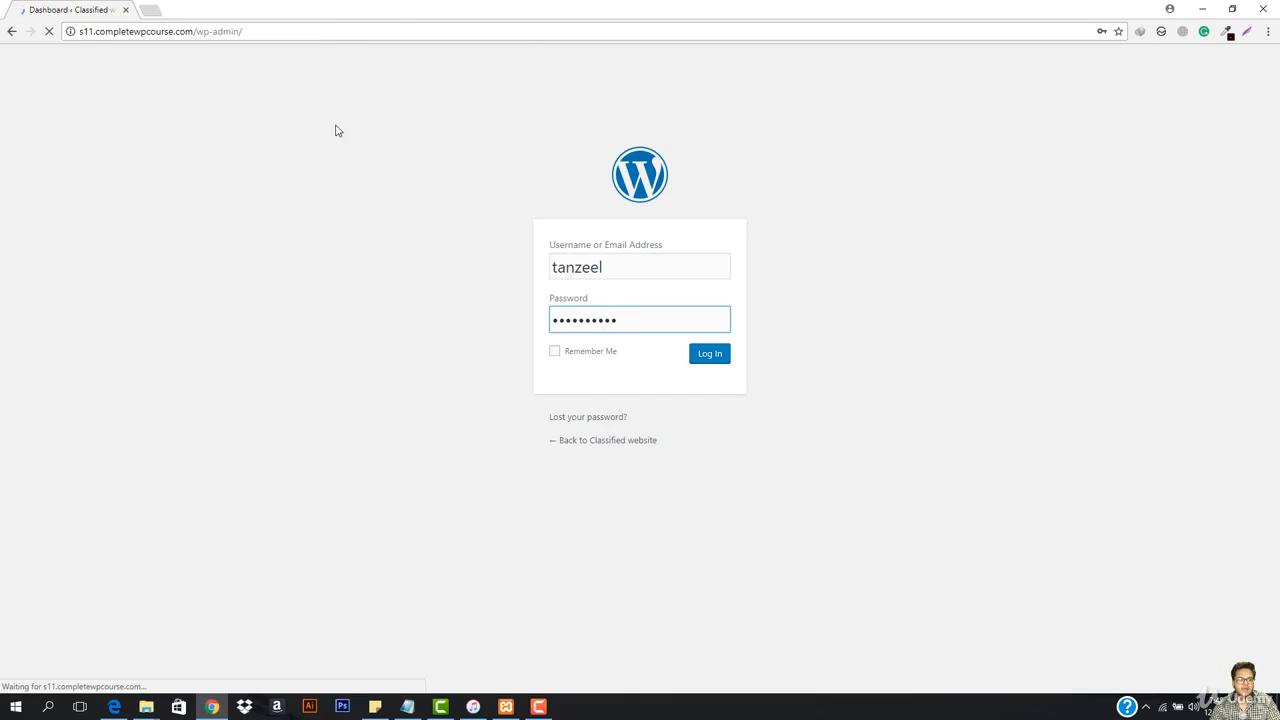
{"action": "left_click", "coordinate": [708, 352]}
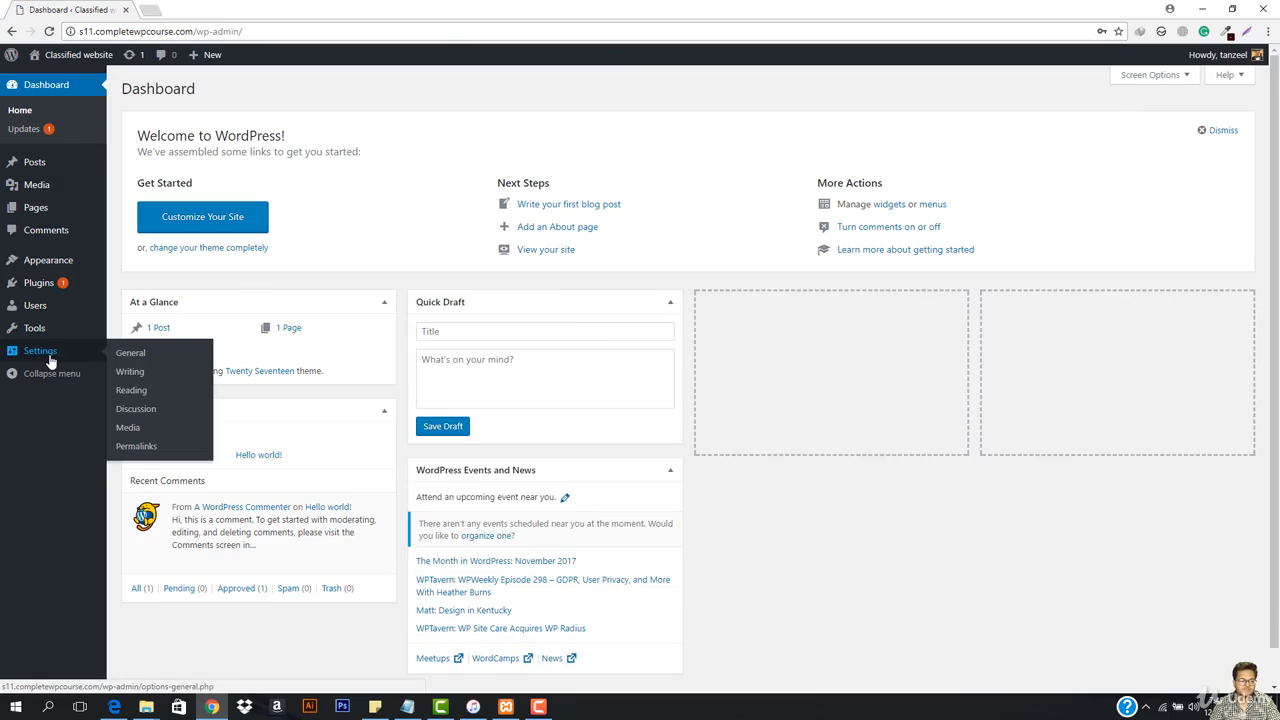
- Switch permalinks to the Post name structure and save the change
{"action": "left_click", "coordinate": [136, 446]}
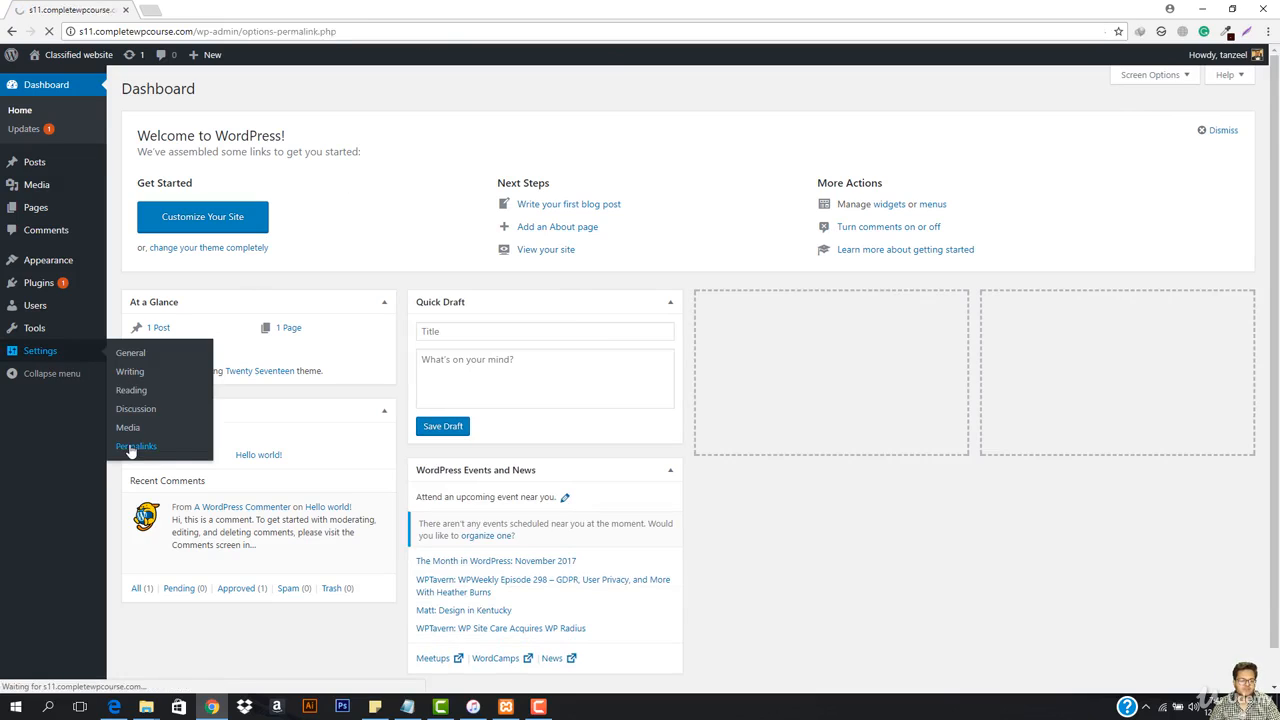
{"action": "left_click", "coordinate": [136, 446]}
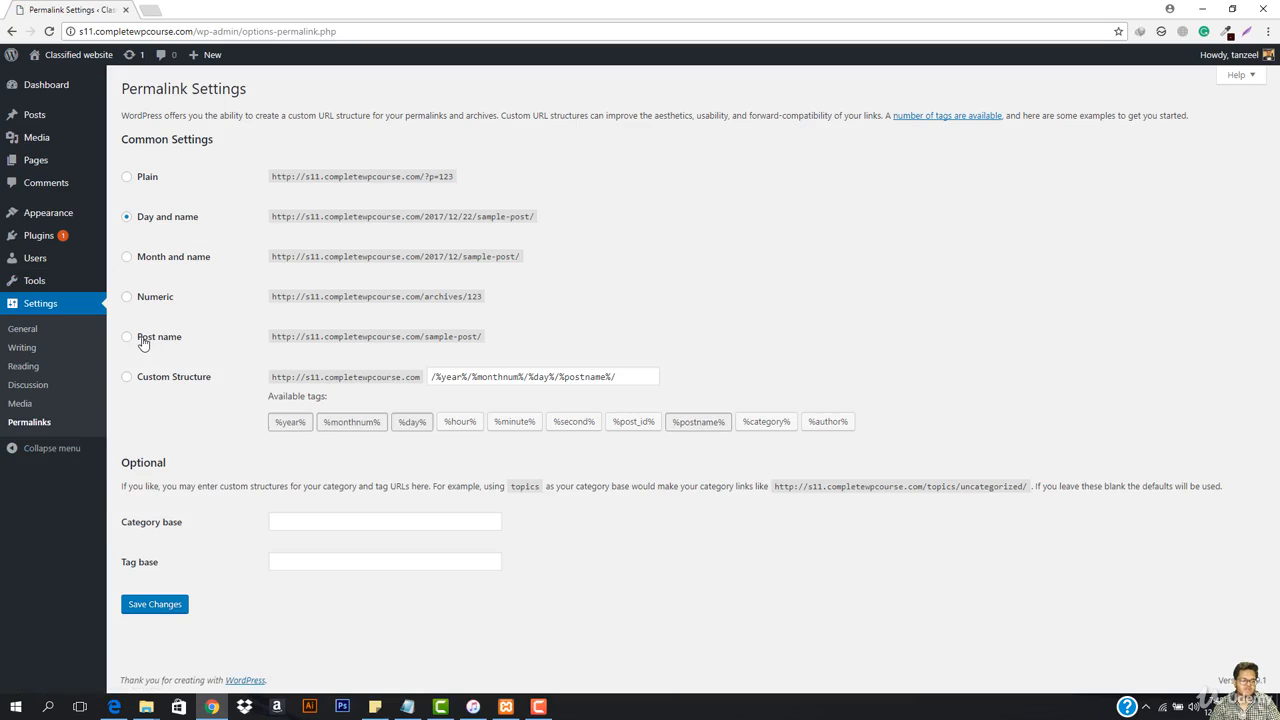
{"action": "left_click", "coordinate": [154, 604]}
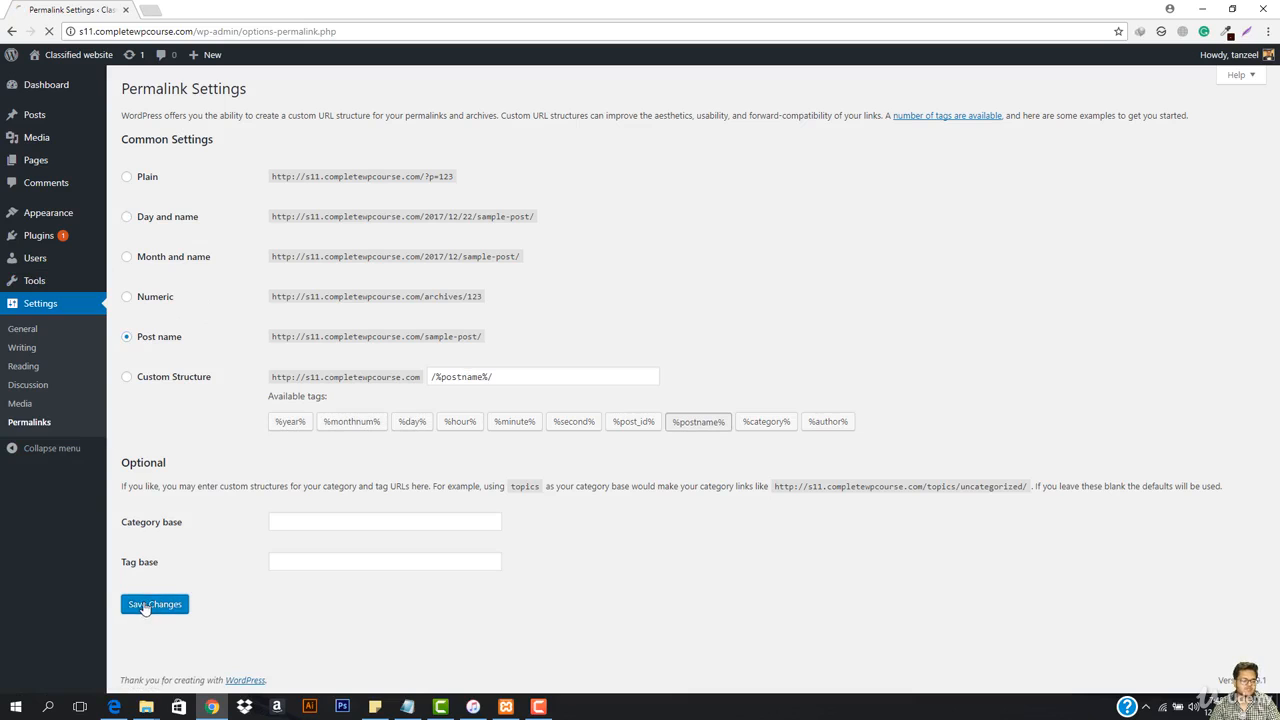
{"action": "left_click", "coordinate": [154, 604]}
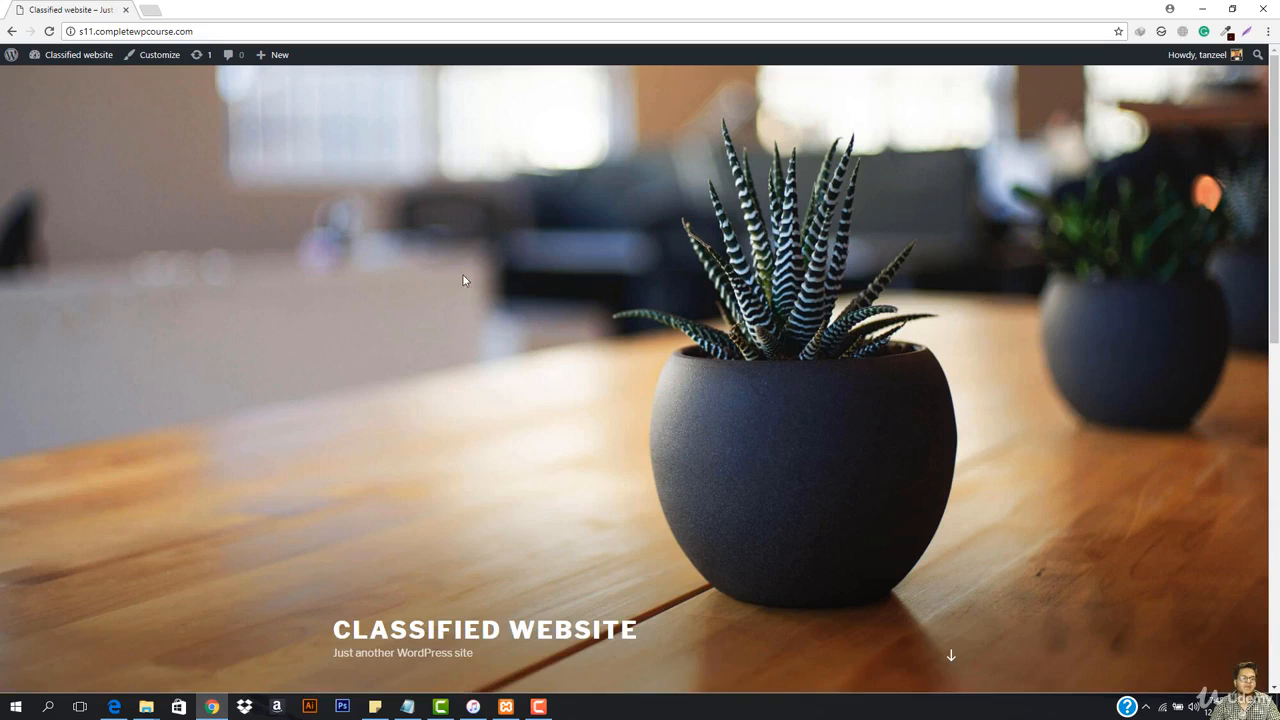
{"action": "mouse_move", "coordinate": [772, 228]}
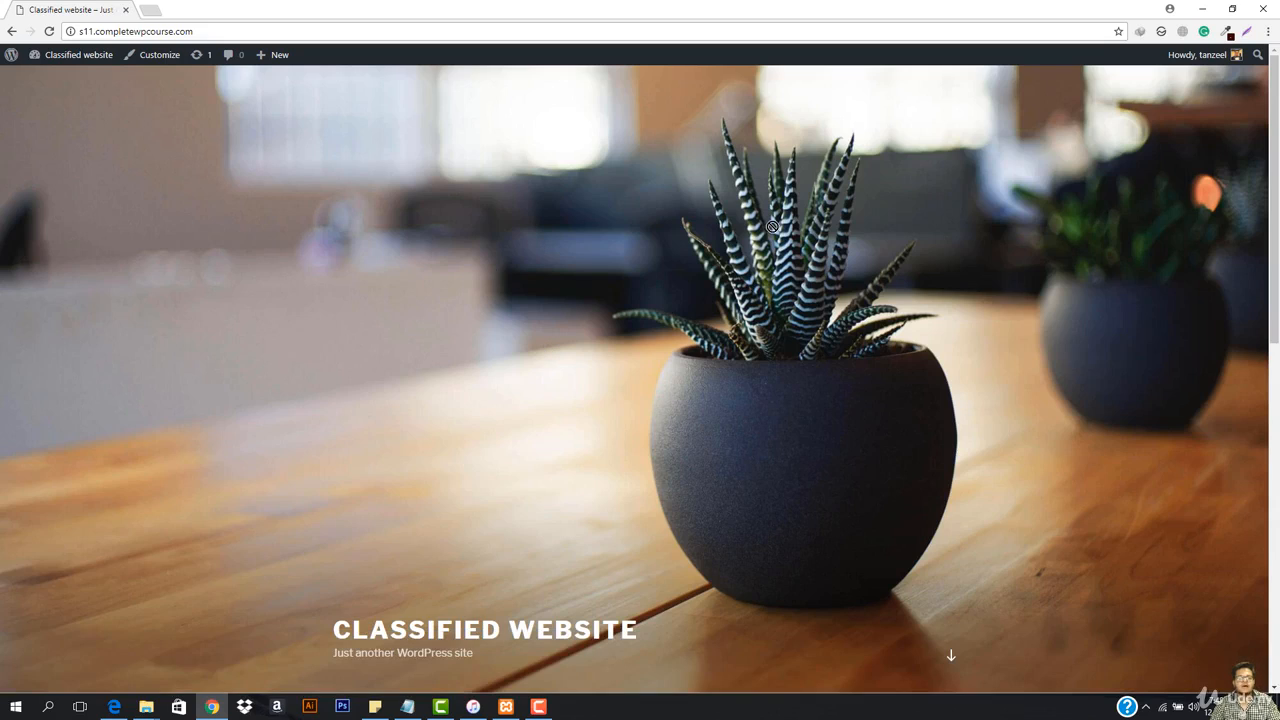
{"action": "mouse_move", "coordinate": [160, 56]}
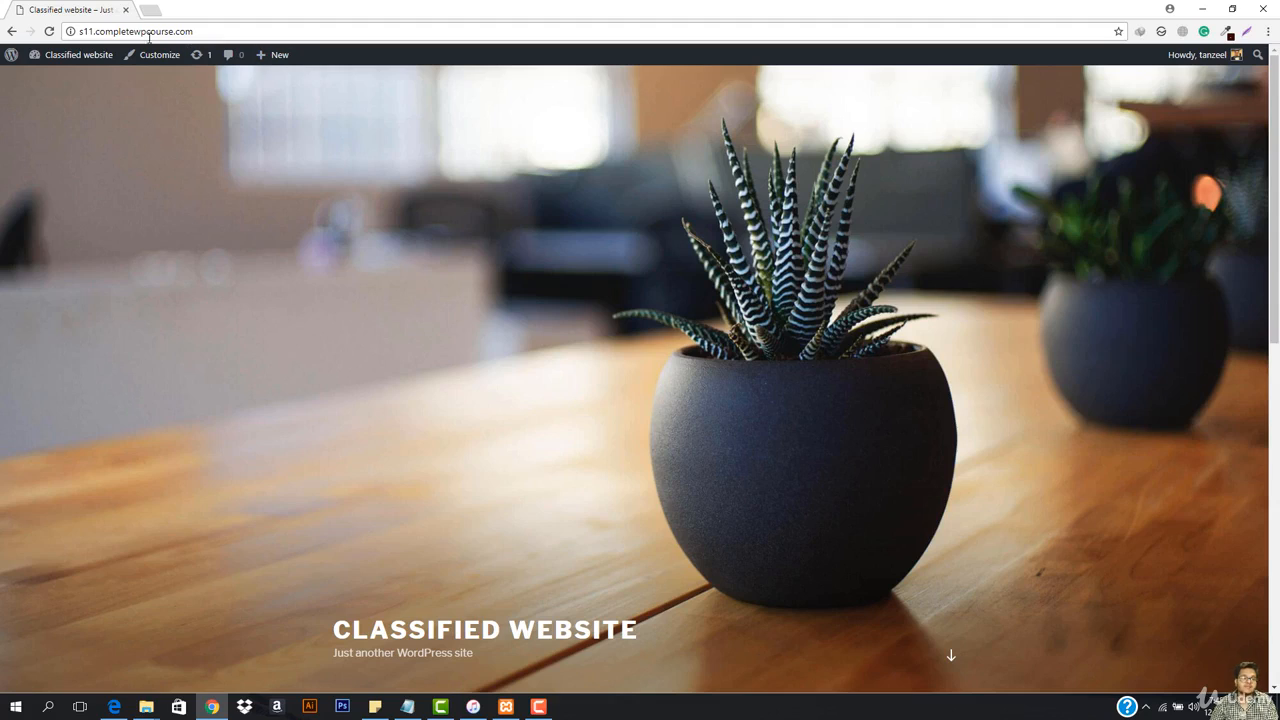
{"action": "mouse_move", "coordinate": [176, 298]}
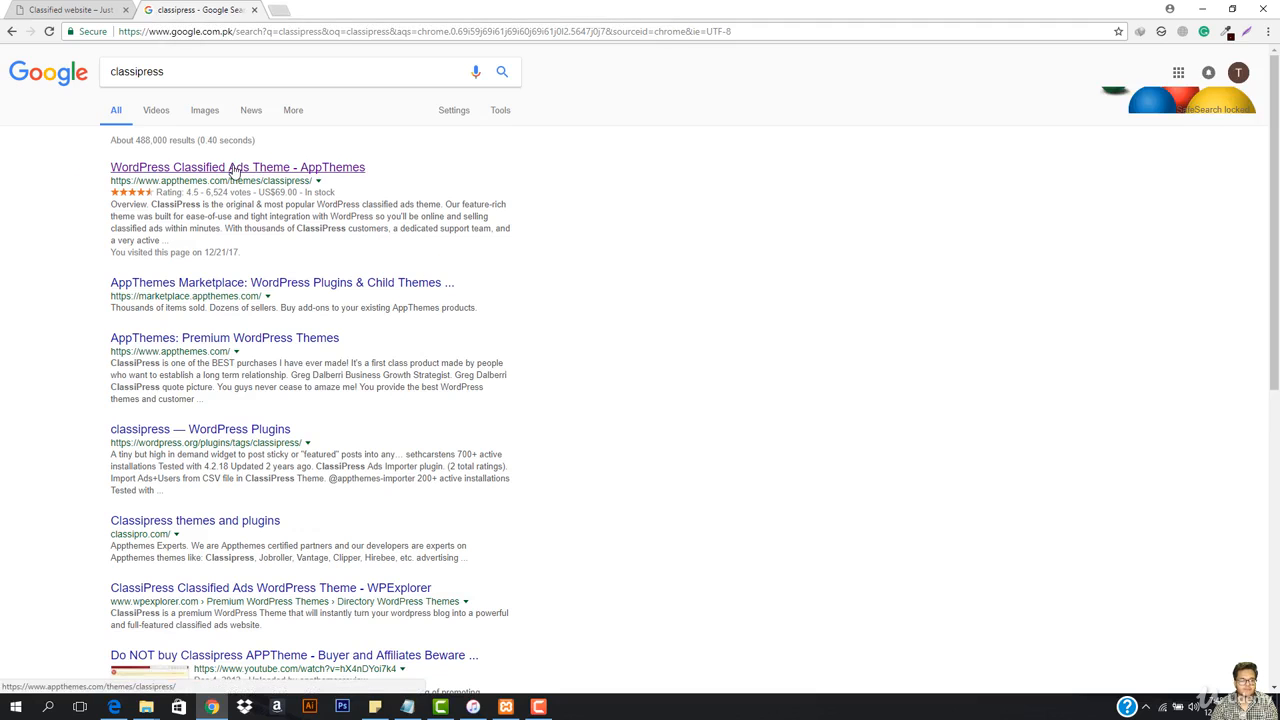
- Open the AppThemes ClassiPress result and look through its feature list
{"action": "left_click", "coordinate": [236, 168]}
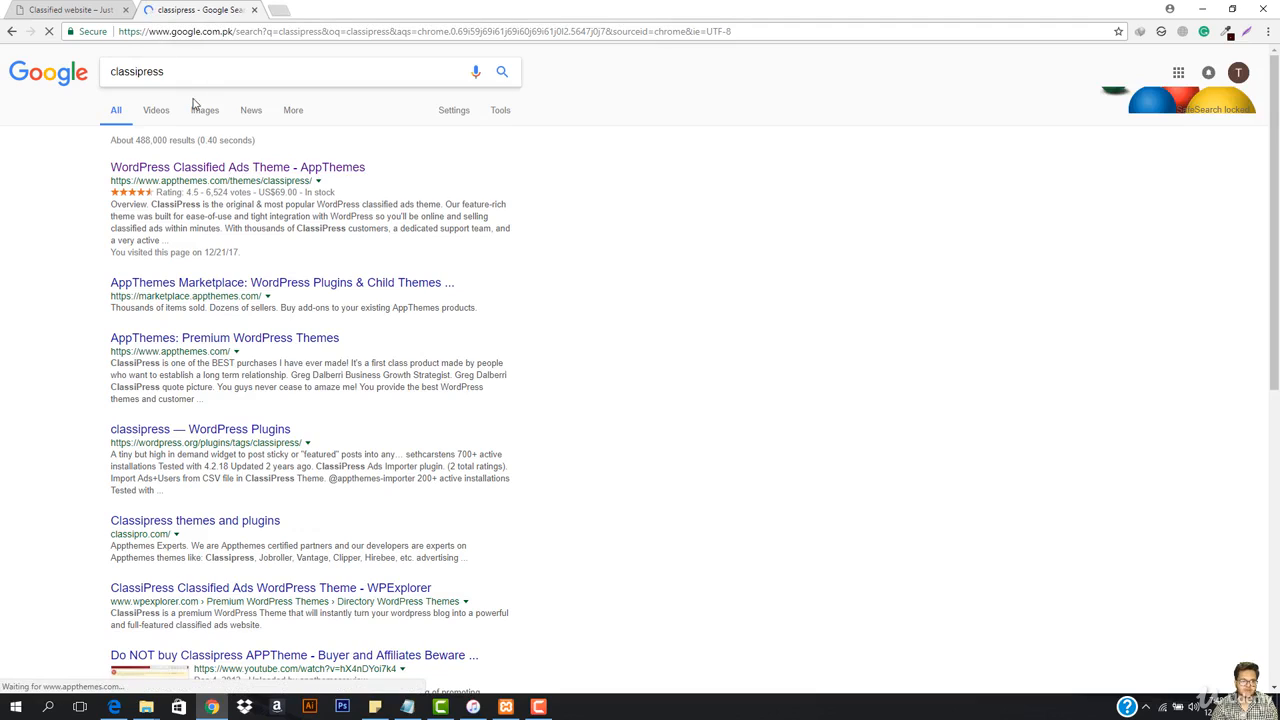
{"action": "left_click", "coordinate": [236, 168]}
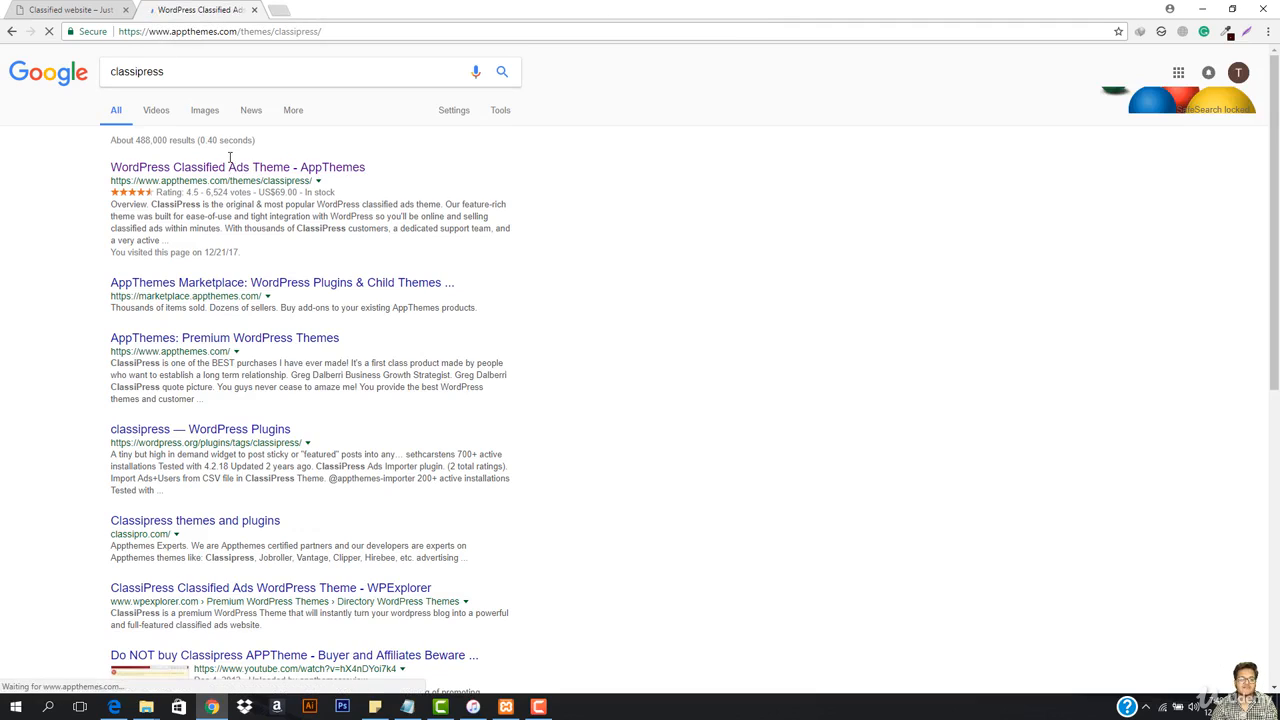
{"action": "left_click", "coordinate": [238, 168]}
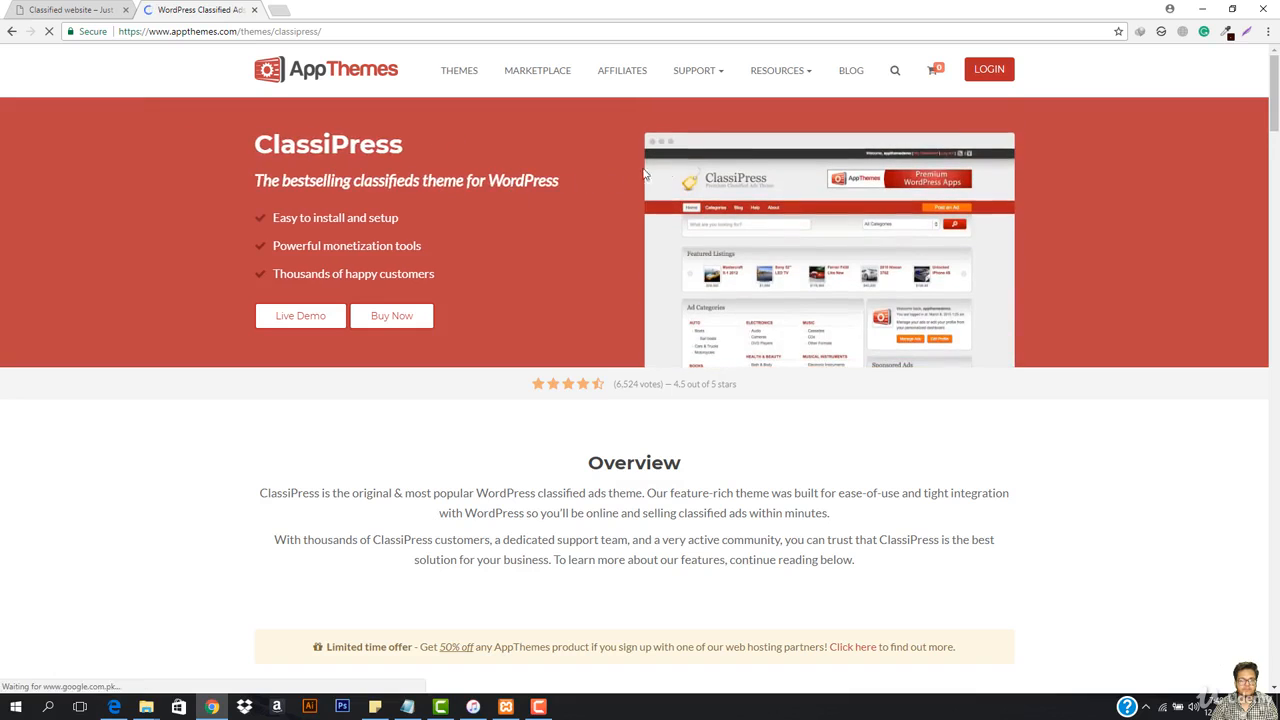
{"action": "scroll", "scroll_direction": "down", "scroll_amount": 3}
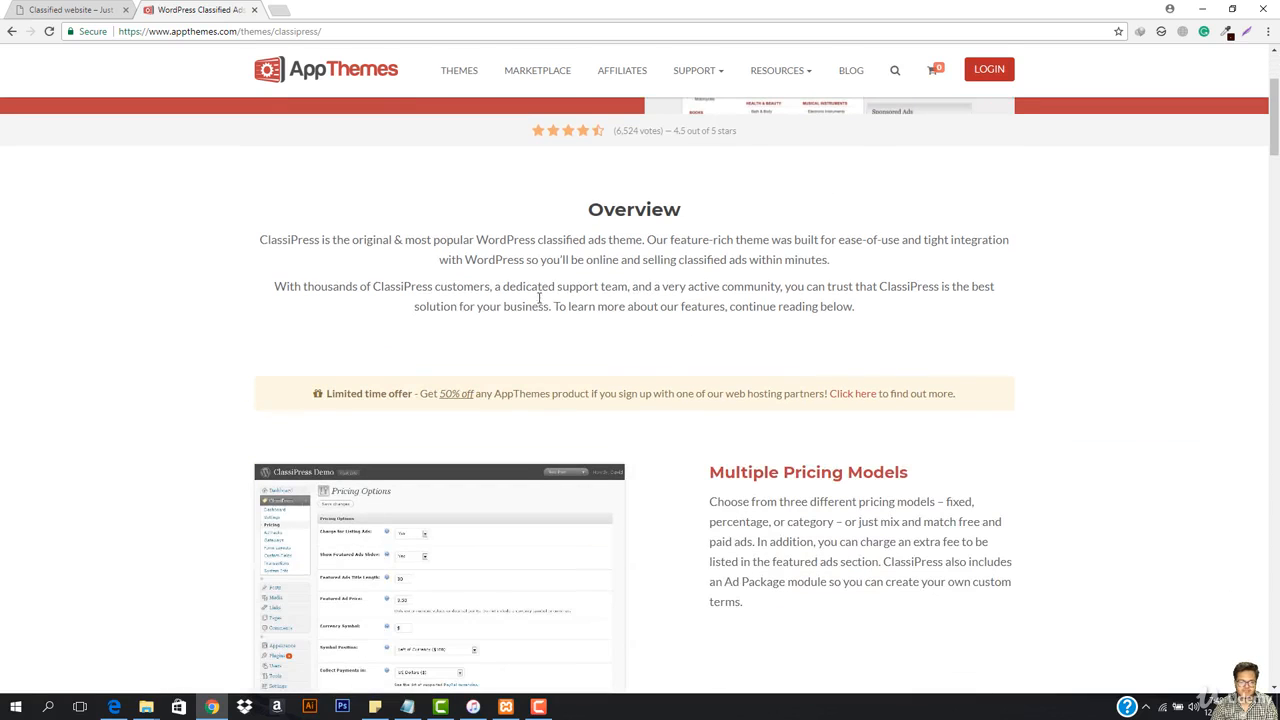
{"action": "scroll", "scroll_direction": "down", "scroll_amount": 3}
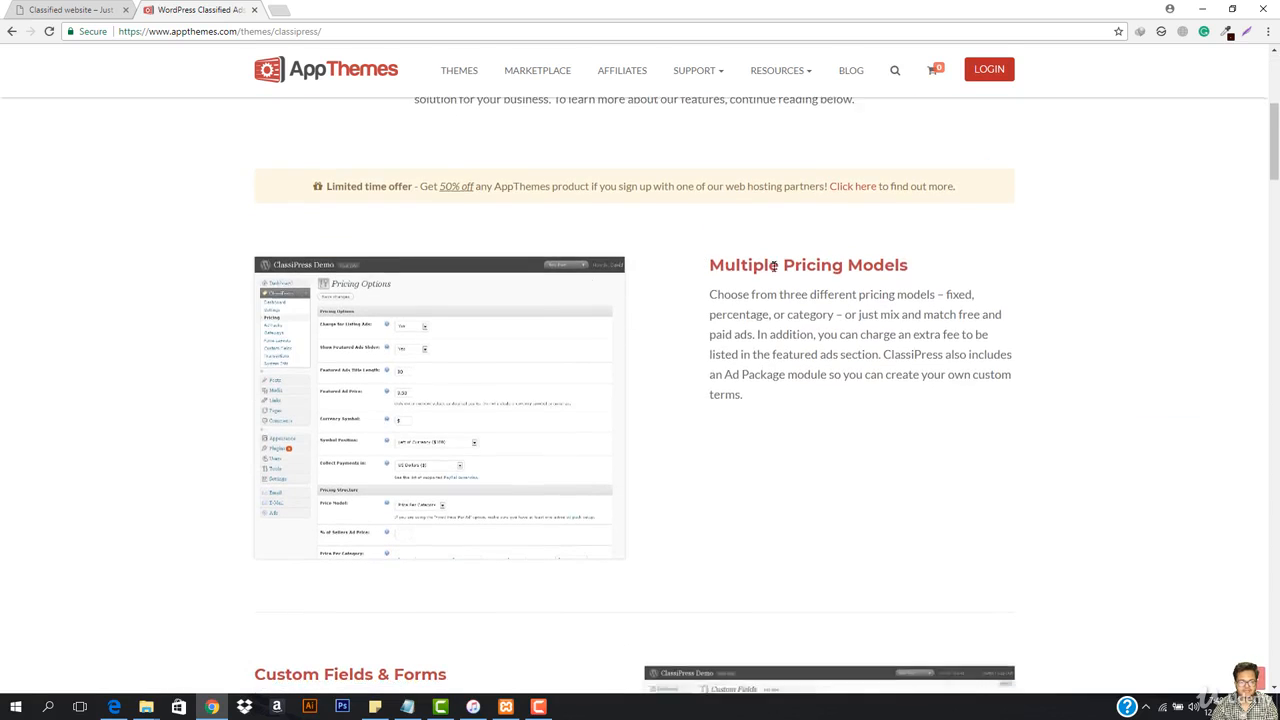
{"action": "scroll", "scroll_direction": "down", "scroll_amount": 3}
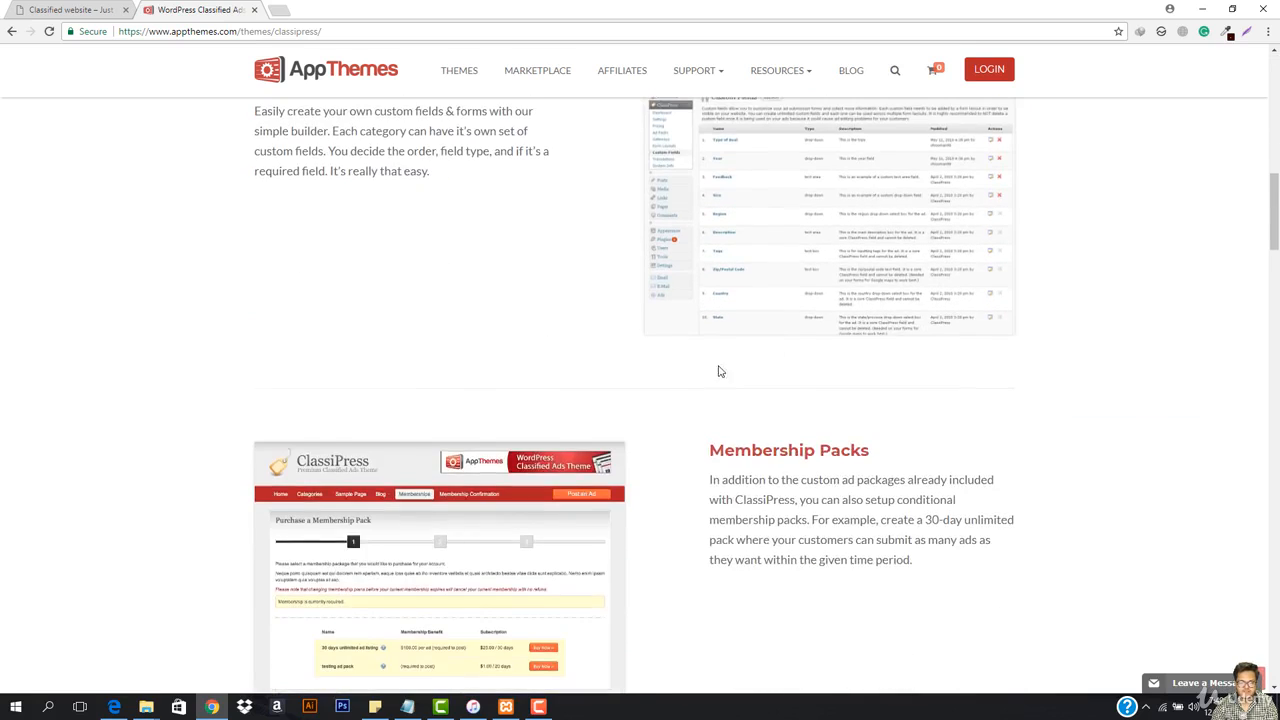
- Continue down to the purchase options: $69 Standard and $199 Club plans
{"action": "scroll", "scroll_direction": "down", "scroll_amount": 3}
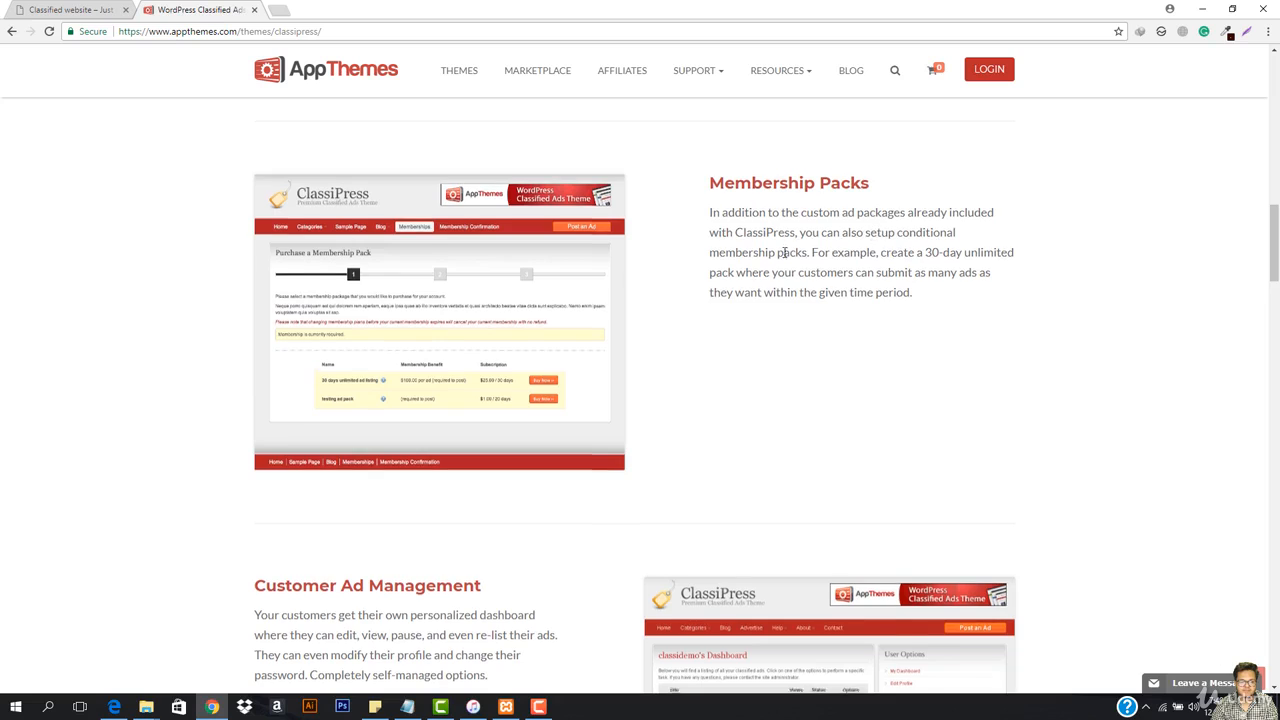
{"action": "scroll", "scroll_direction": "down", "scroll_amount": 3}
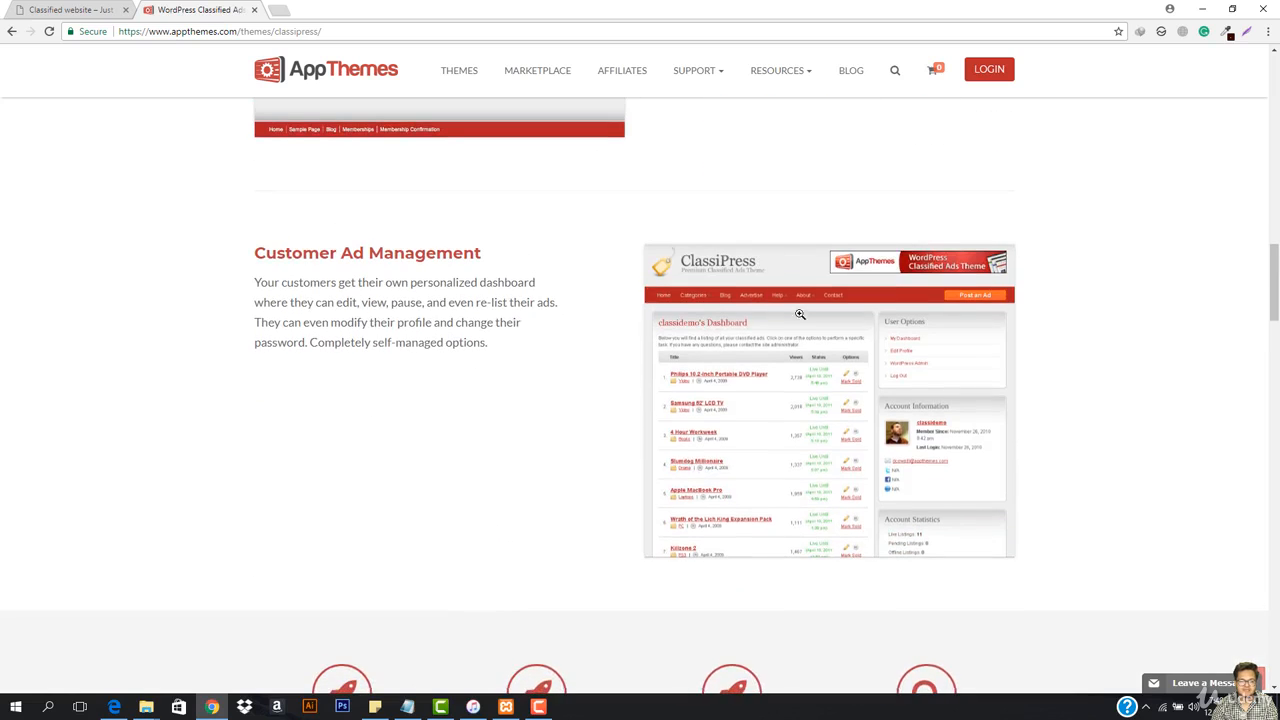
{"action": "scroll", "scroll_direction": "down", "scroll_amount": 3}
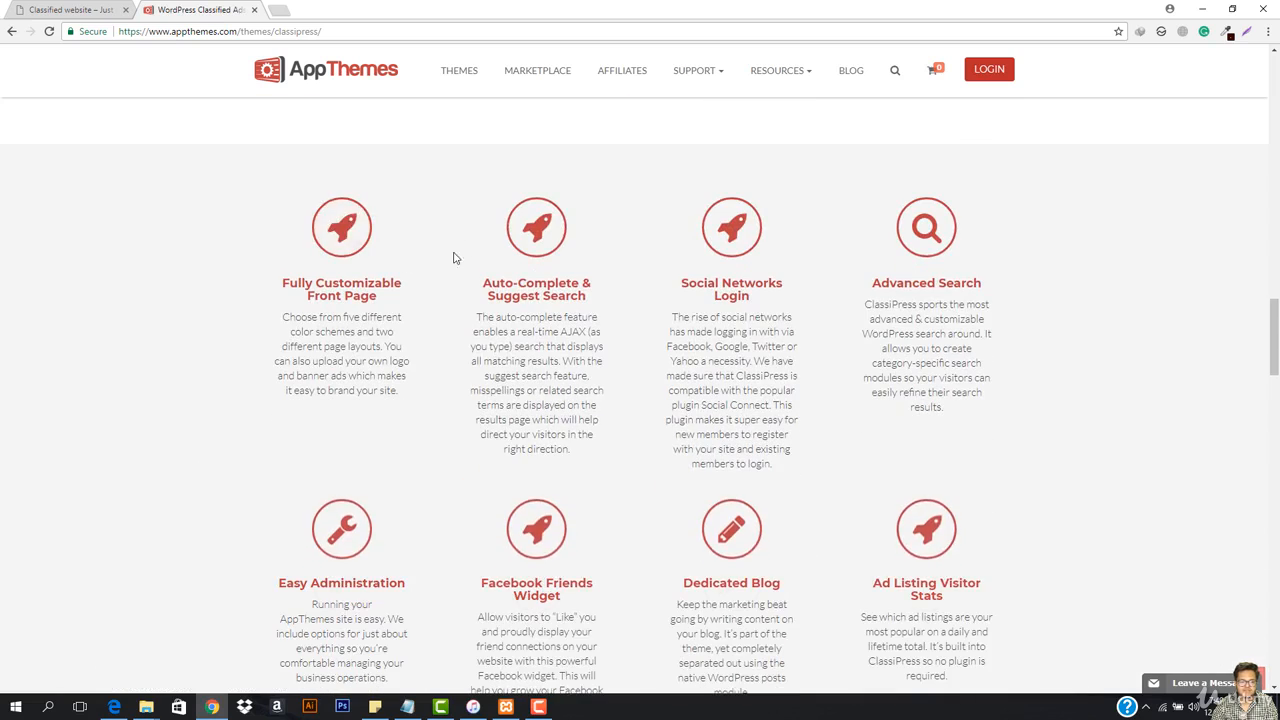
{"action": "mouse_move", "coordinate": [926, 226]}
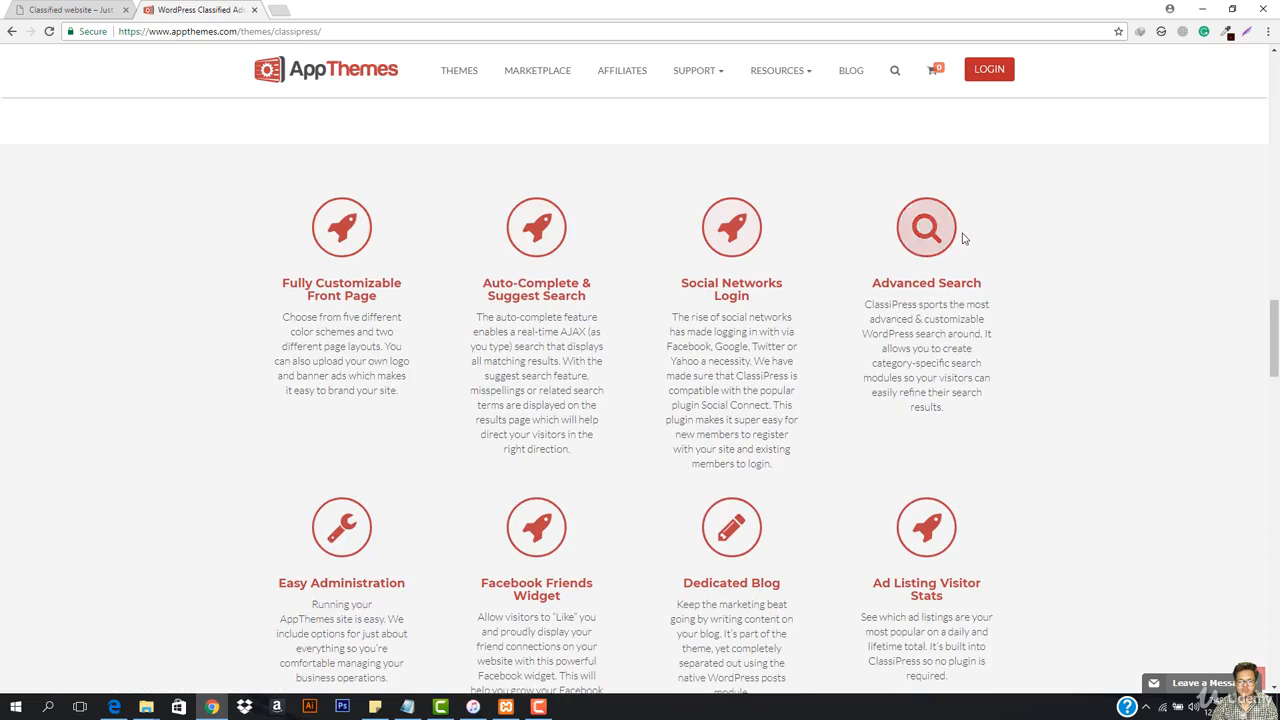
{"action": "mouse_move", "coordinate": [732, 228]}
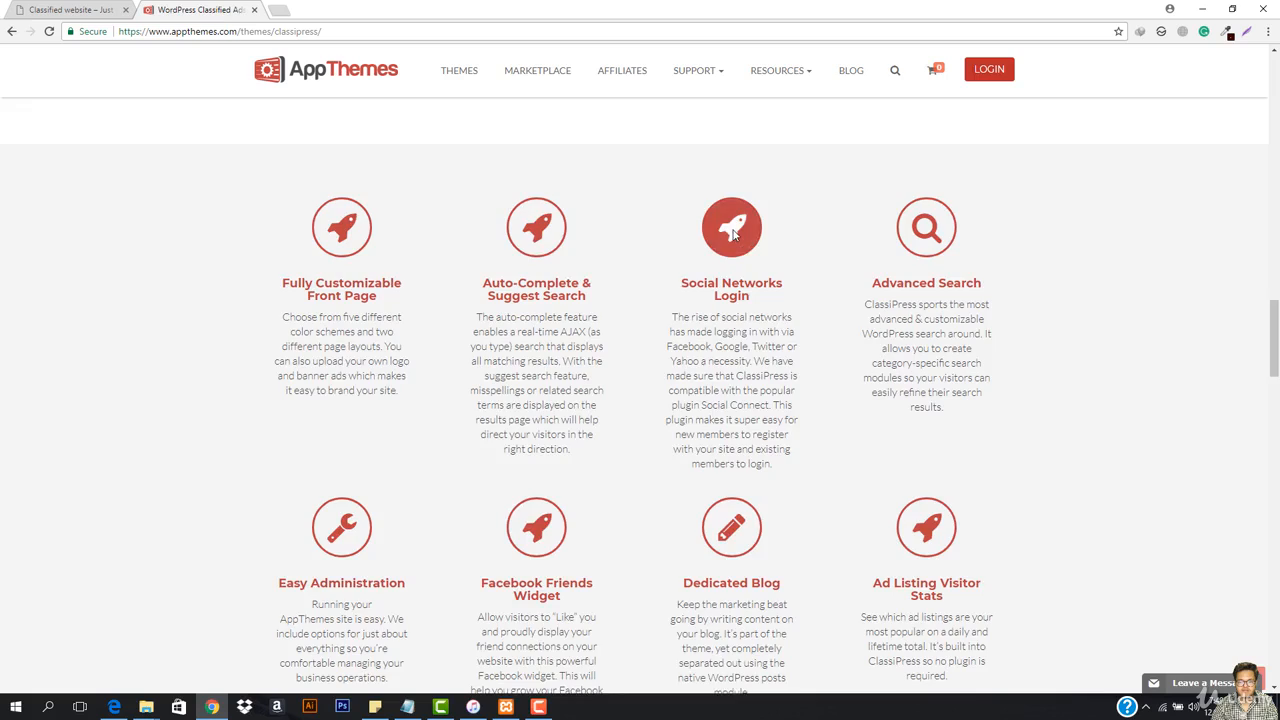
{"action": "scroll", "scroll_direction": "down", "scroll_amount": 3}
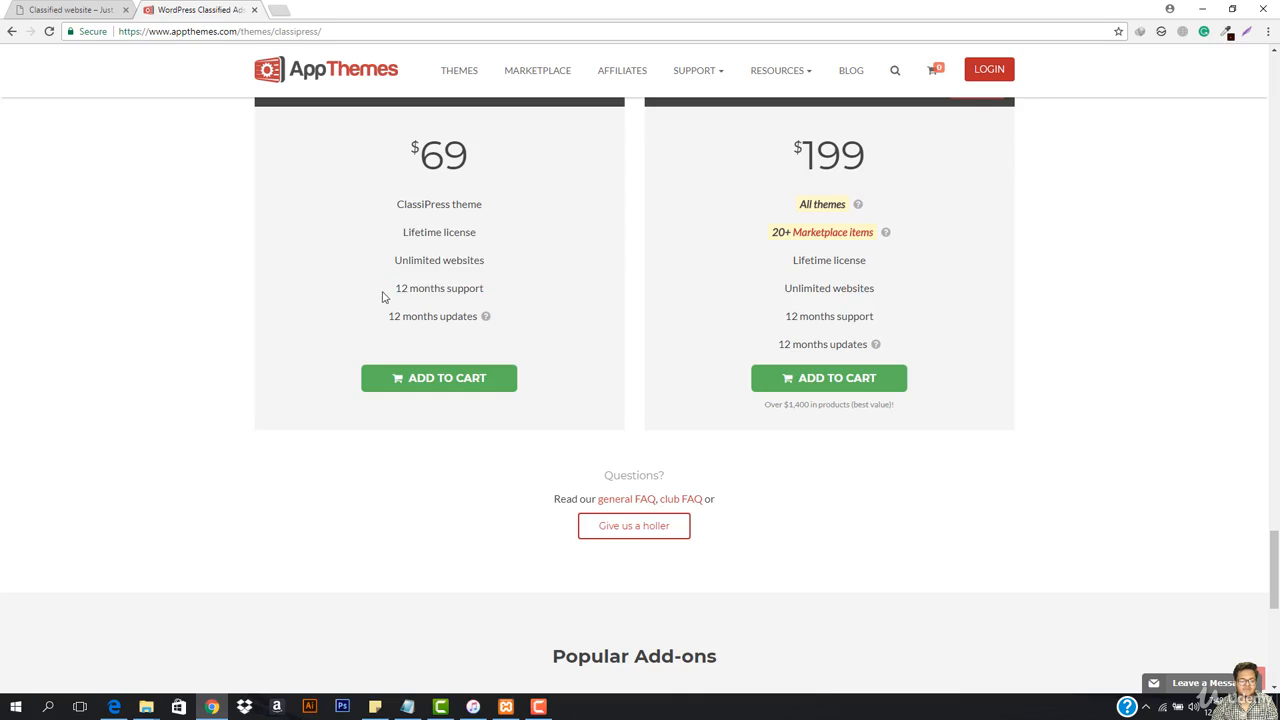
{"action": "mouse_move", "coordinate": [516, 324]}
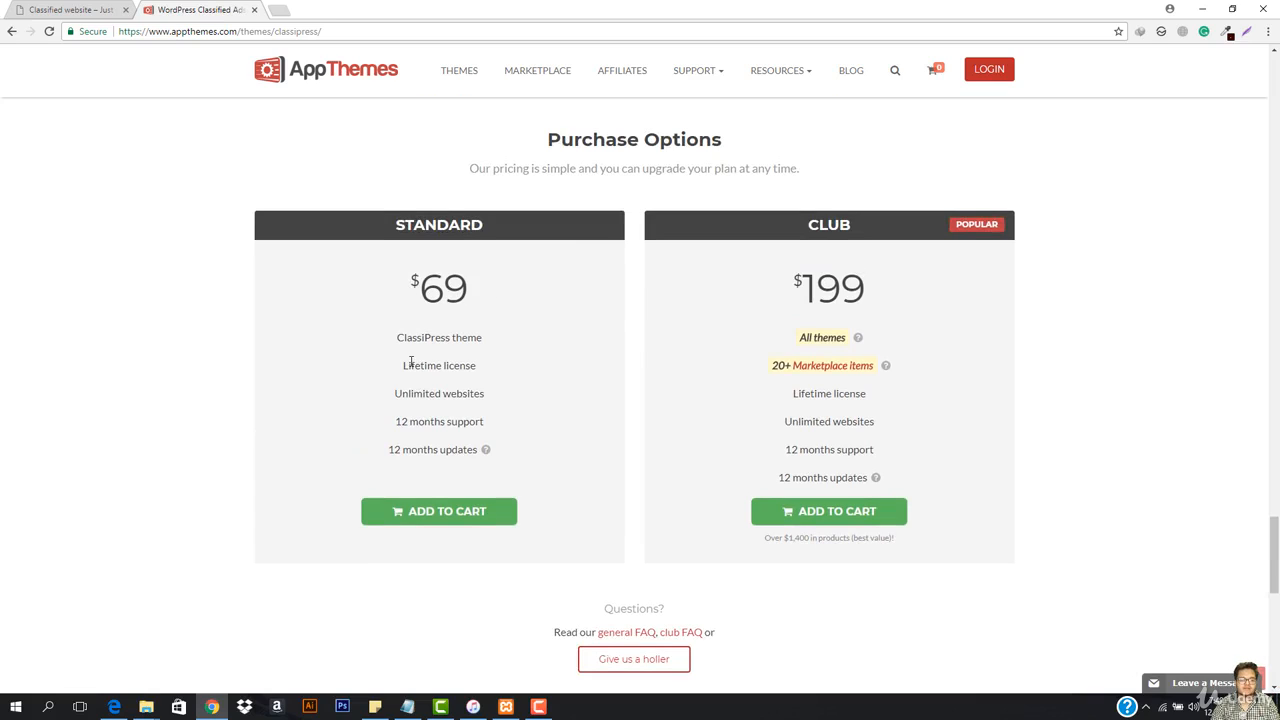
{"action": "mouse_move", "coordinate": [920, 236]}
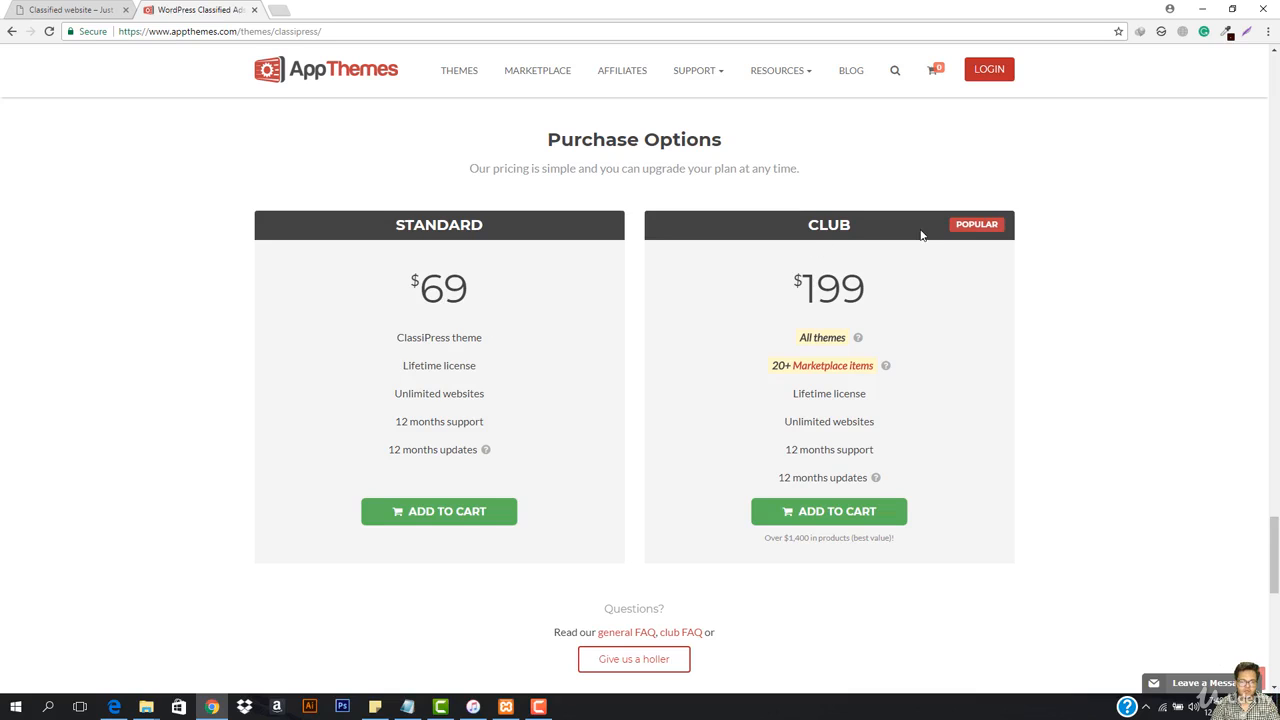
{"action": "scroll", "scroll_direction": "down", "scroll_amount": 3}
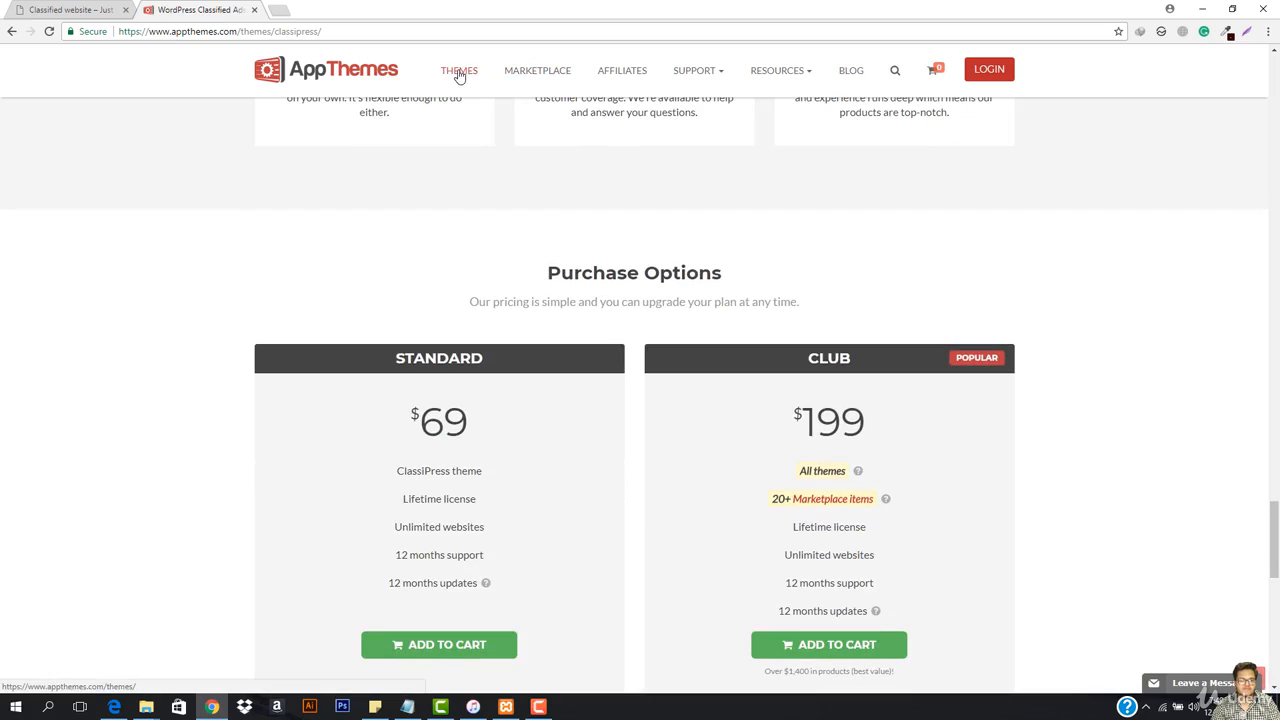
- Browse the $69 premium themes: ClassiPress, Vantage, Clipper, JobRoller, Taskerr and HireBee
{"action": "left_click", "coordinate": [460, 70]}
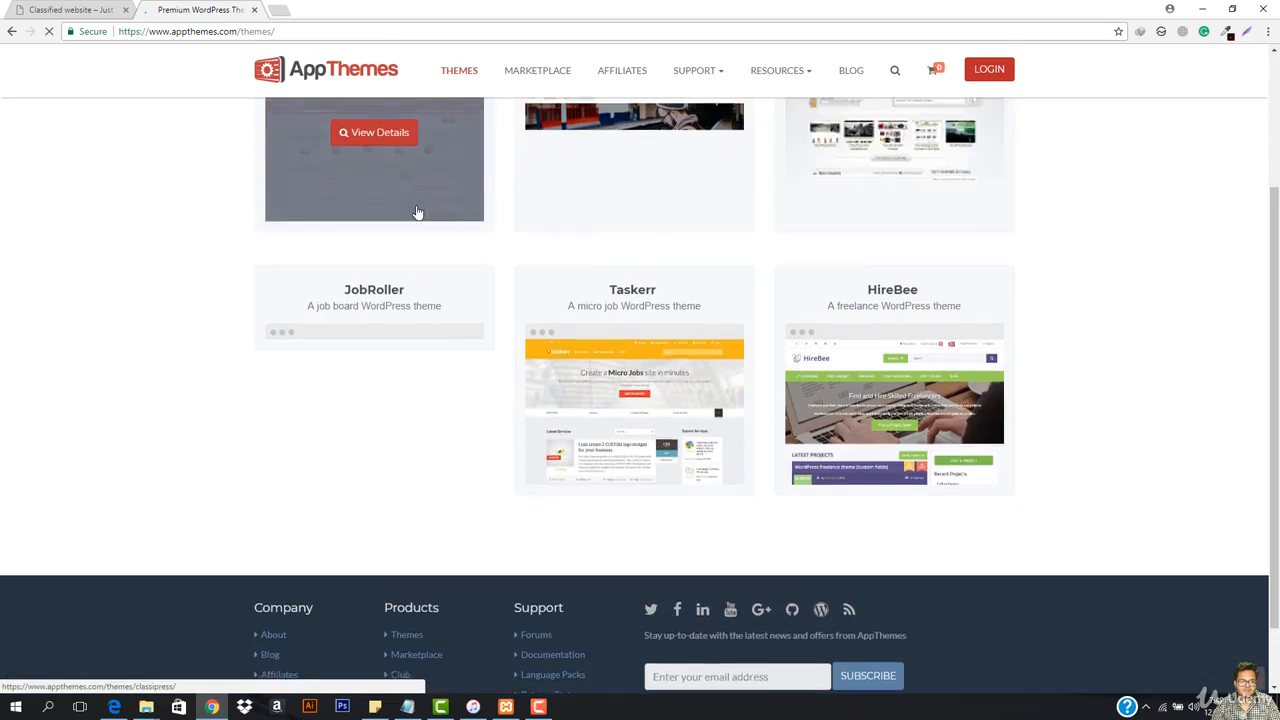
{"action": "scroll", "scroll_direction": "up", "scroll_amount": 3}
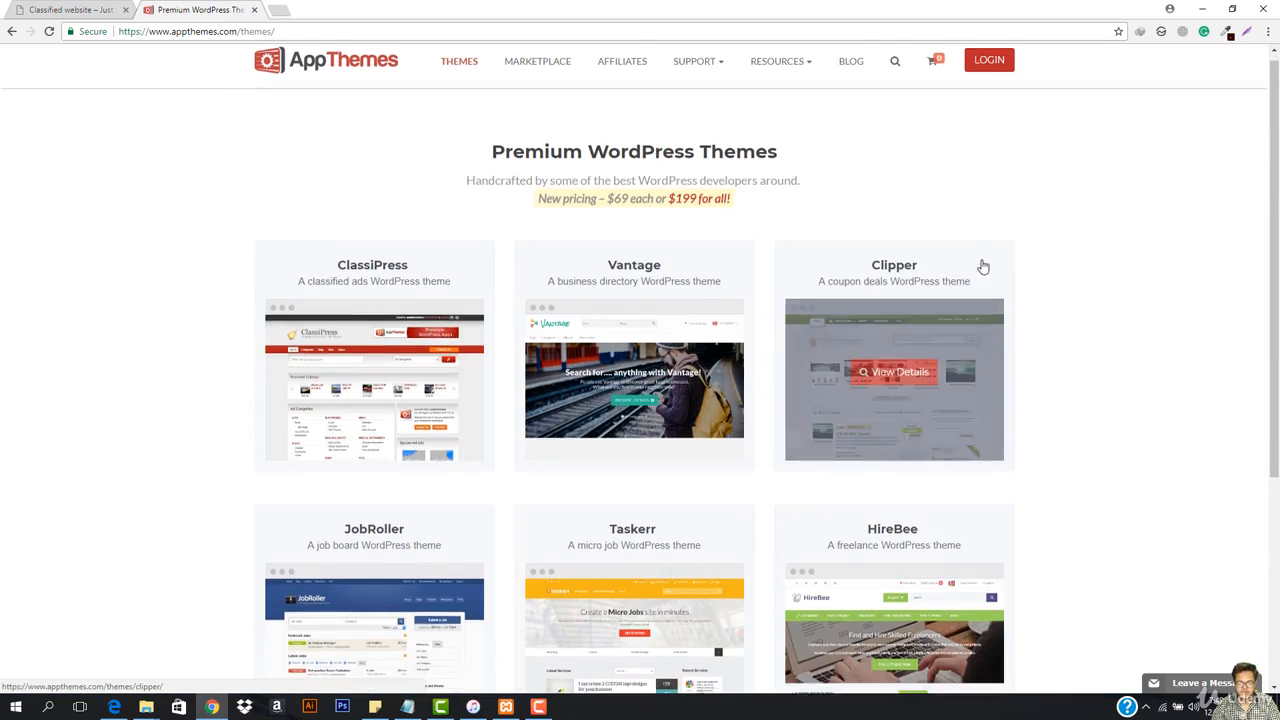
{"action": "scroll", "scroll_direction": "down", "scroll_amount": 3}
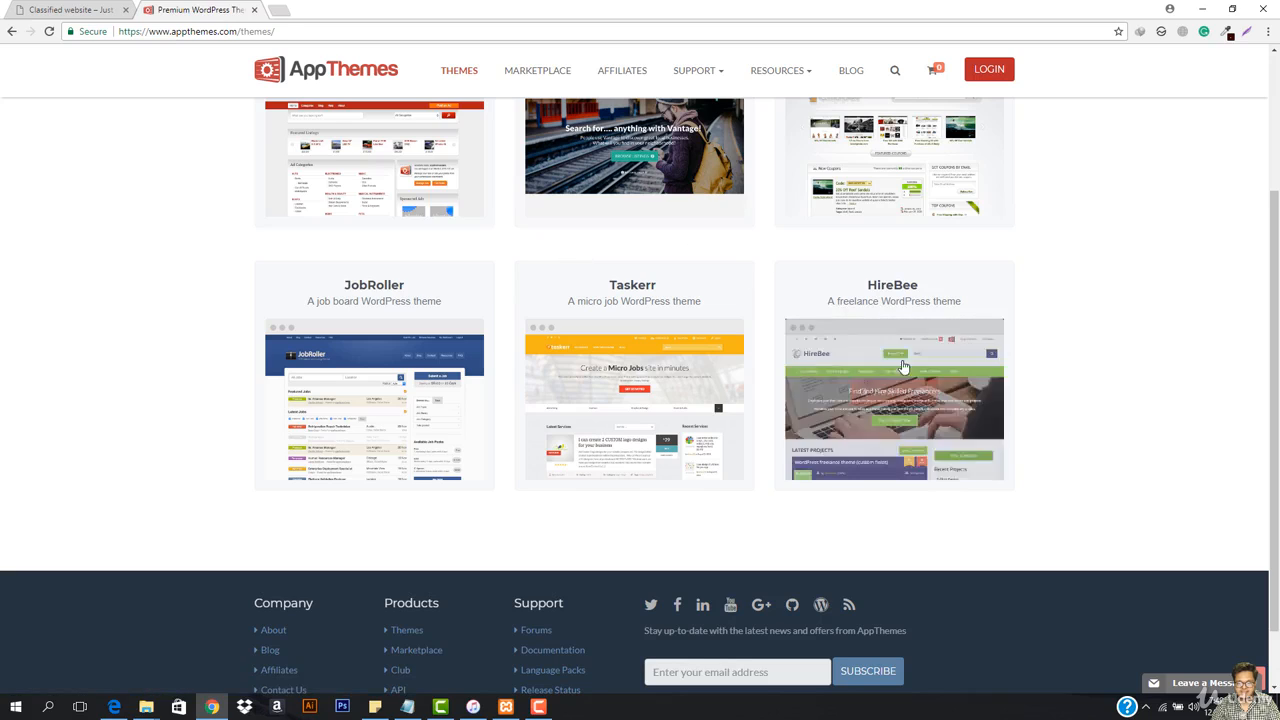
{"action": "mouse_move", "coordinate": [416, 360]}
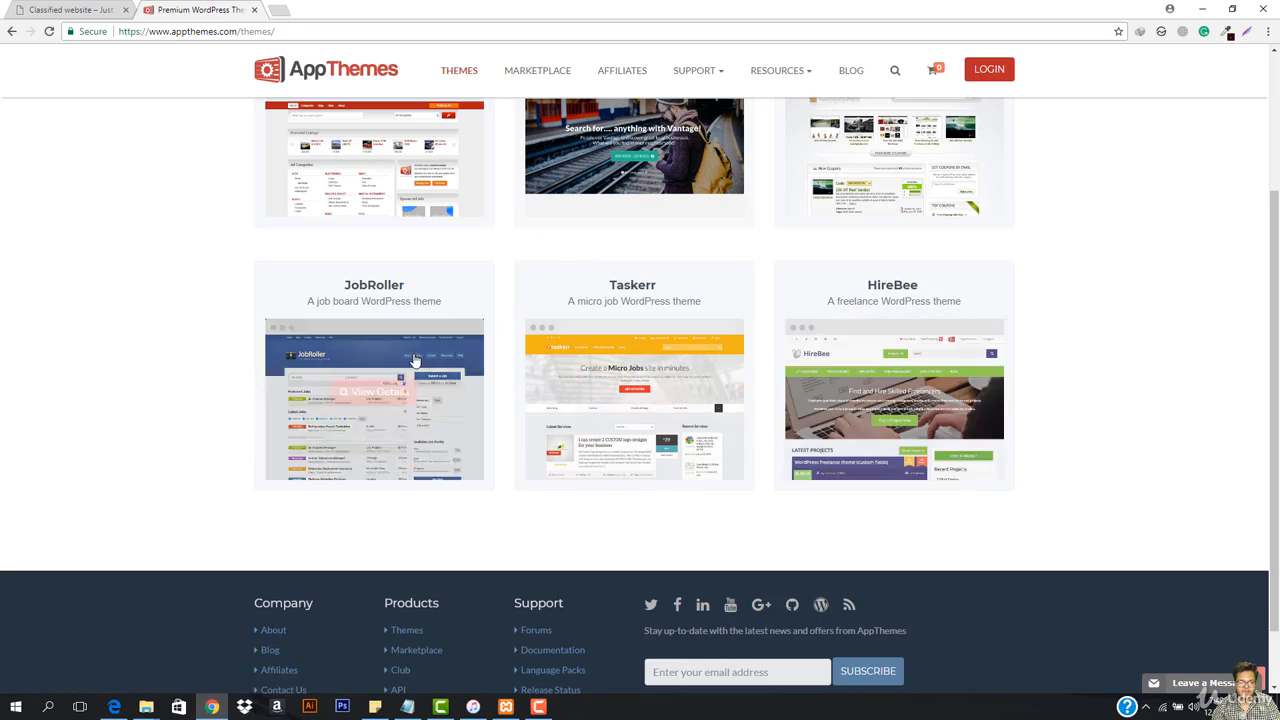
{"action": "scroll", "scroll_direction": "up", "scroll_amount": 3}
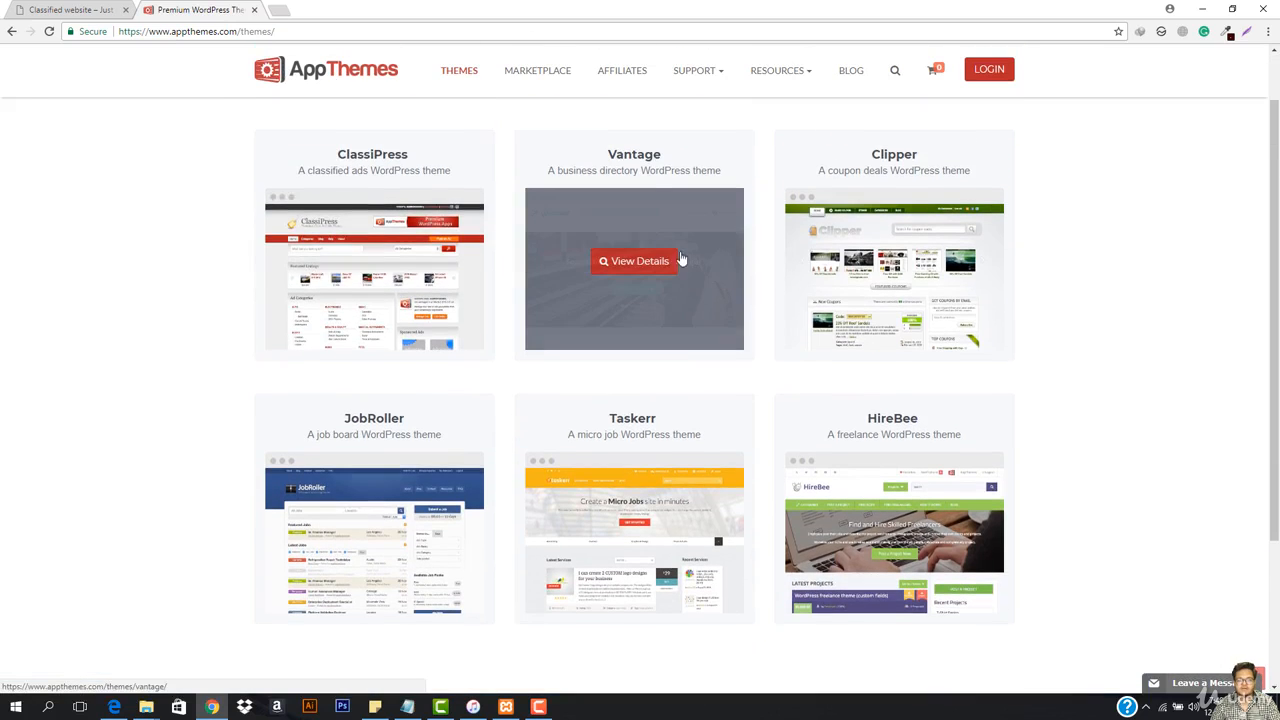
{"action": "mouse_move", "coordinate": [830, 228]}
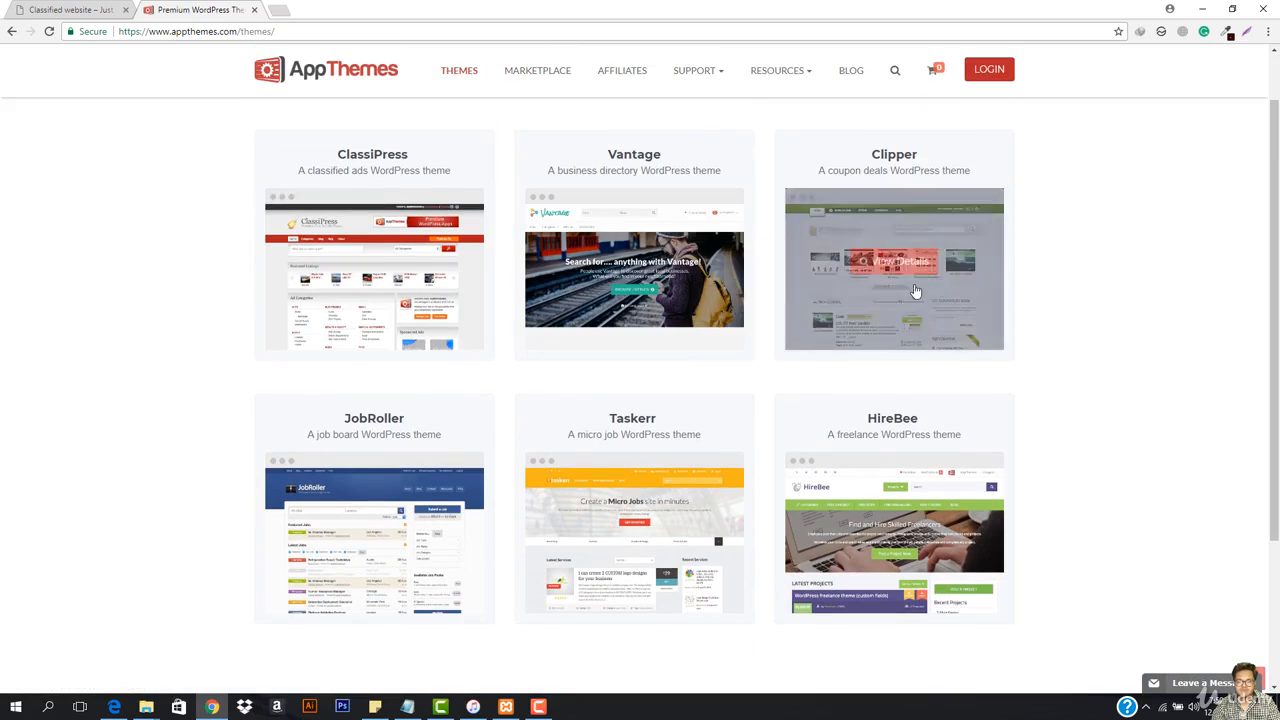
{"action": "scroll", "scroll_direction": "down", "scroll_amount": 3}
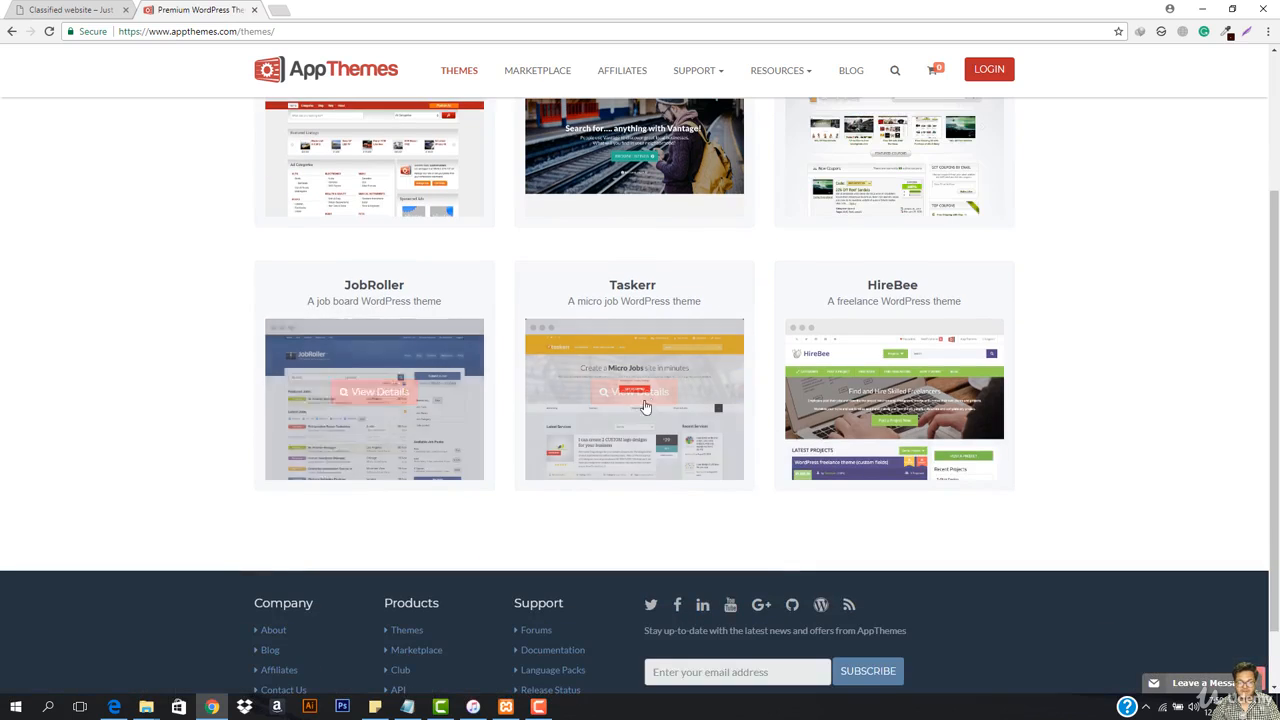
{"action": "scroll", "scroll_direction": "down", "scroll_amount": 3}
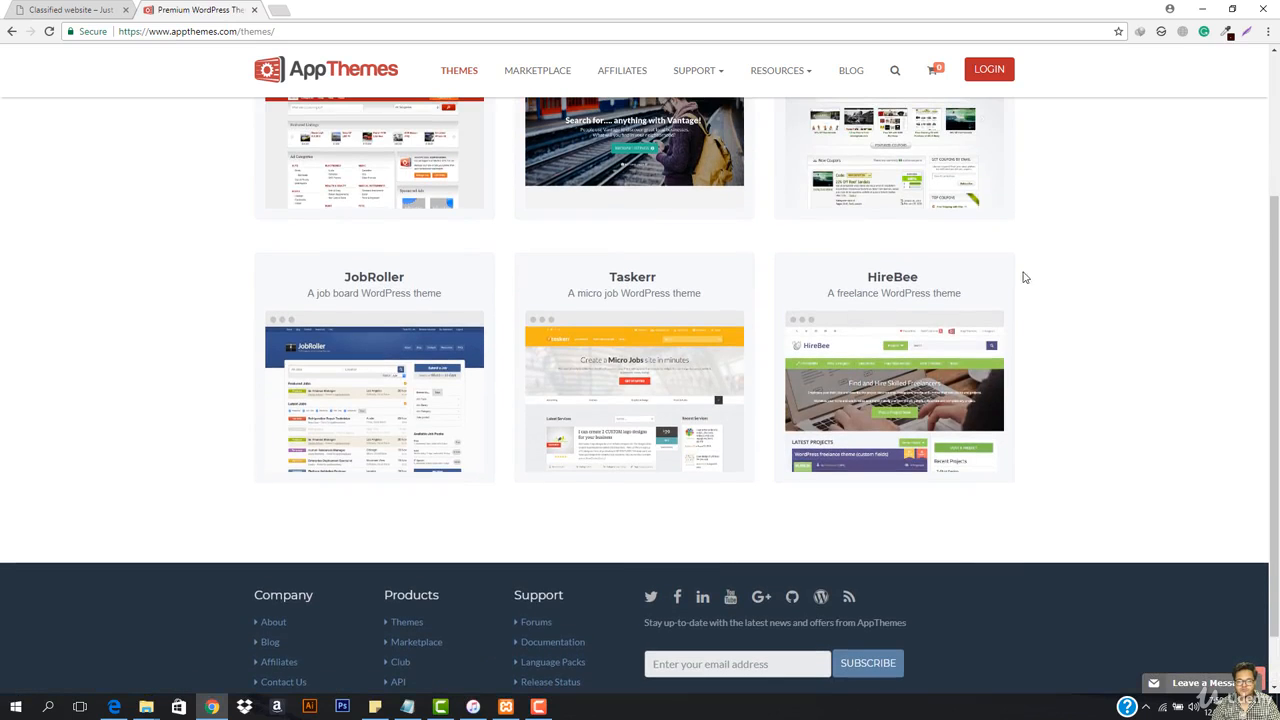
{"action": "scroll", "scroll_direction": "up", "scroll_amount": 3}
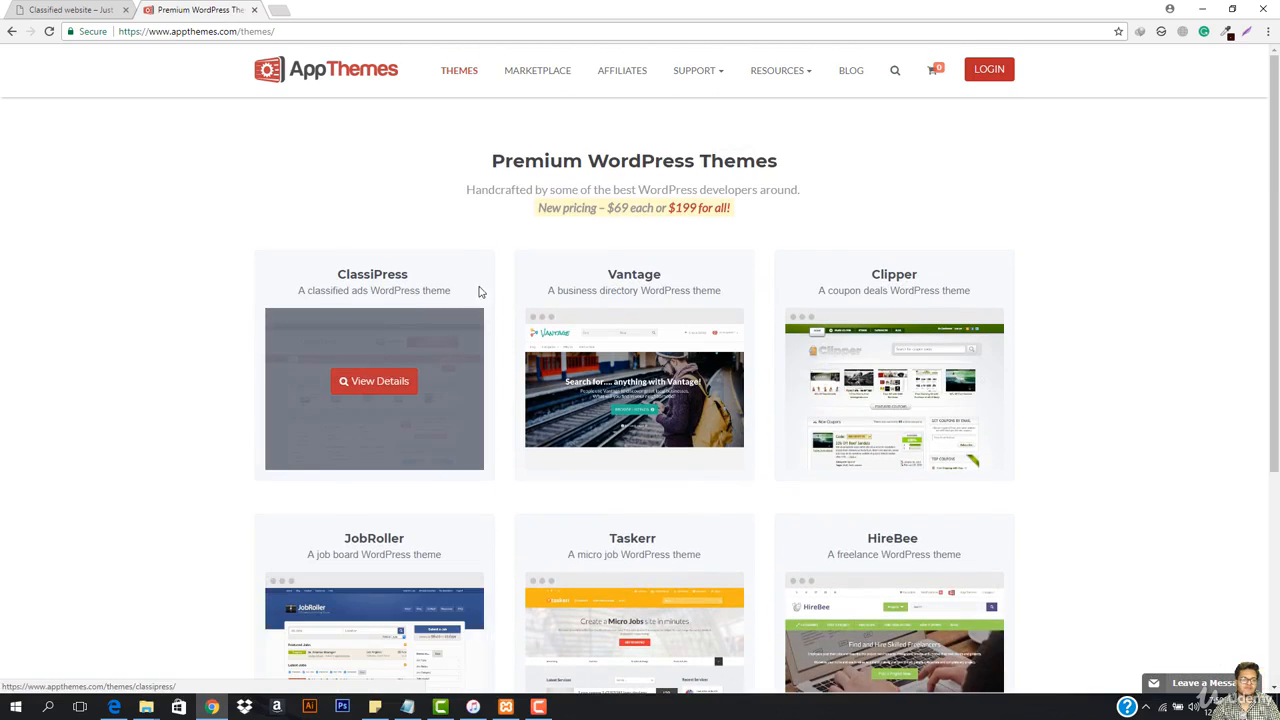
{"action": "mouse_move", "coordinate": [486, 236]}
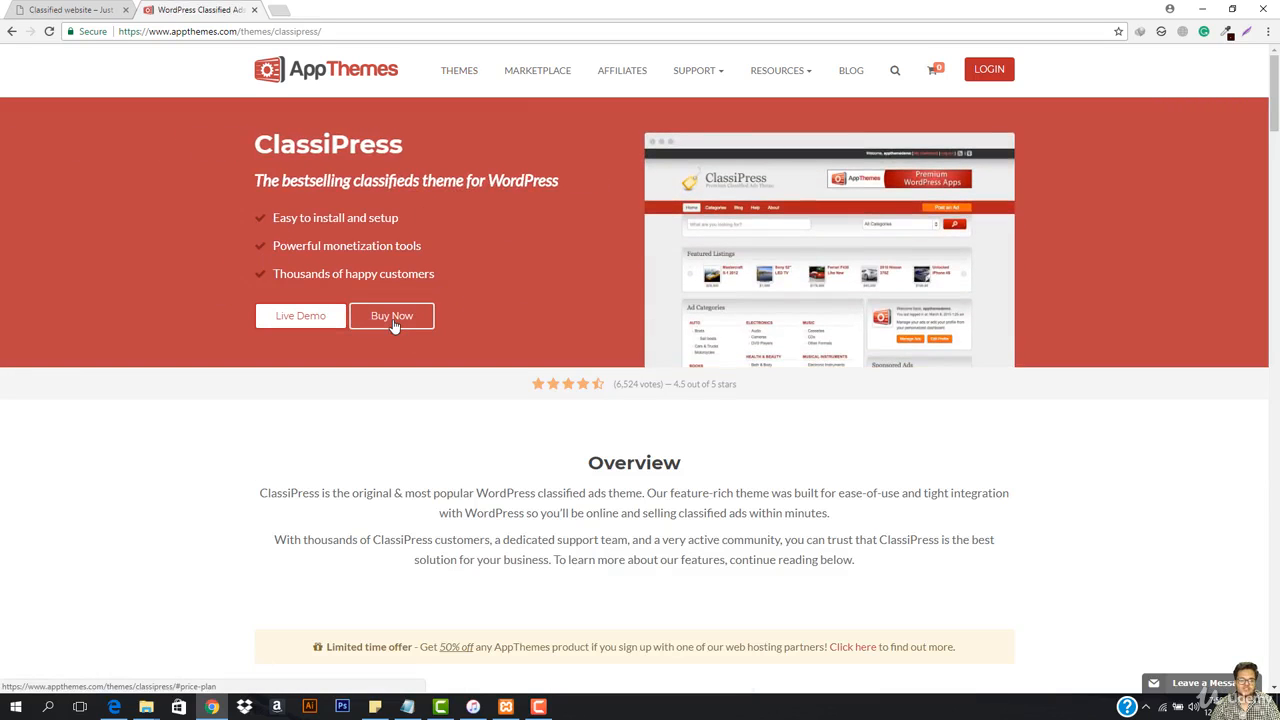
- Jump to ClassiPress purchase options and look over popular add-ons like Related Ads
{"action": "left_click", "coordinate": [392, 316]}
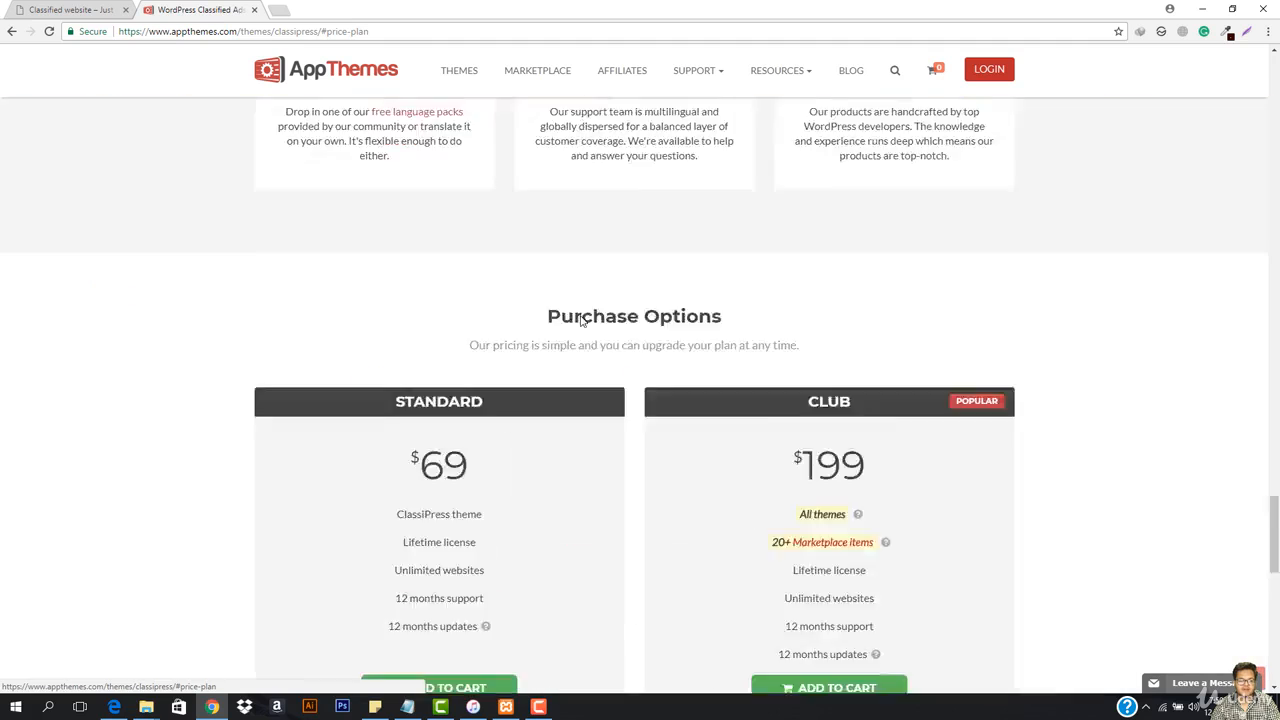
{"action": "scroll", "scroll_direction": "down", "scroll_amount": 3}
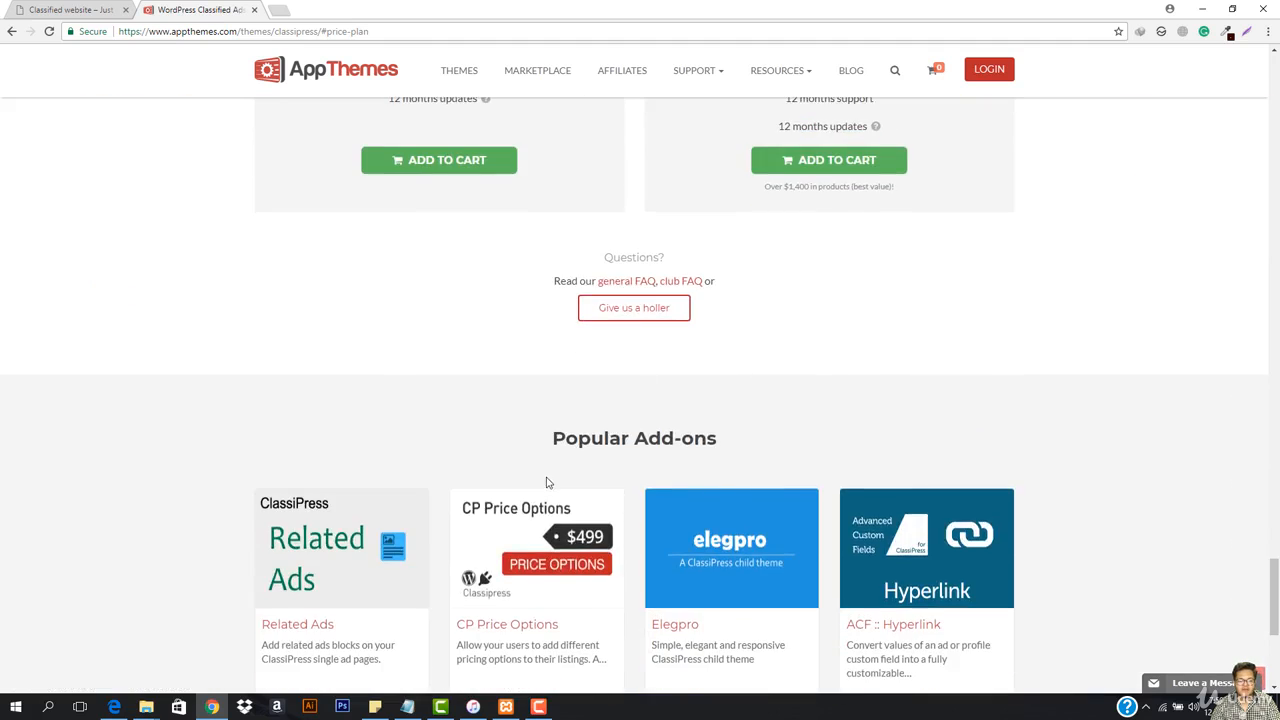
{"action": "scroll", "scroll_direction": "down", "scroll_amount": 3}
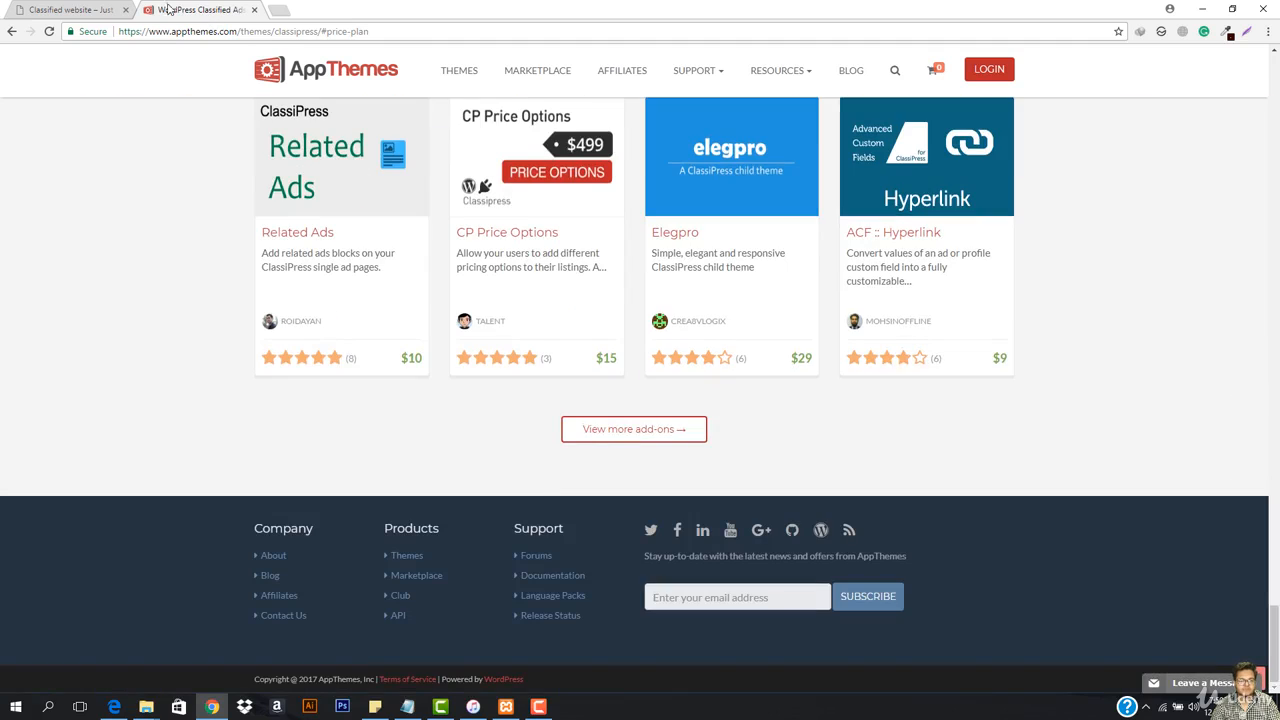
{"action": "mouse_move", "coordinate": [70, 8]}
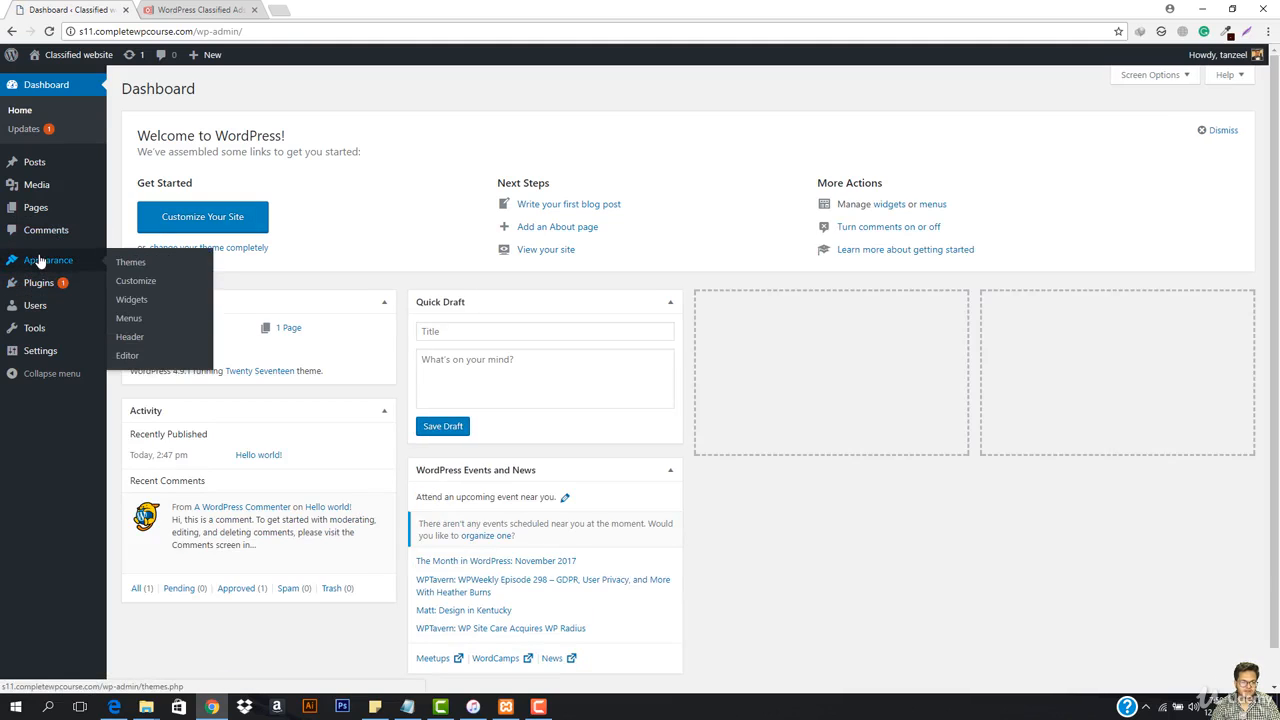
- Reach the Add Themes page with the .zip upload form via Appearance > Themes
{"action": "left_click", "coordinate": [130, 260]}
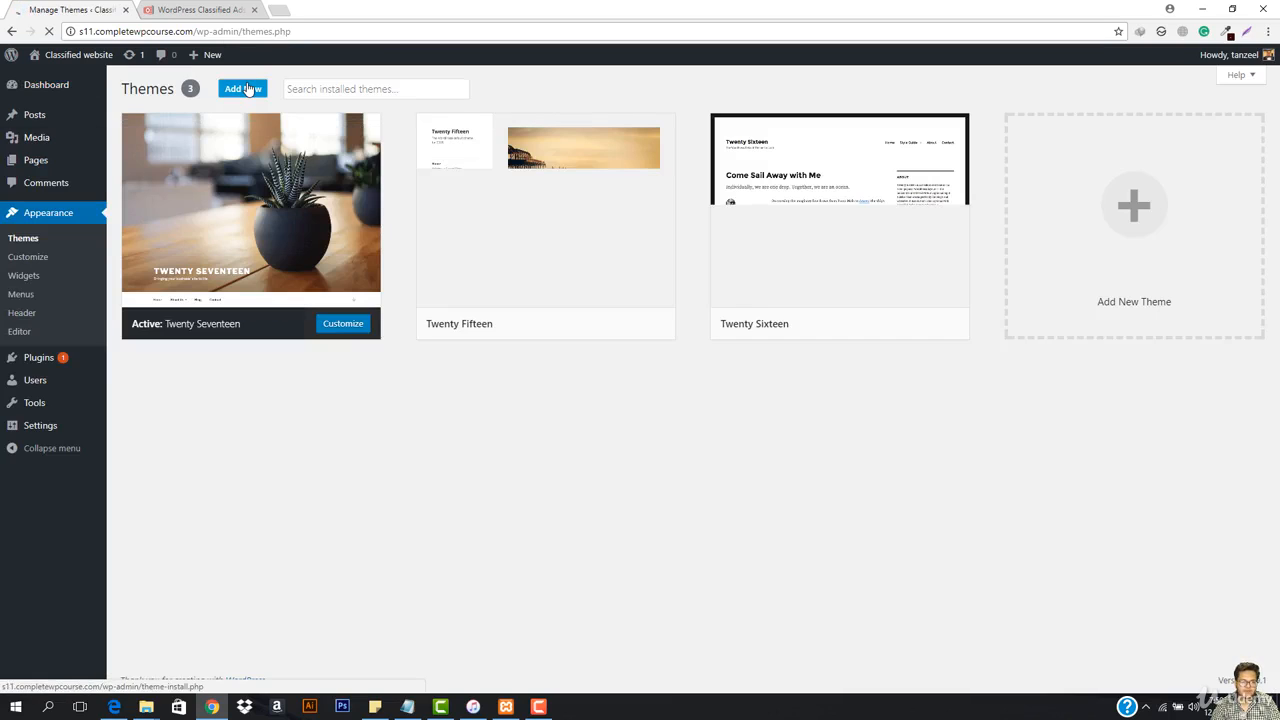
{"action": "left_click", "coordinate": [242, 88]}
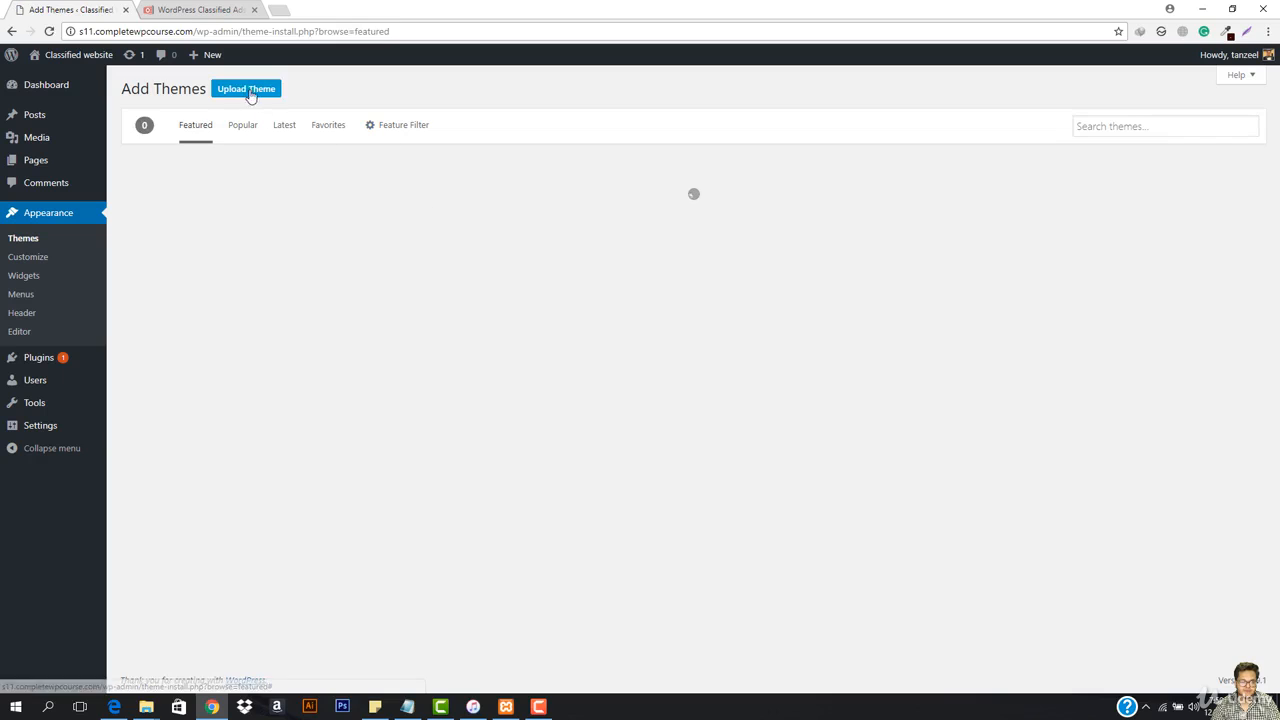
{"action": "left_click", "coordinate": [246, 88]}
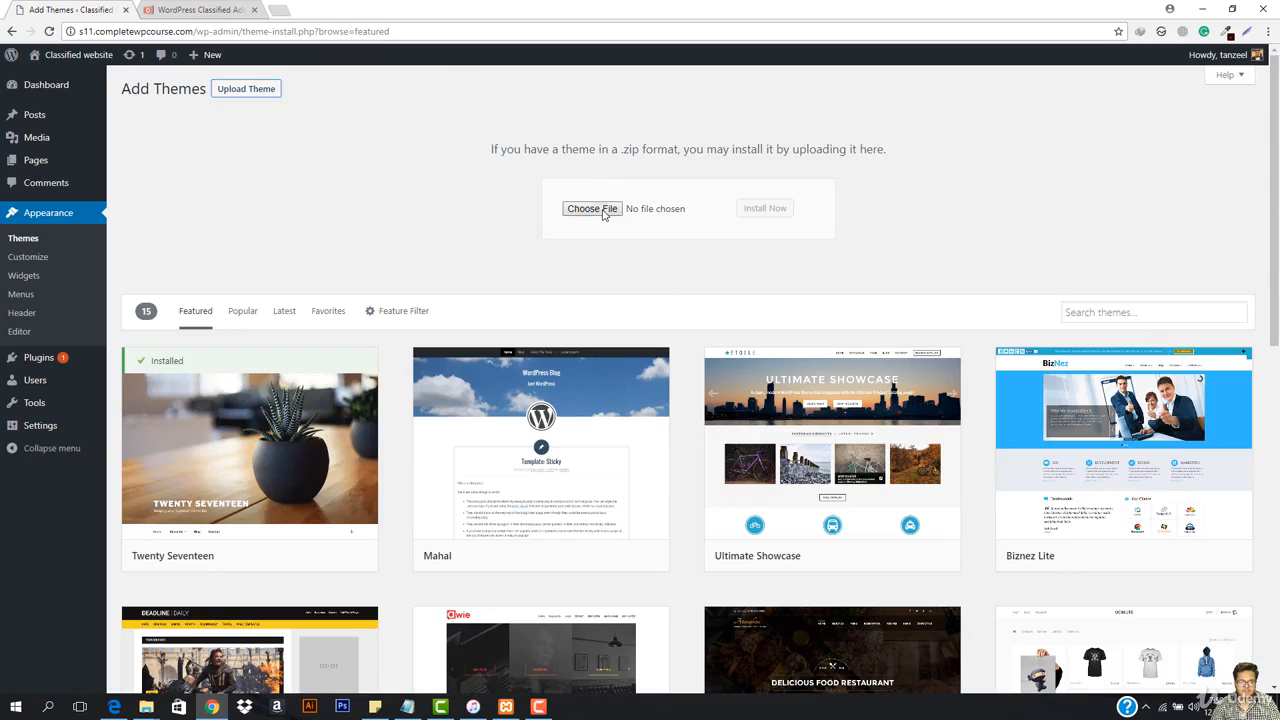
- Browse the Desktop folder for the theme zip, then cancel without choosing a file
{"action": "left_click", "coordinate": [592, 208]}
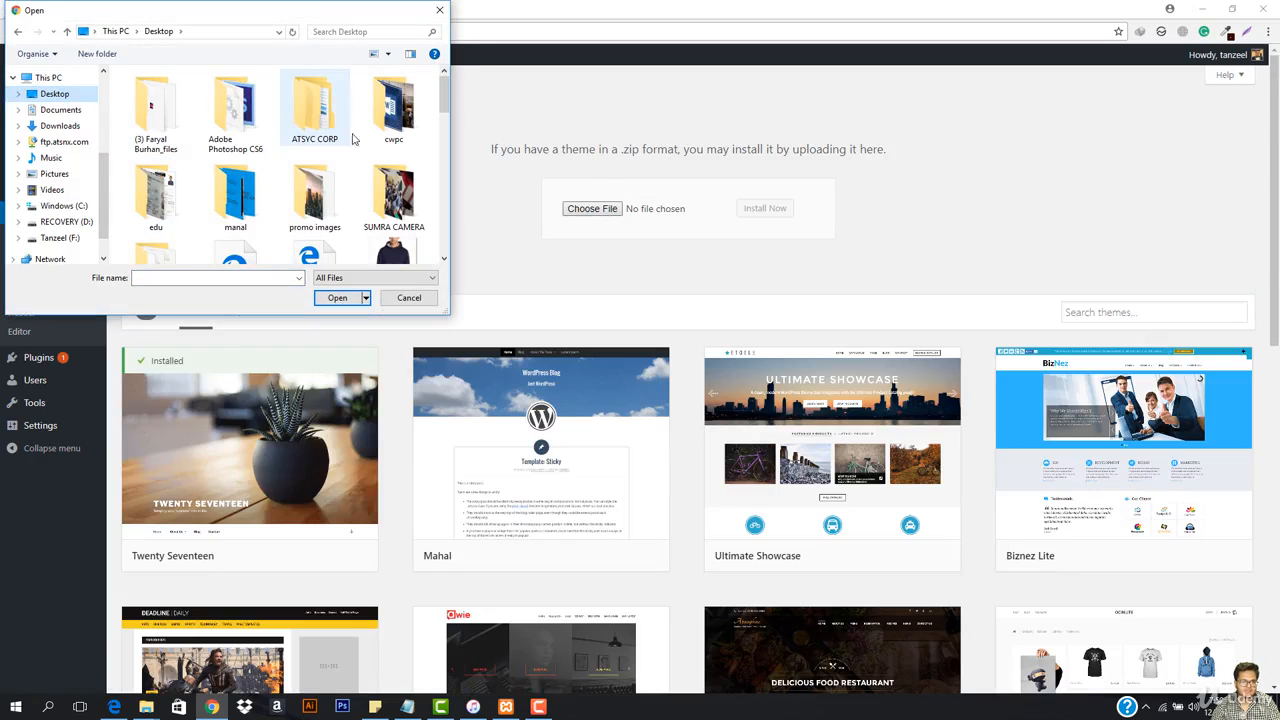
{"action": "scroll", "scroll_direction": "down", "scroll_amount": 3}
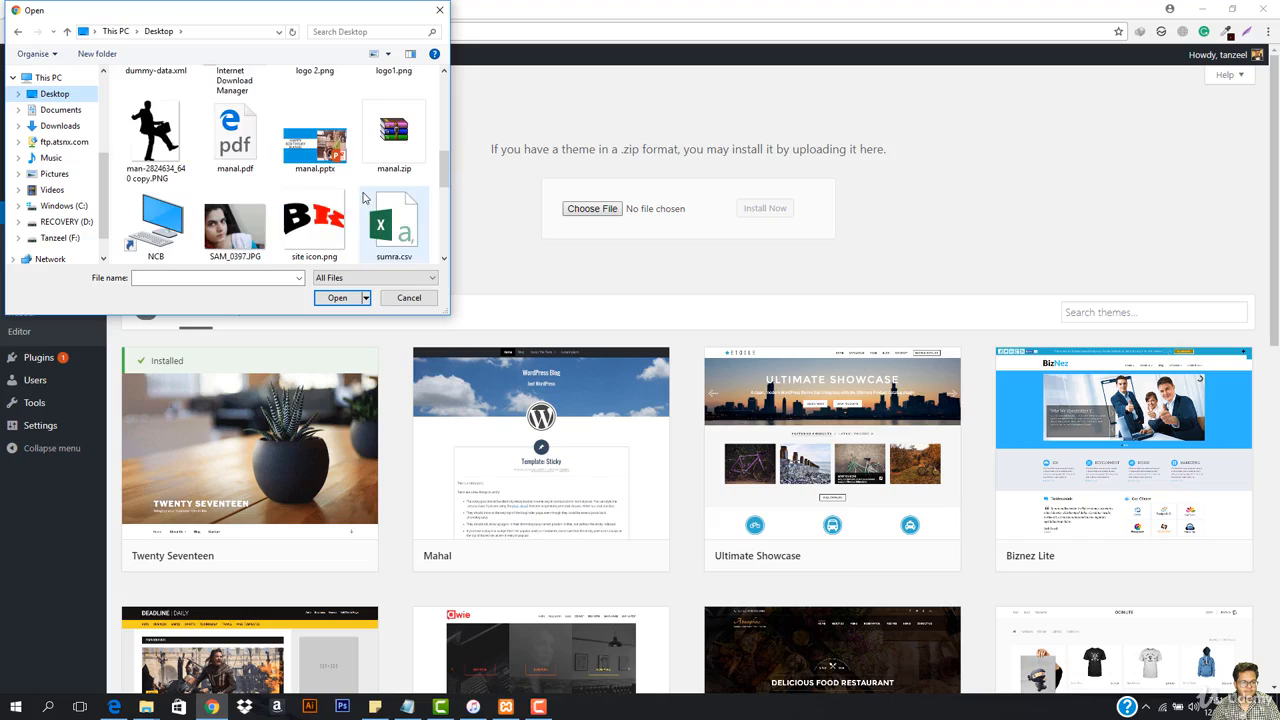
{"action": "scroll", "scroll_direction": "down", "scroll_amount": 3}
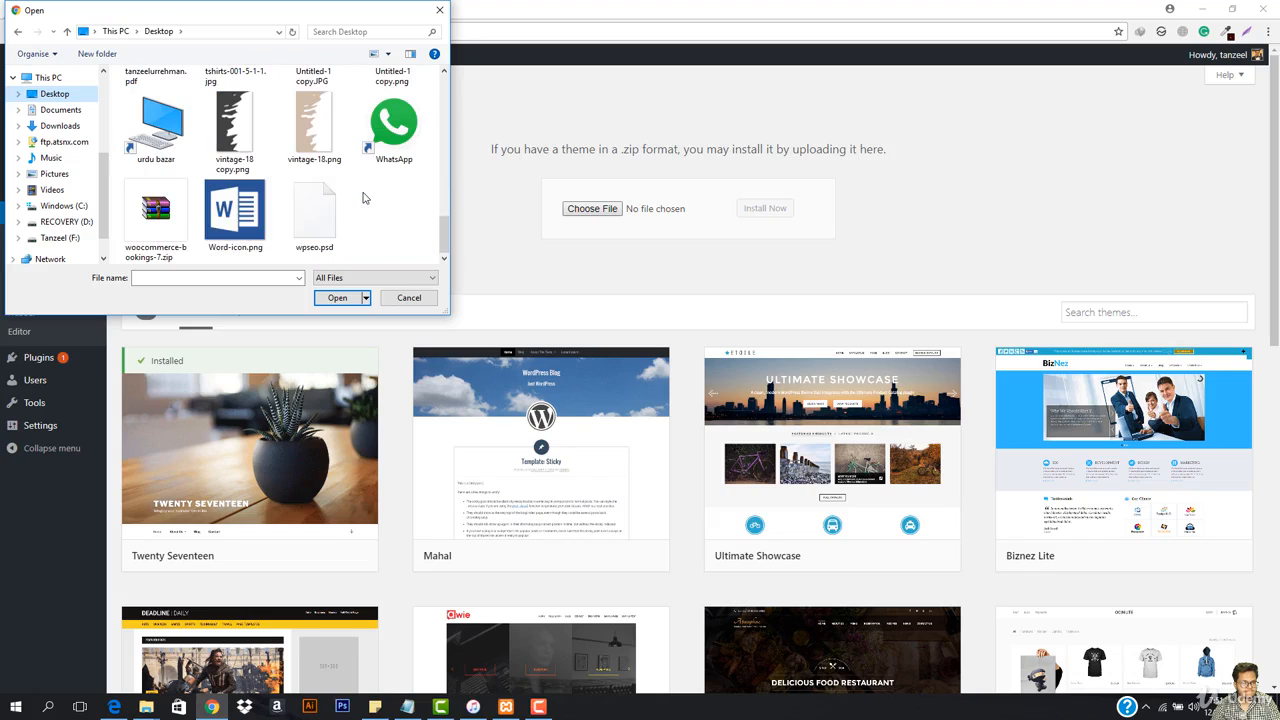
{"action": "mouse_move", "coordinate": [408, 298]}
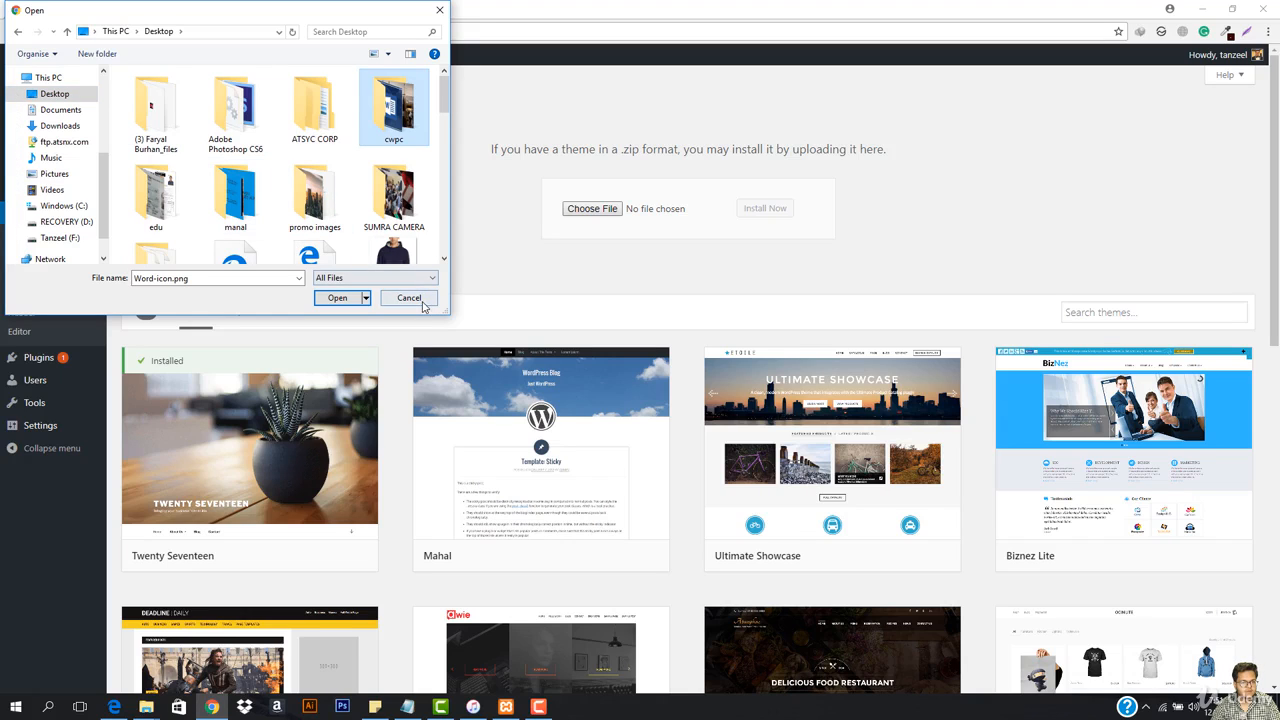
{"action": "left_click", "coordinate": [408, 298]}
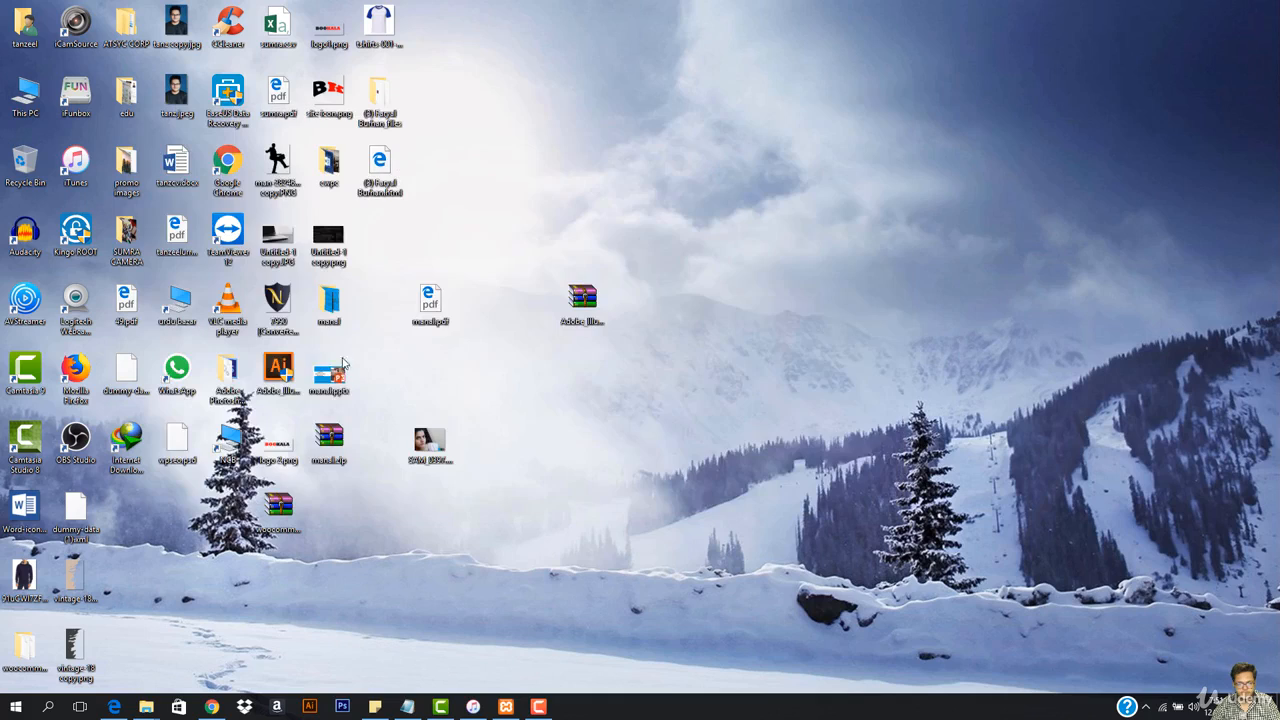
{"action": "mouse_move", "coordinate": [88, 588]}
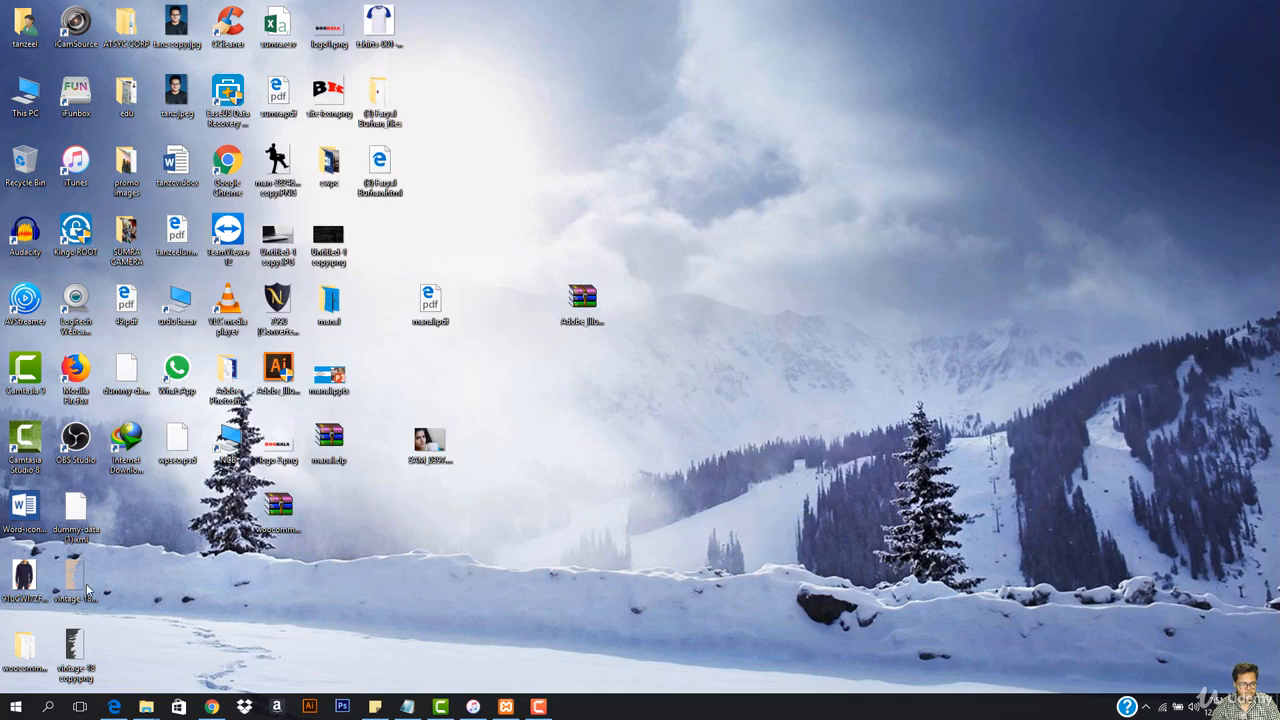
{"action": "mouse_move", "coordinate": [146, 706]}
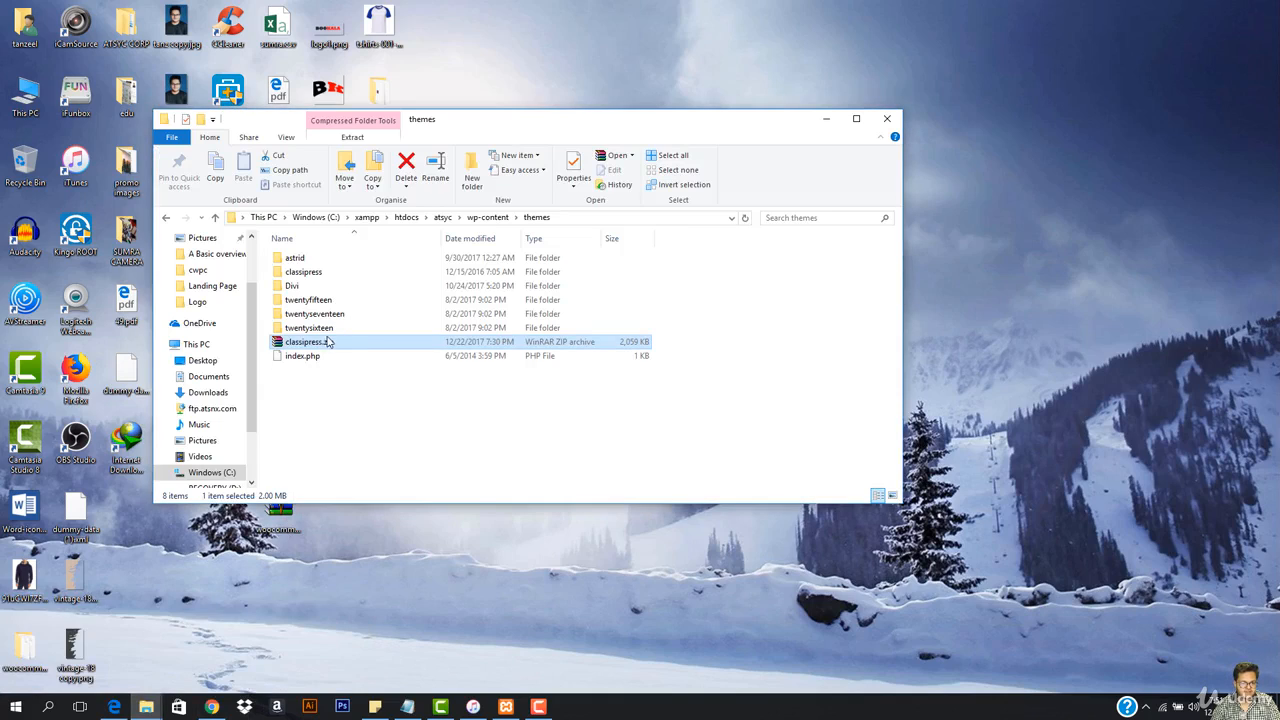
- Copy classipress.zip from the wp-content themes folder onto the Desktop
{"action": "left_click_drag", "start_coordinate": [304, 340], "coordinate": [430, 530]}
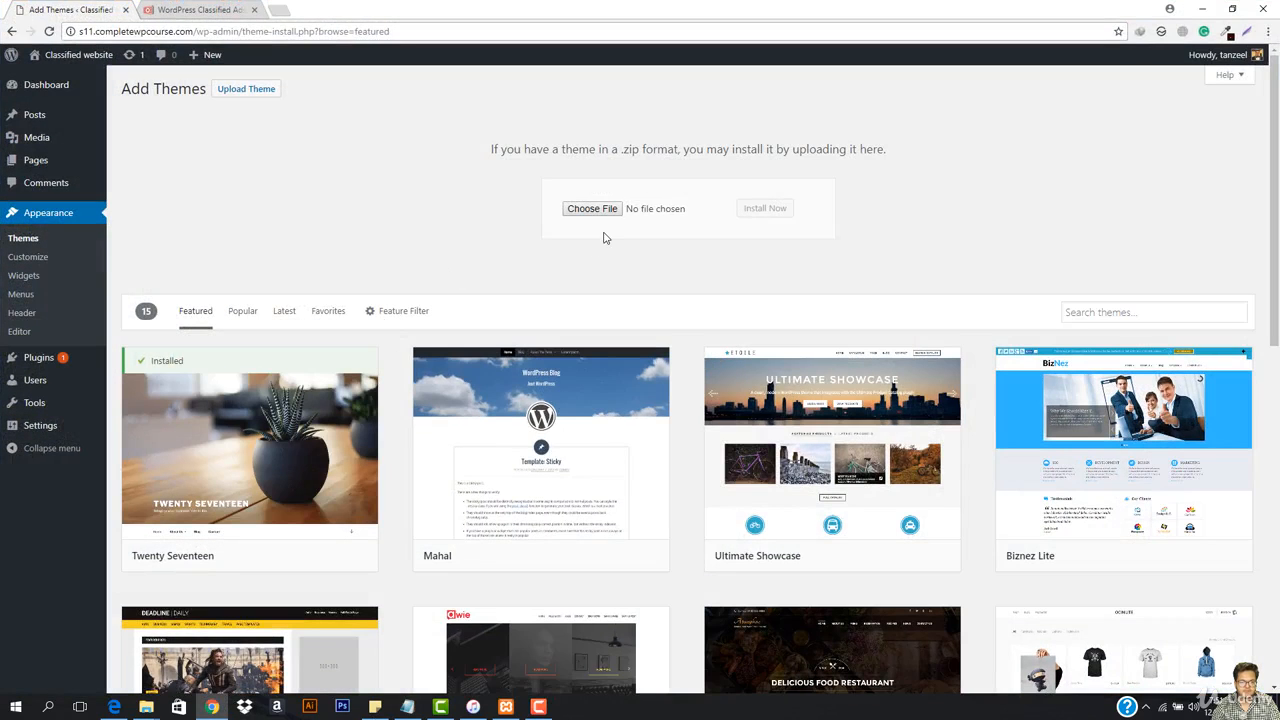
- Attach classipress.zip from the Desktop to the theme upload form
{"action": "left_click", "coordinate": [592, 208]}
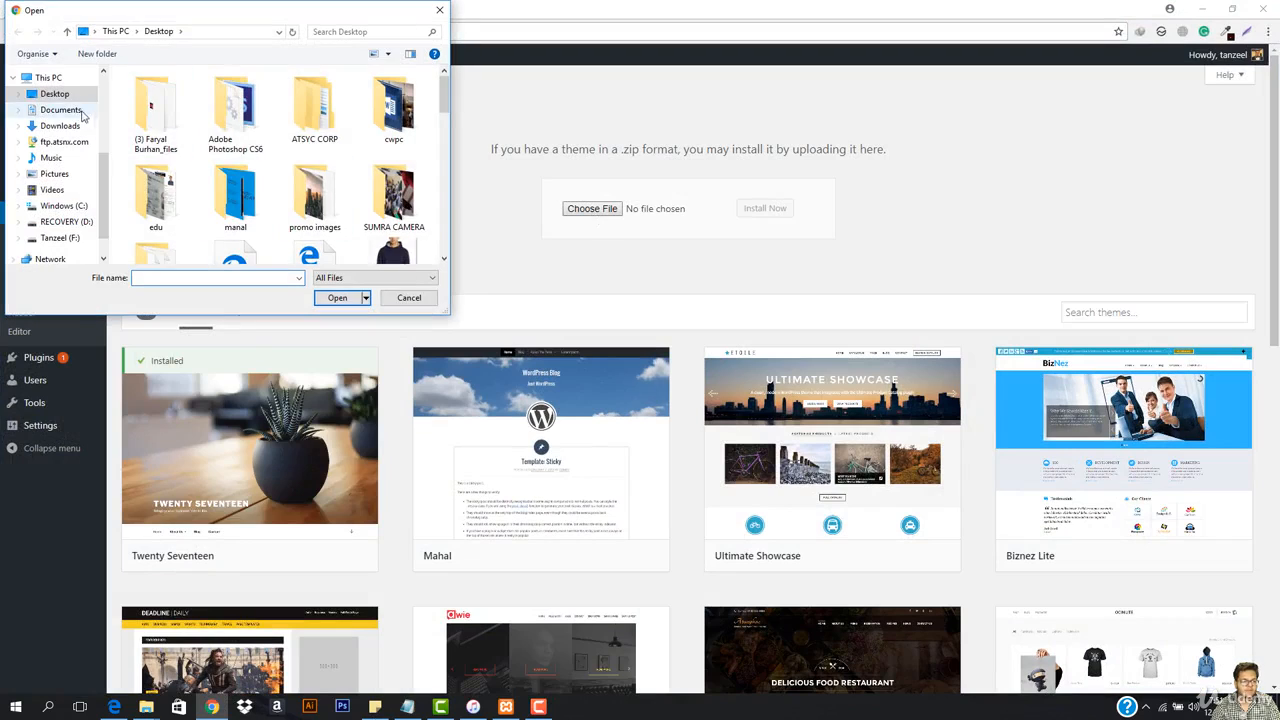
{"action": "left_click", "coordinate": [392, 200]}
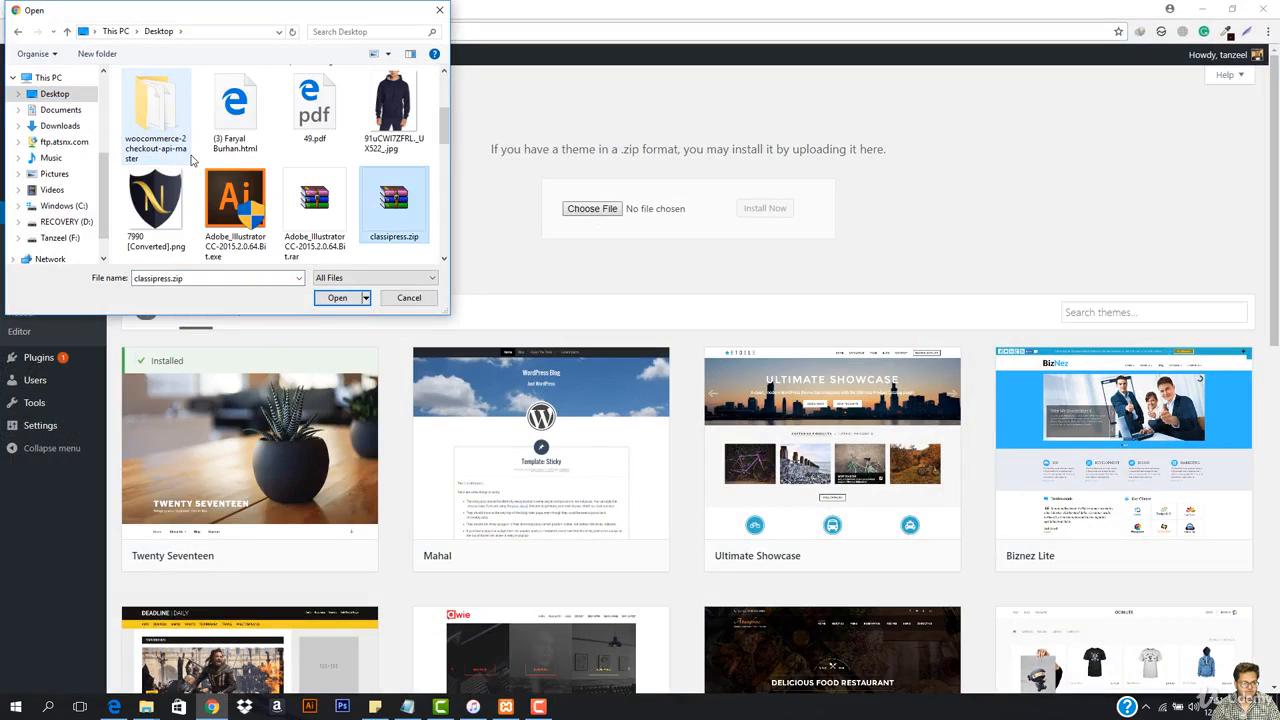
{"action": "left_click", "coordinate": [336, 296]}
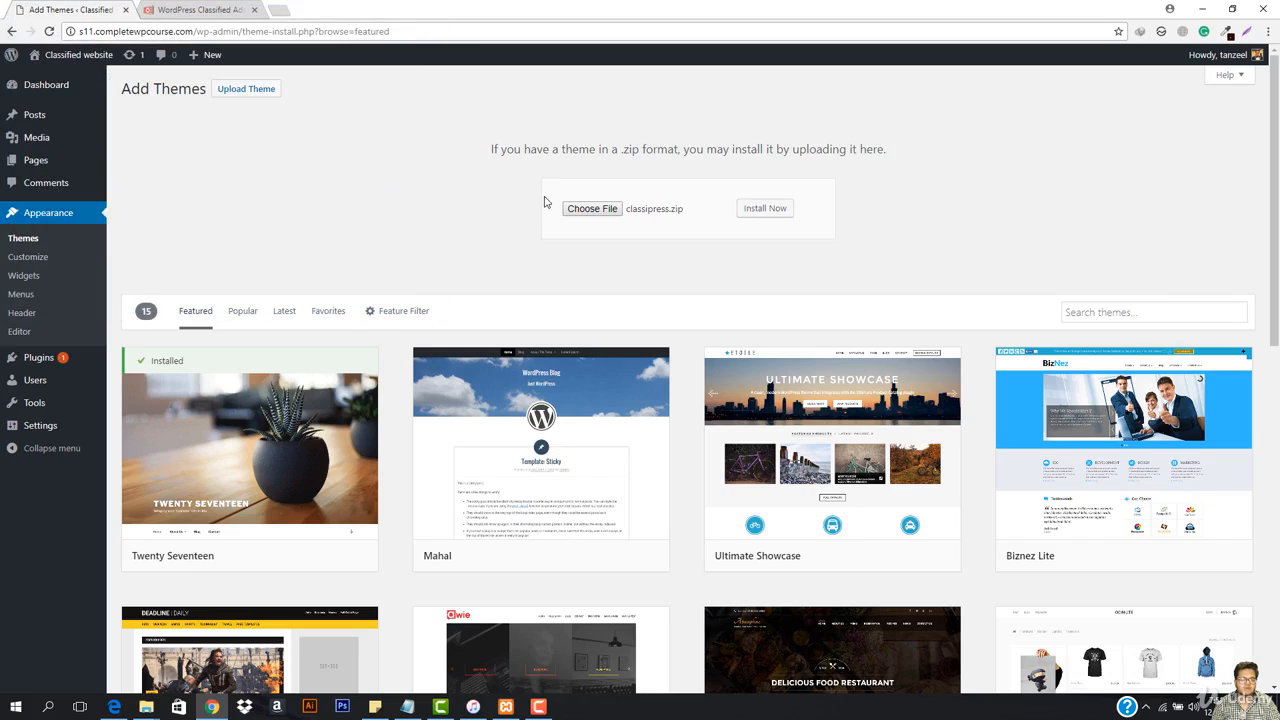
- Upload and install the ClassiPress theme with Install Now
{"action": "left_click", "coordinate": [764, 208]}
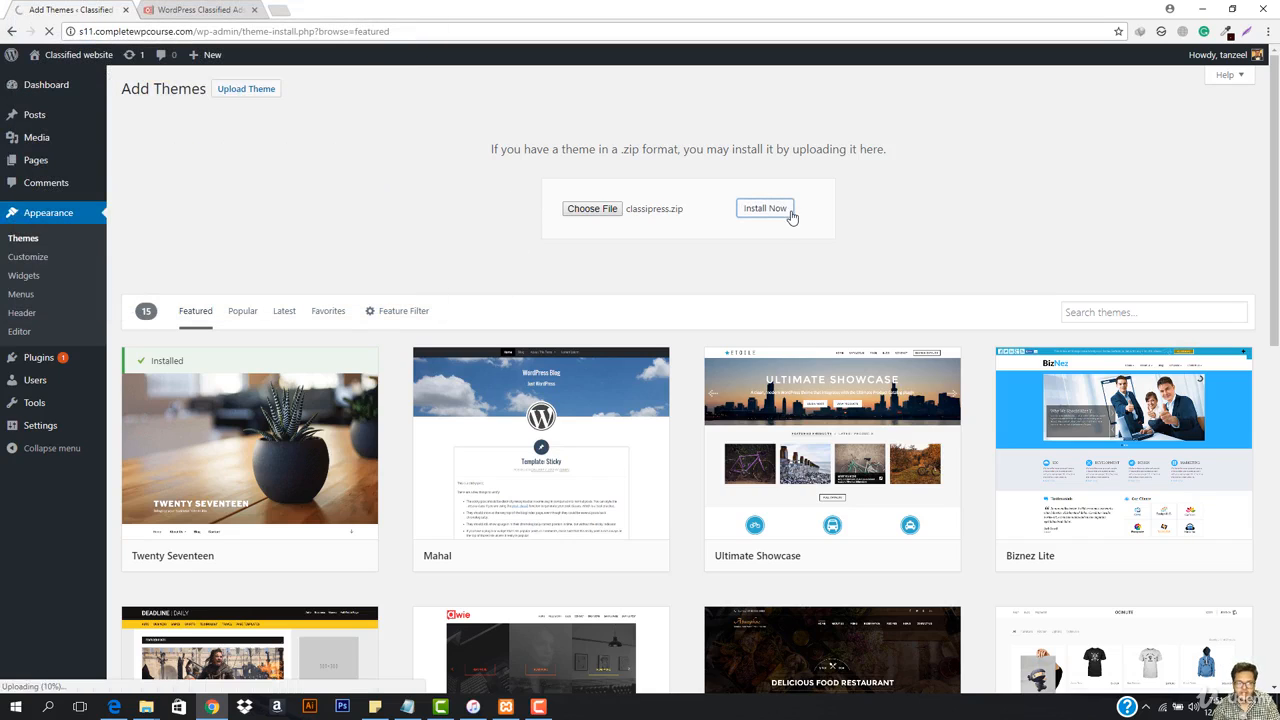
{"action": "left_click", "coordinate": [764, 208]}
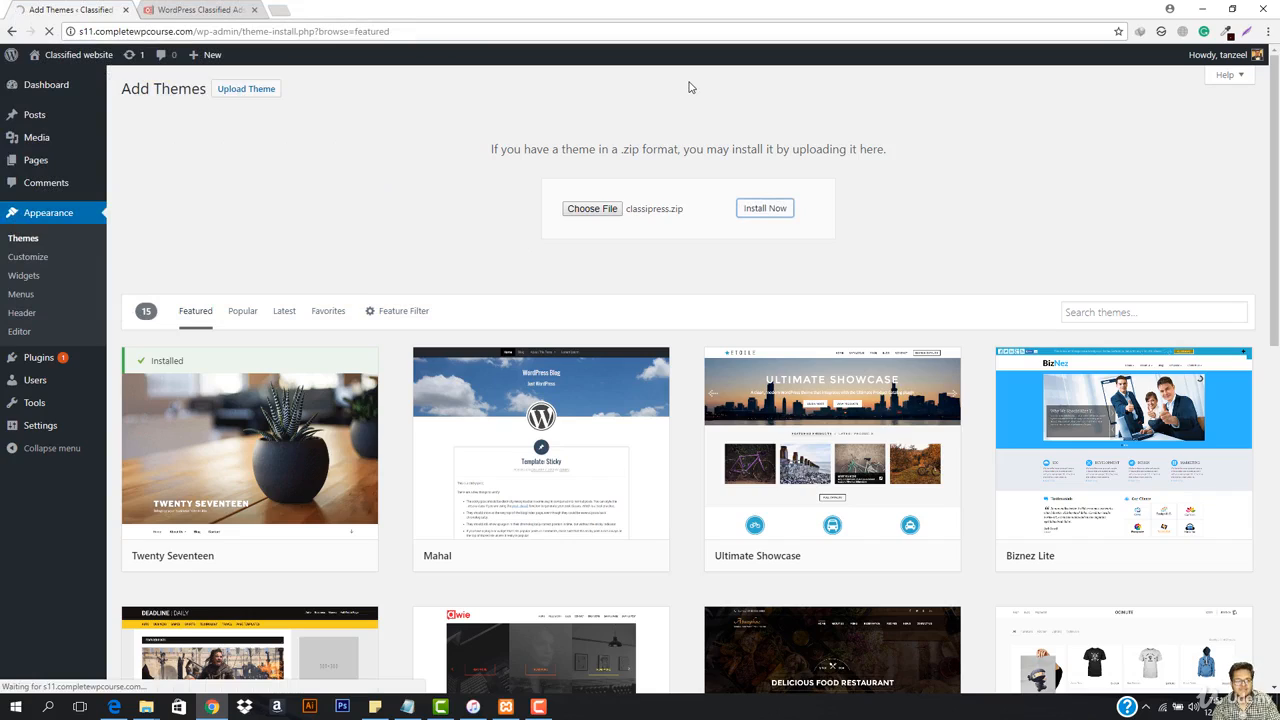
{"action": "mouse_move", "coordinate": [584, 60]}
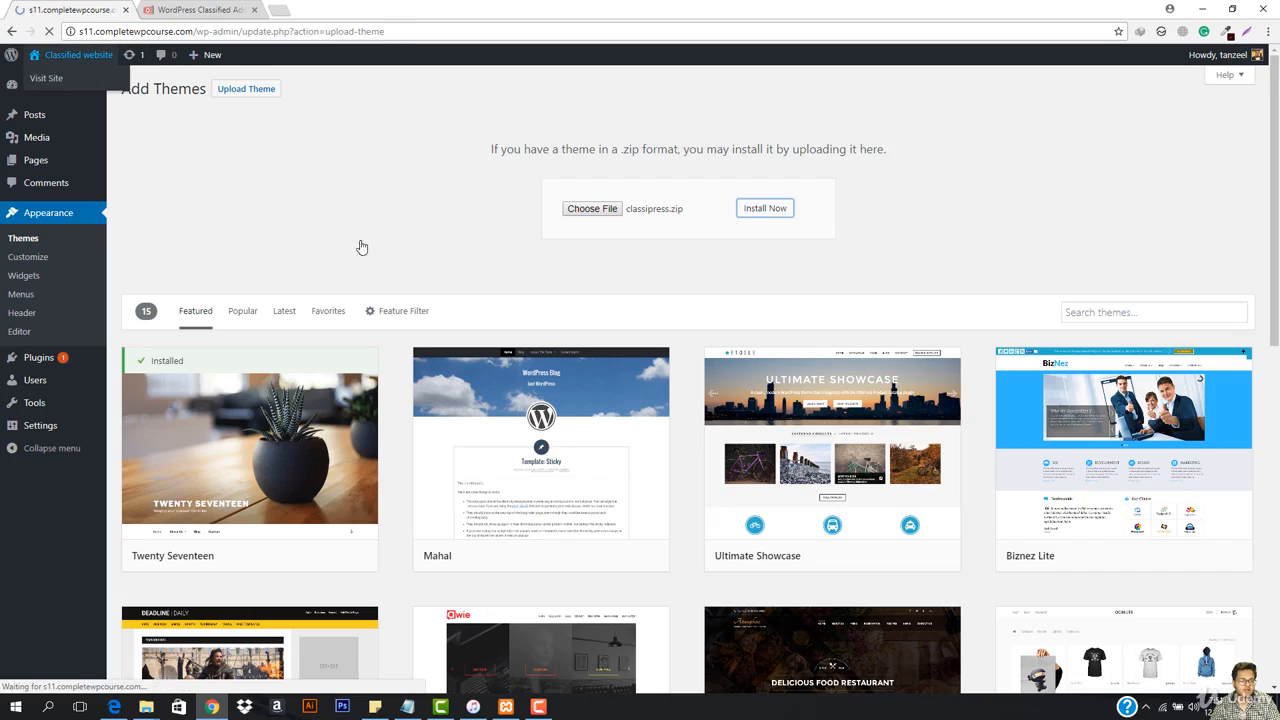
{"action": "left_click", "coordinate": [764, 208]}
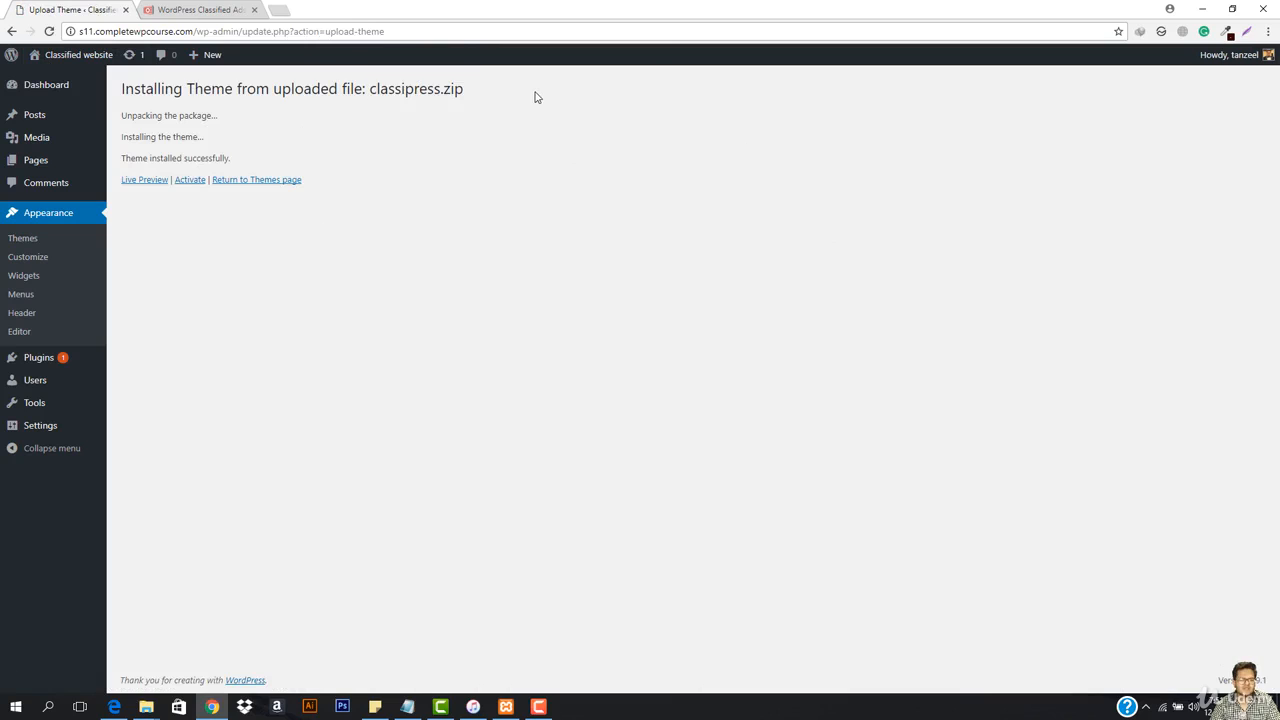
{"action": "mouse_move", "coordinate": [372, 96]}
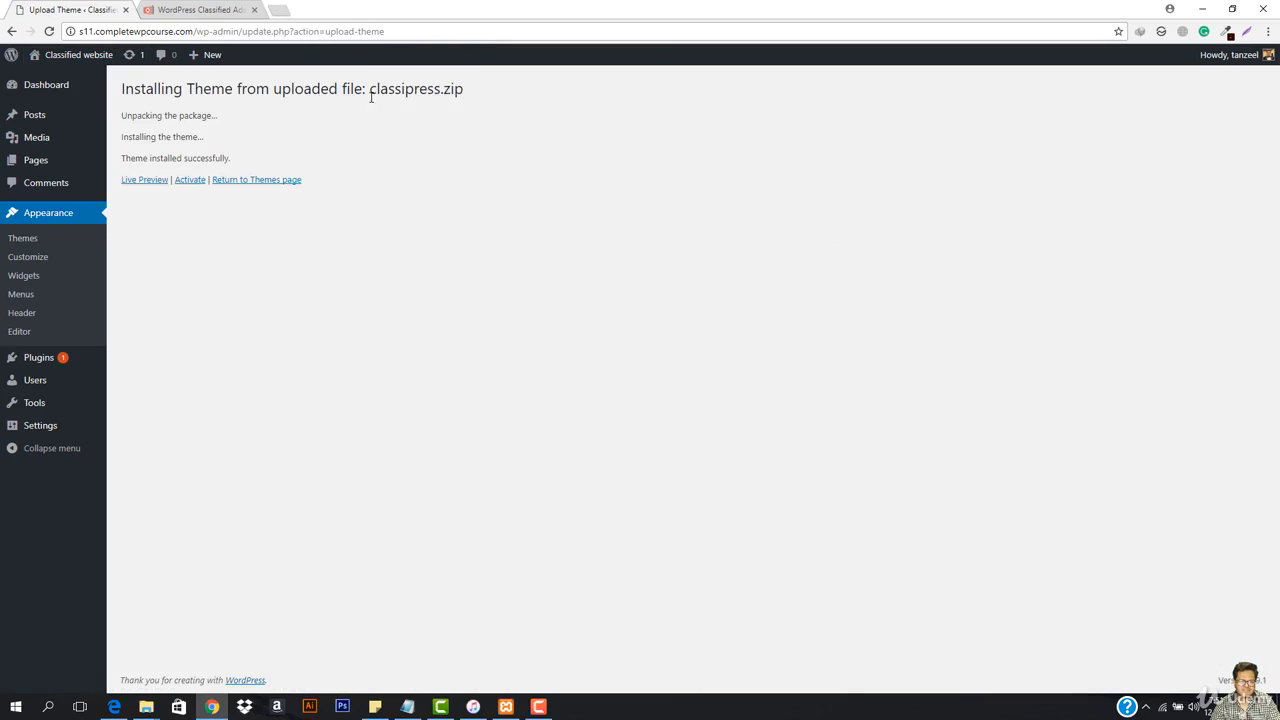
- Open the site front end in a new tab and activate the ClassiPress theme
{"action": "right_click", "coordinate": [78, 54]}
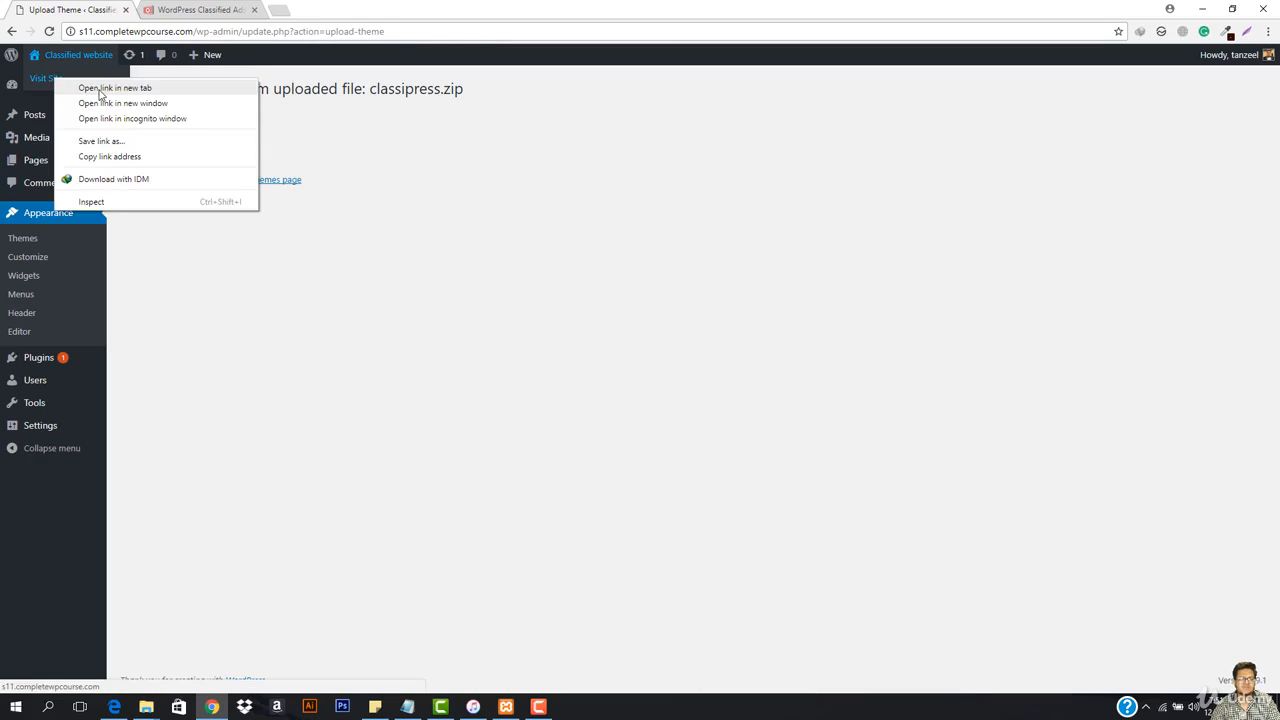
{"action": "left_click", "coordinate": [116, 88]}
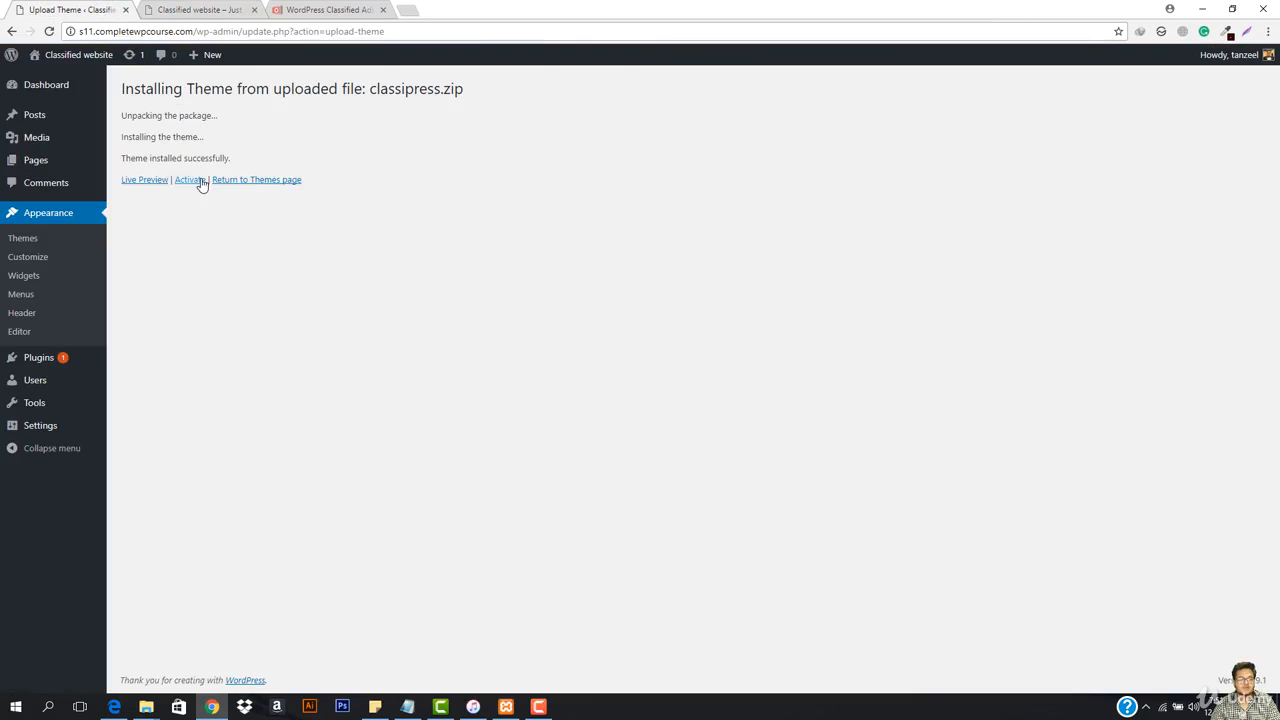
{"action": "left_click", "coordinate": [188, 180]}
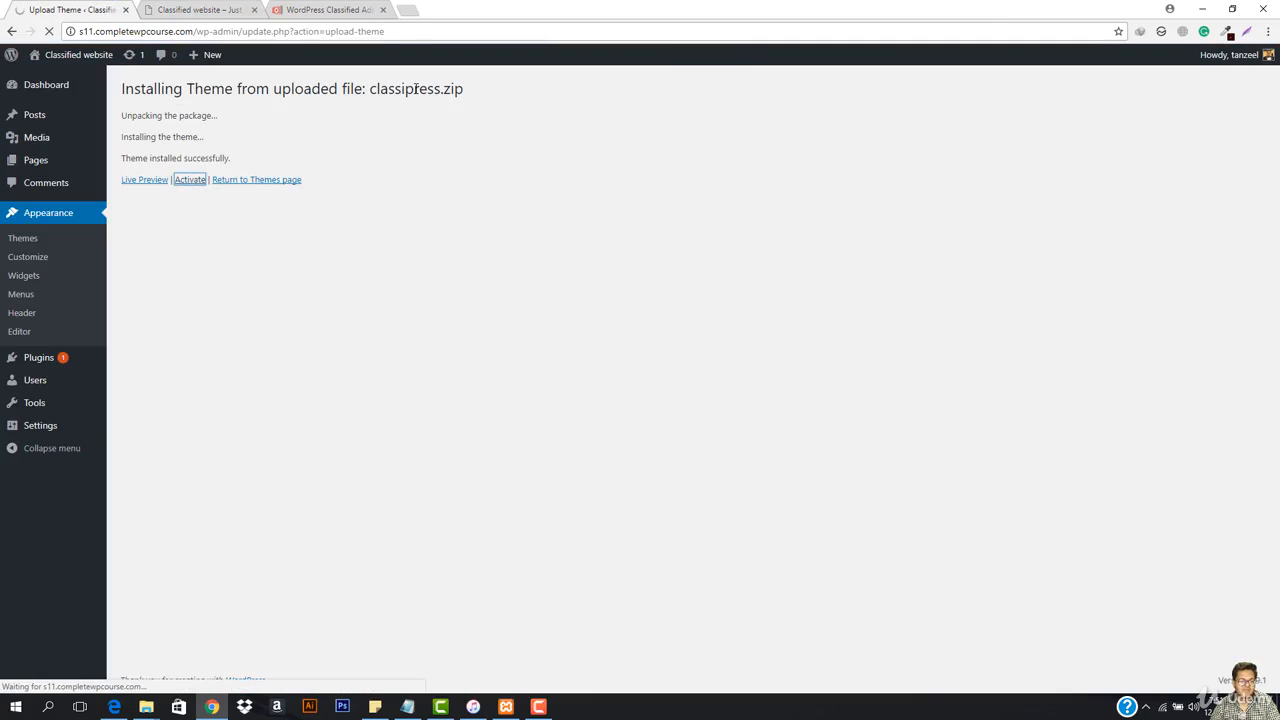
{"action": "left_click", "coordinate": [190, 180]}
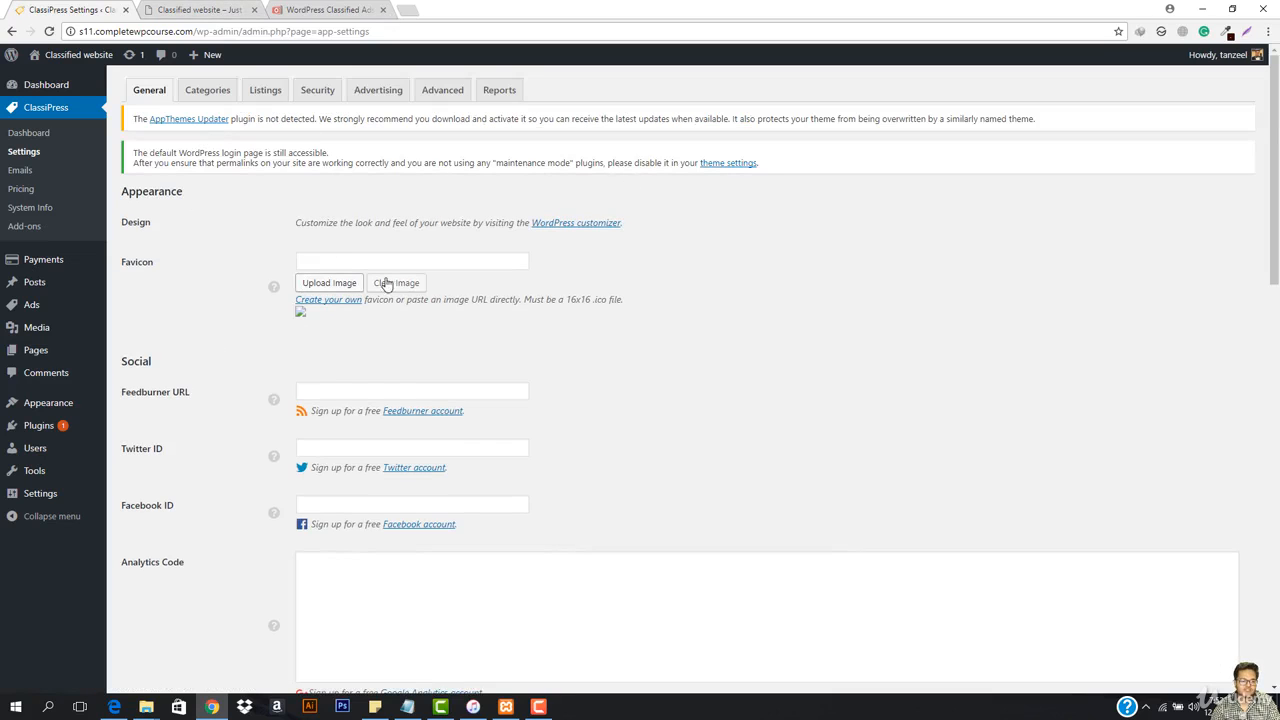
- Switch to the browser tab showing the classified site's front end
{"action": "left_click", "coordinate": [200, 8]}
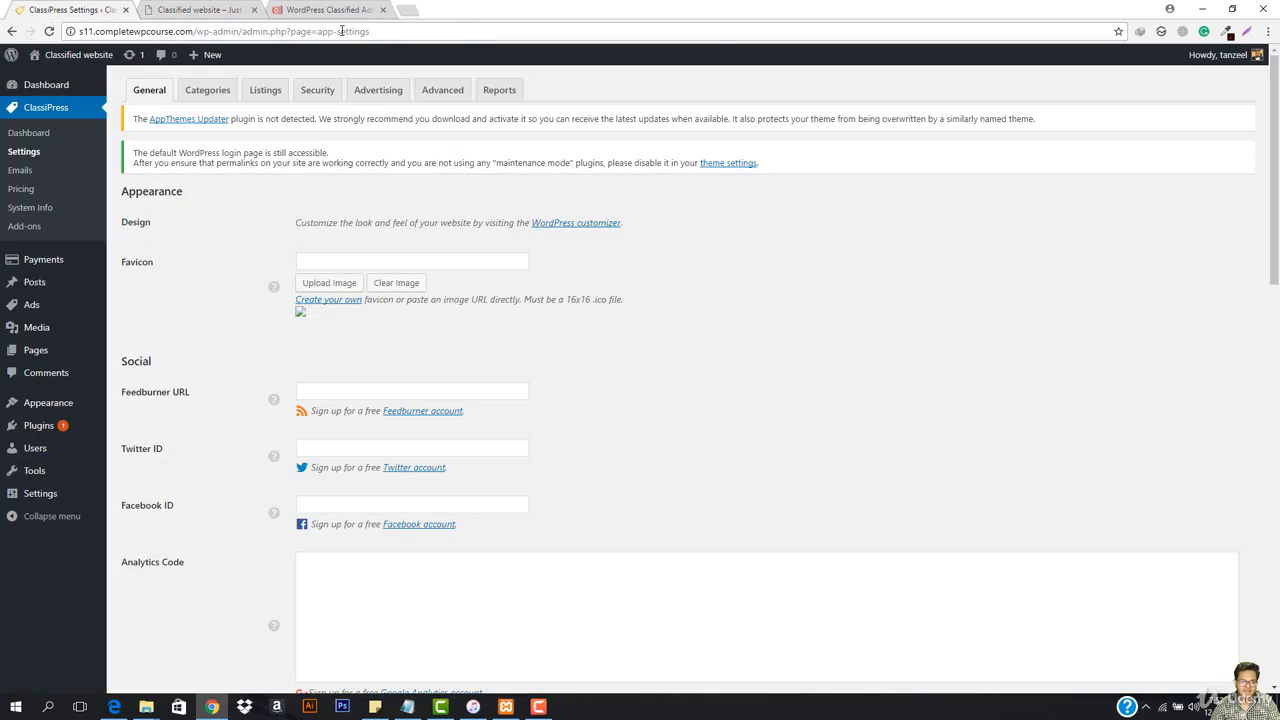
{"action": "left_click", "coordinate": [200, 8]}
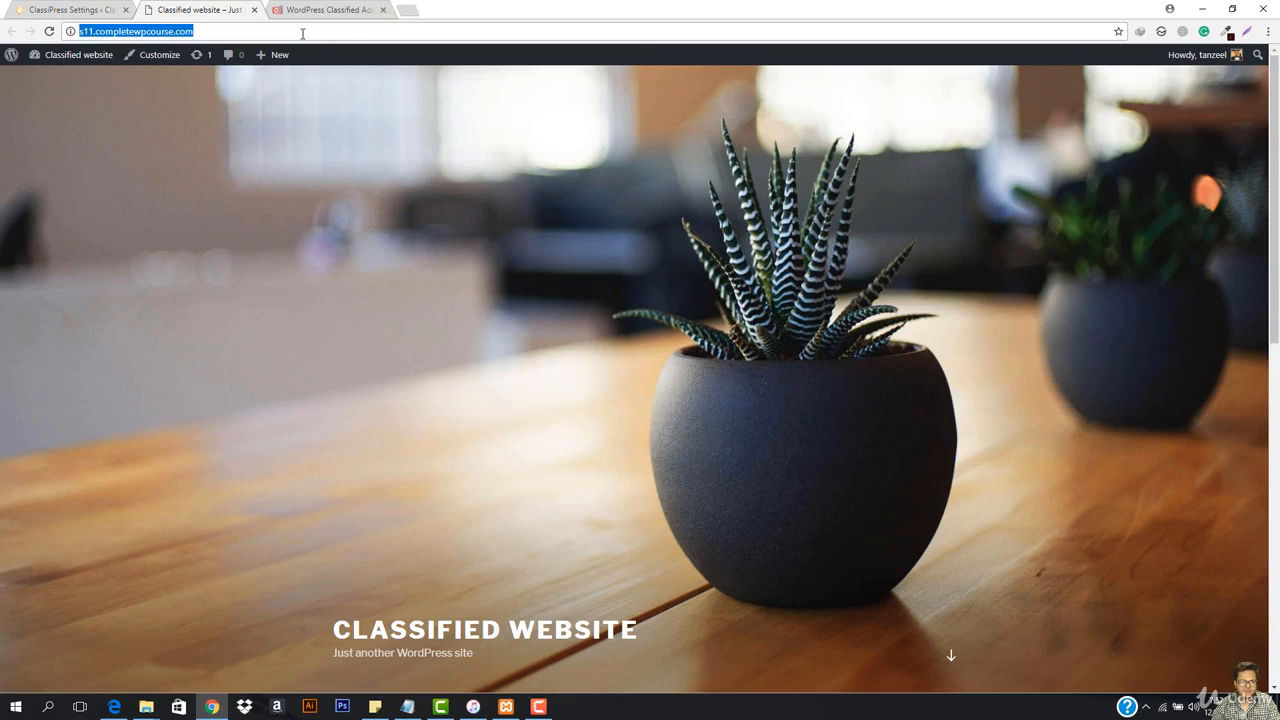
- Reload the front page to show the ClassiPress layout and browse the Popular and Random listing tabs
{"action": "left_click", "coordinate": [64, 8]}
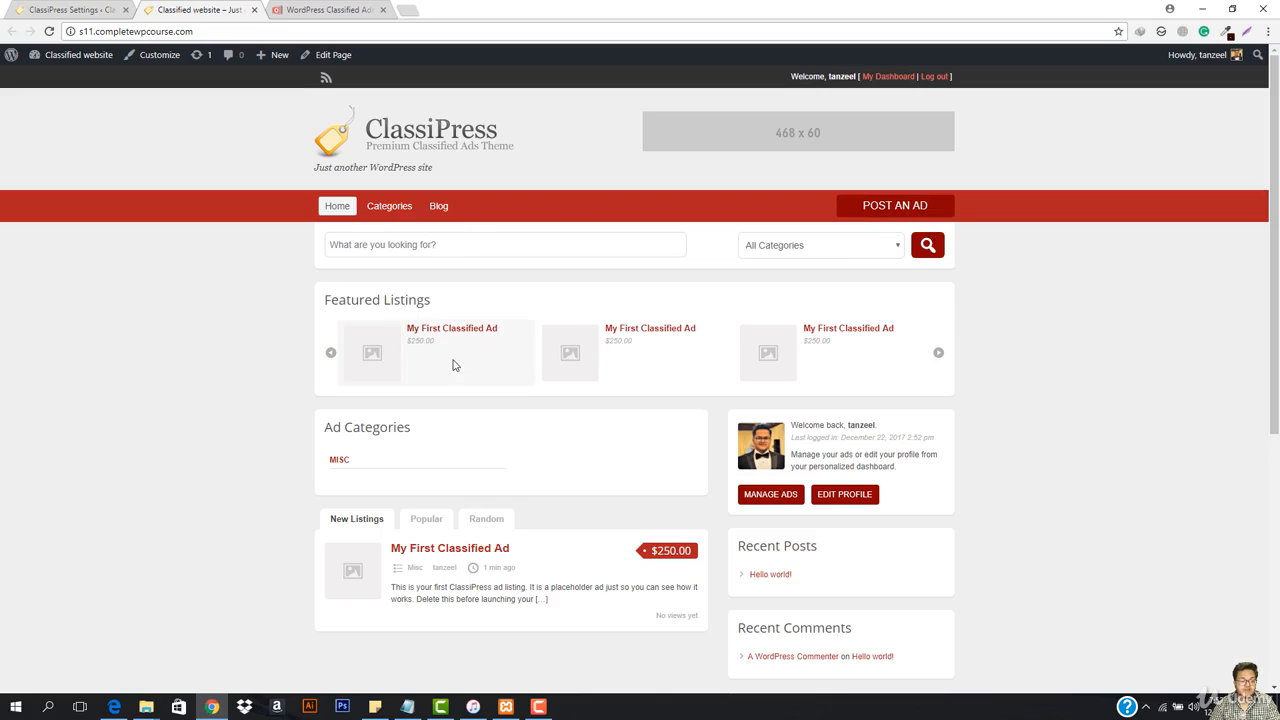
{"action": "scroll", "scroll_direction": "down", "scroll_amount": 3}
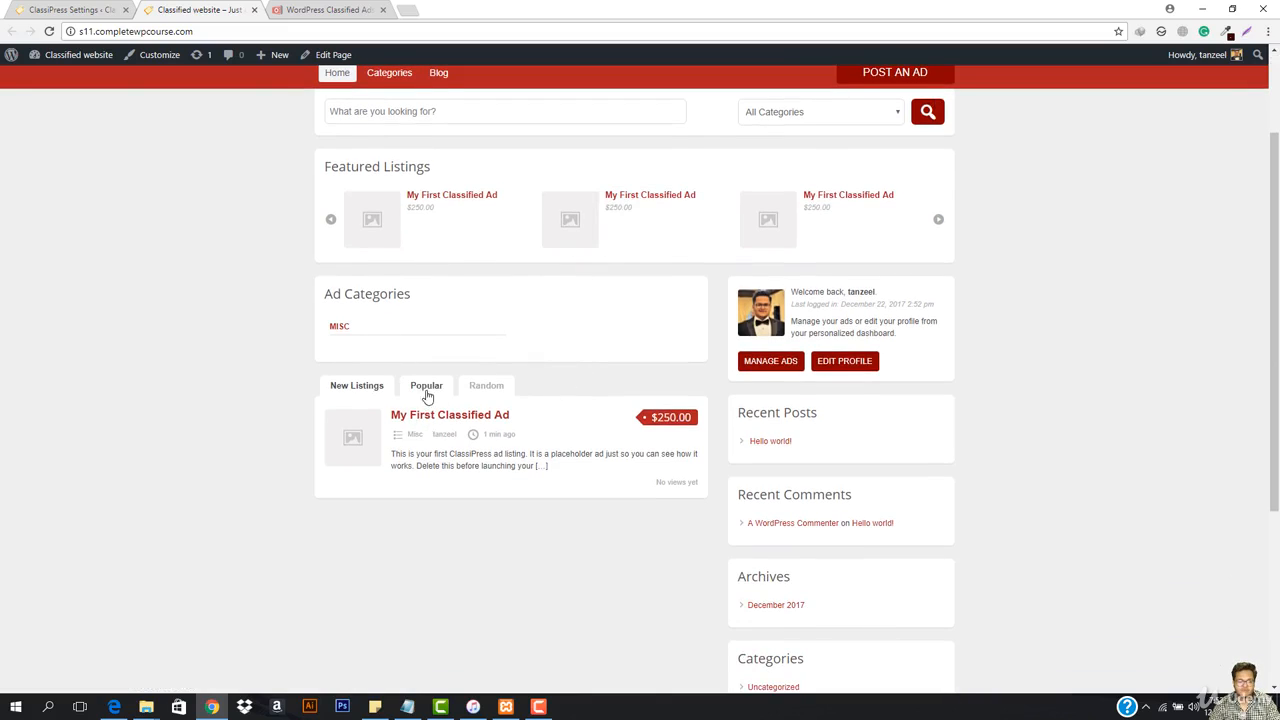
{"action": "left_click", "coordinate": [486, 384]}
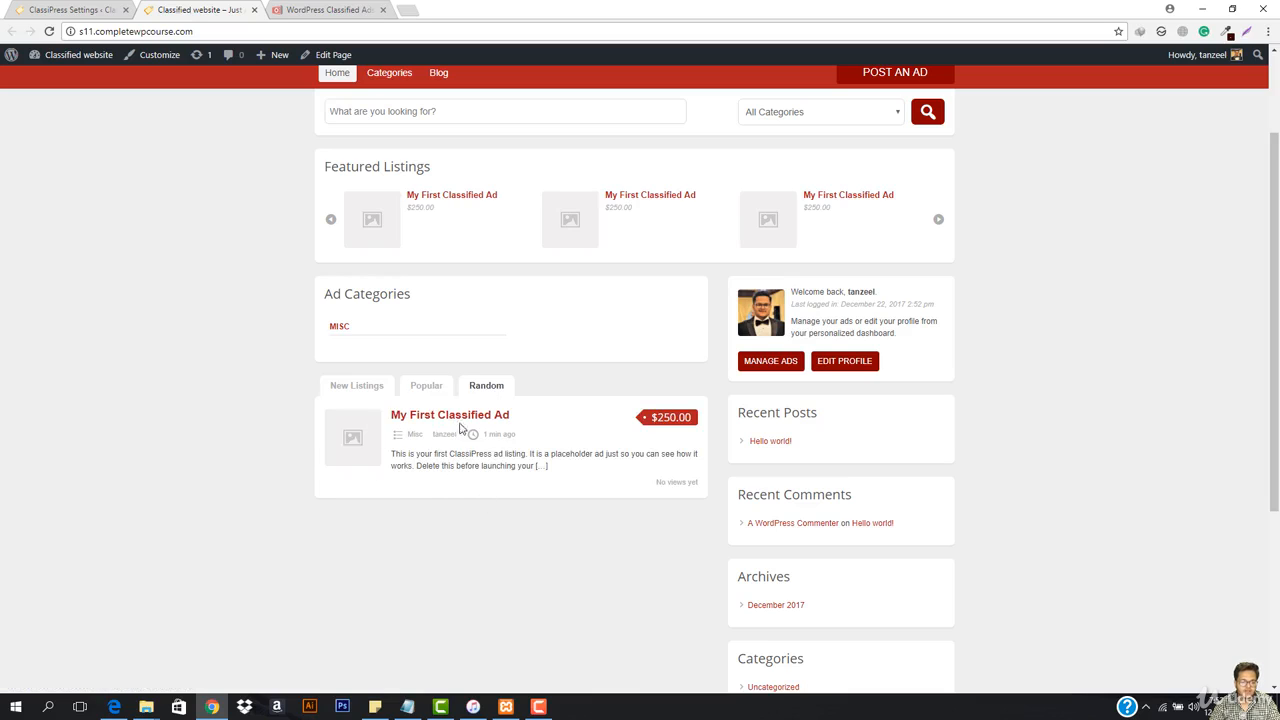
{"action": "left_click", "coordinate": [450, 414]}
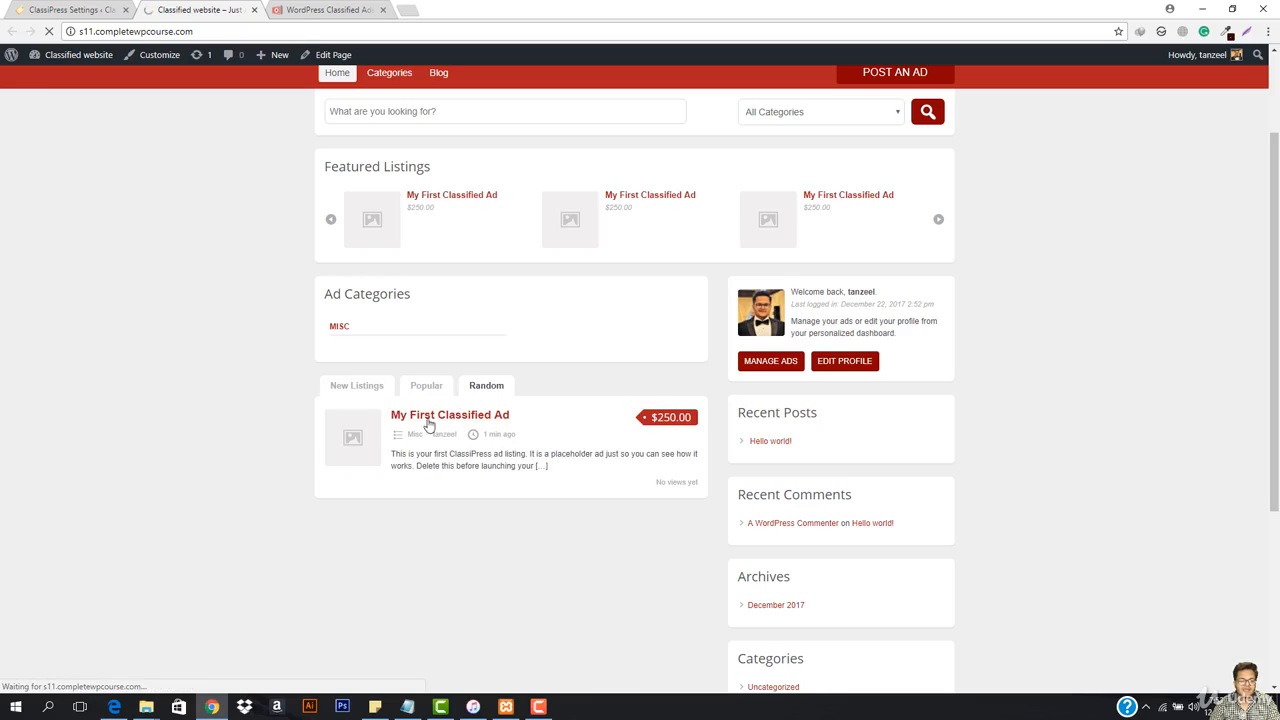
- Open the sample listing My First Classified Ad
{"action": "left_click", "coordinate": [450, 414]}
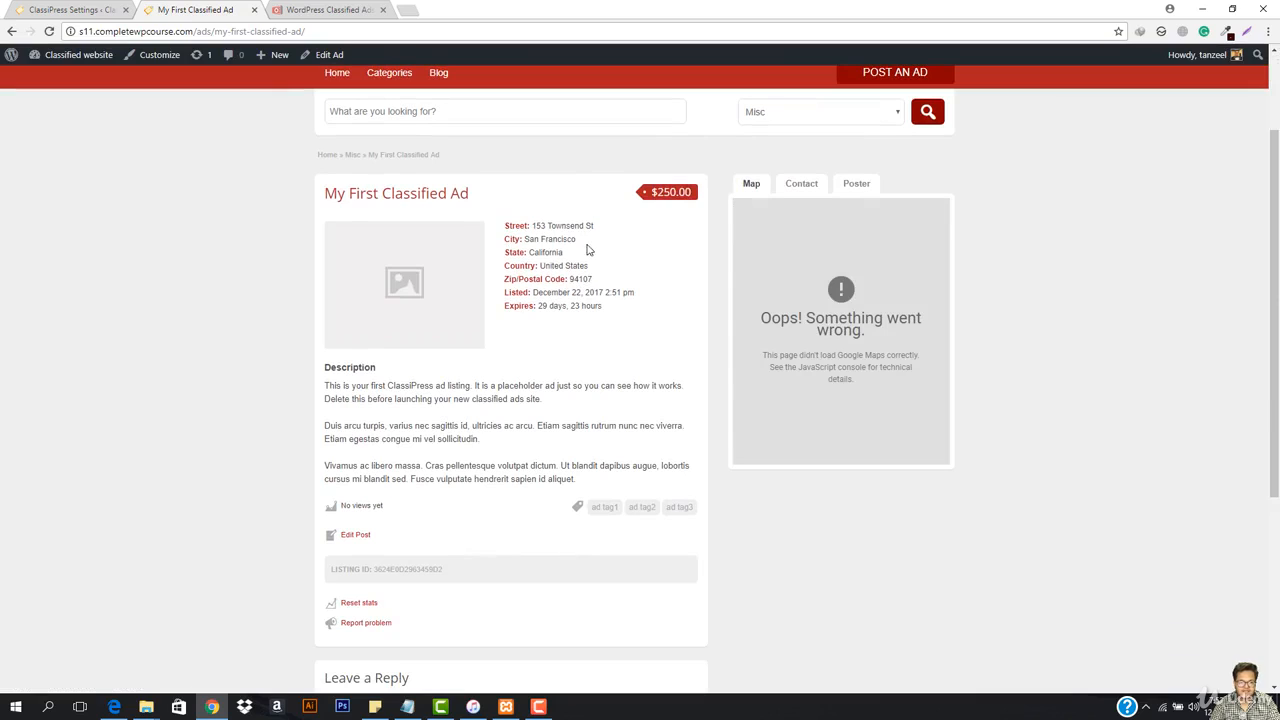
{"action": "mouse_move", "coordinate": [680, 296]}
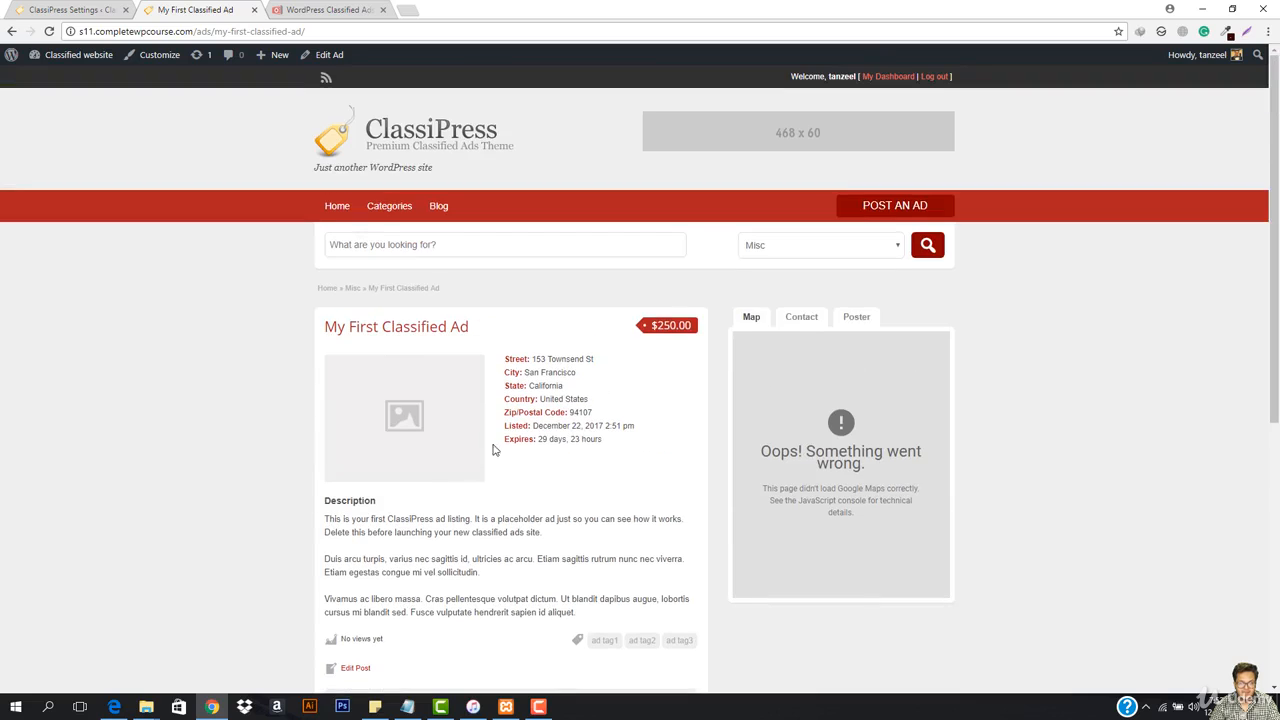
- Start a new ad via POST AN AD, reaching the Submit Your Listing form
{"action": "left_click", "coordinate": [892, 204]}
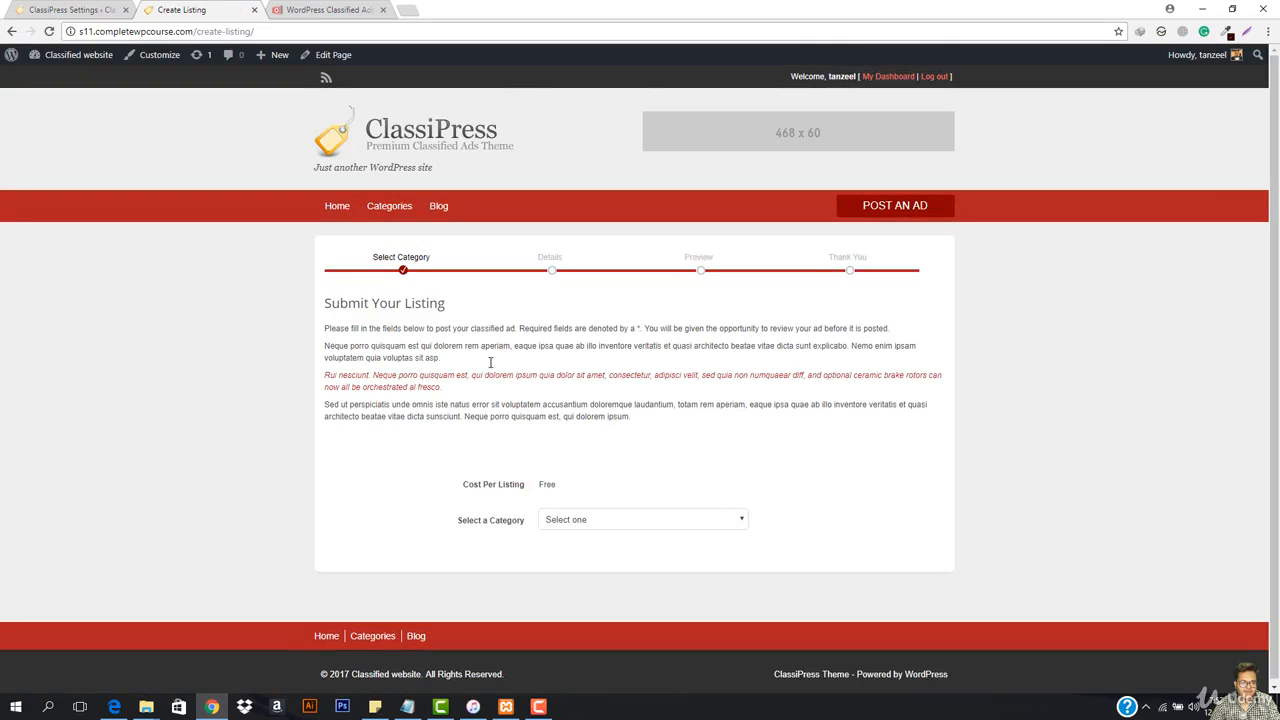
{"action": "mouse_move", "coordinate": [596, 344]}
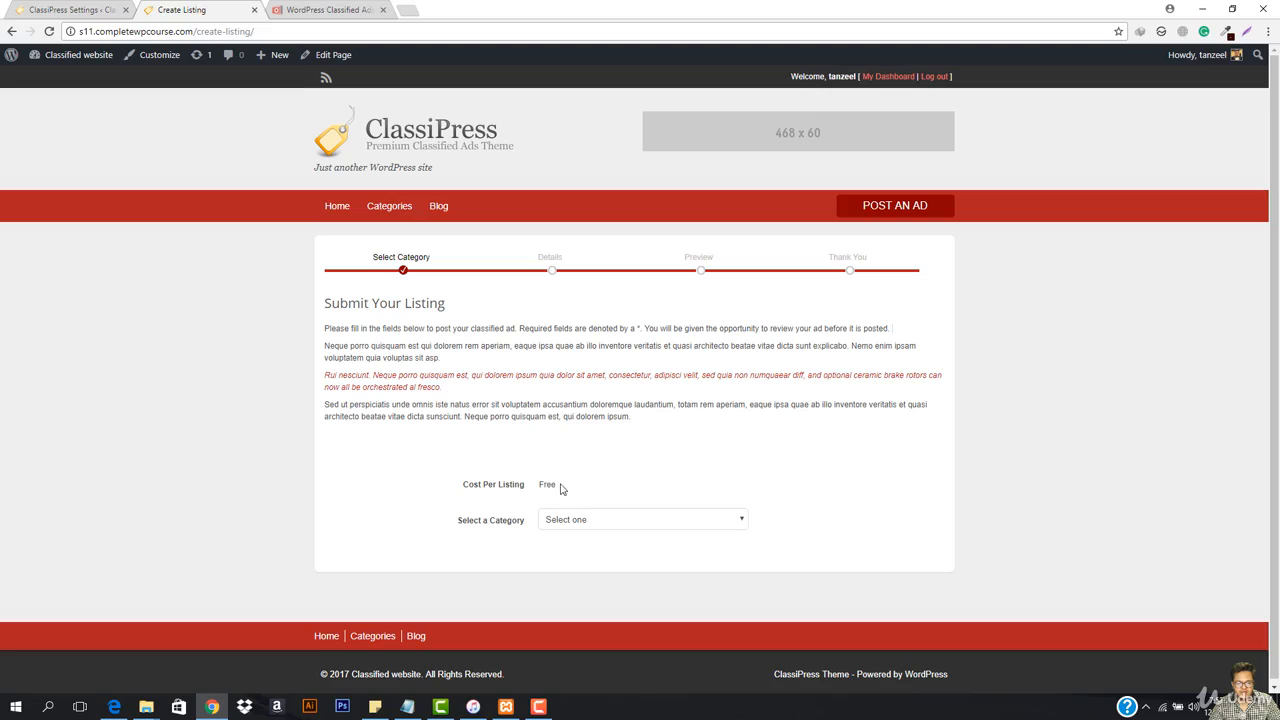
- Look over the Create Listing page and return to the site's home page via Home
{"action": "left_click", "coordinate": [640, 520]}
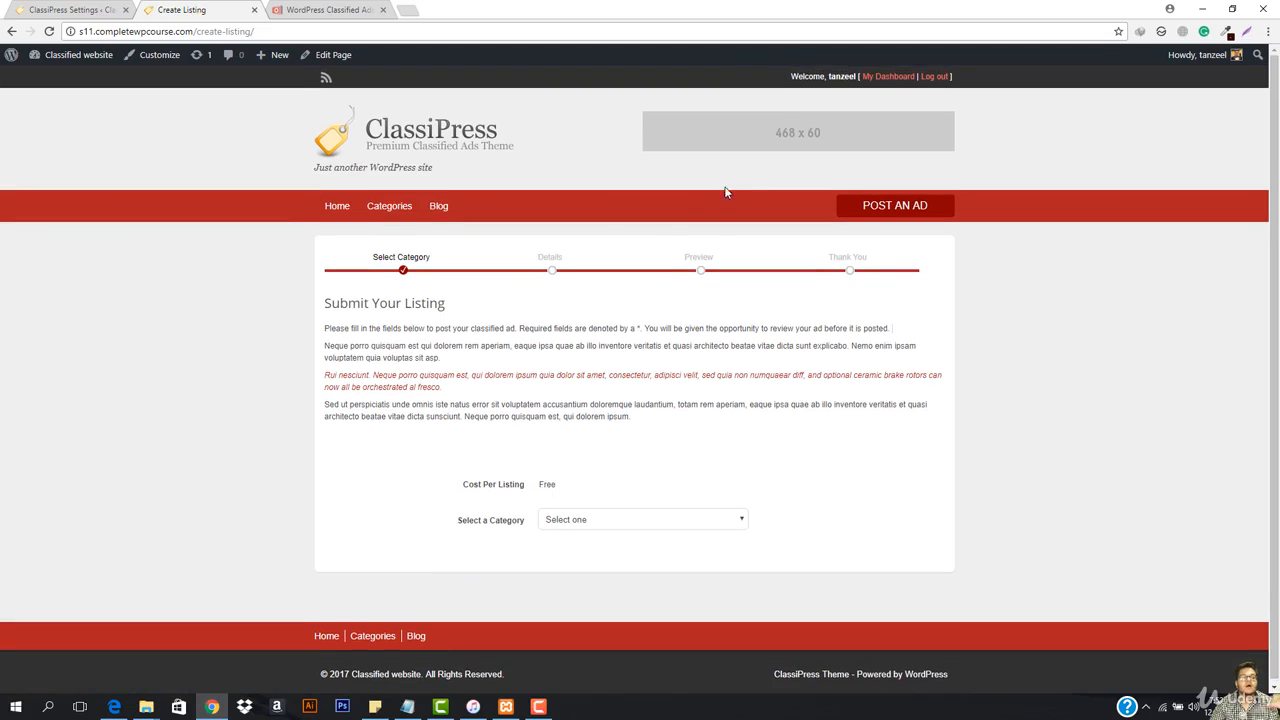
{"action": "mouse_move", "coordinate": [372, 184]}
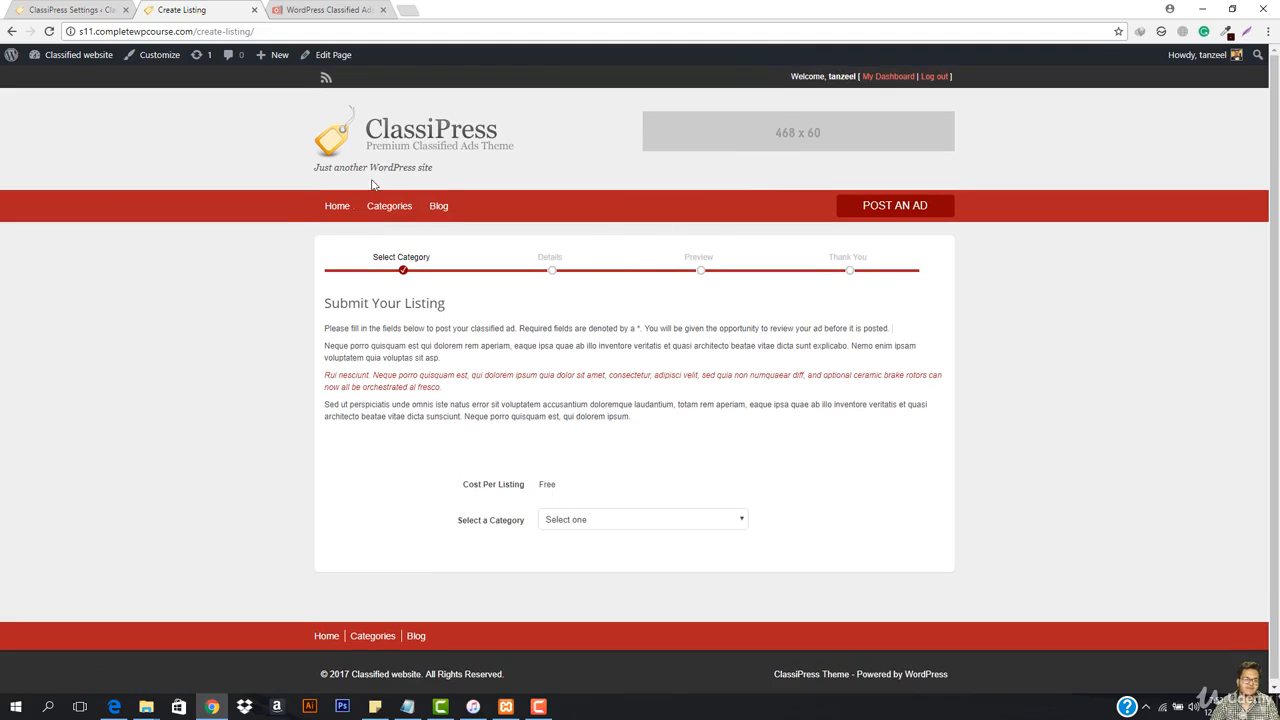
{"action": "left_click", "coordinate": [336, 204]}
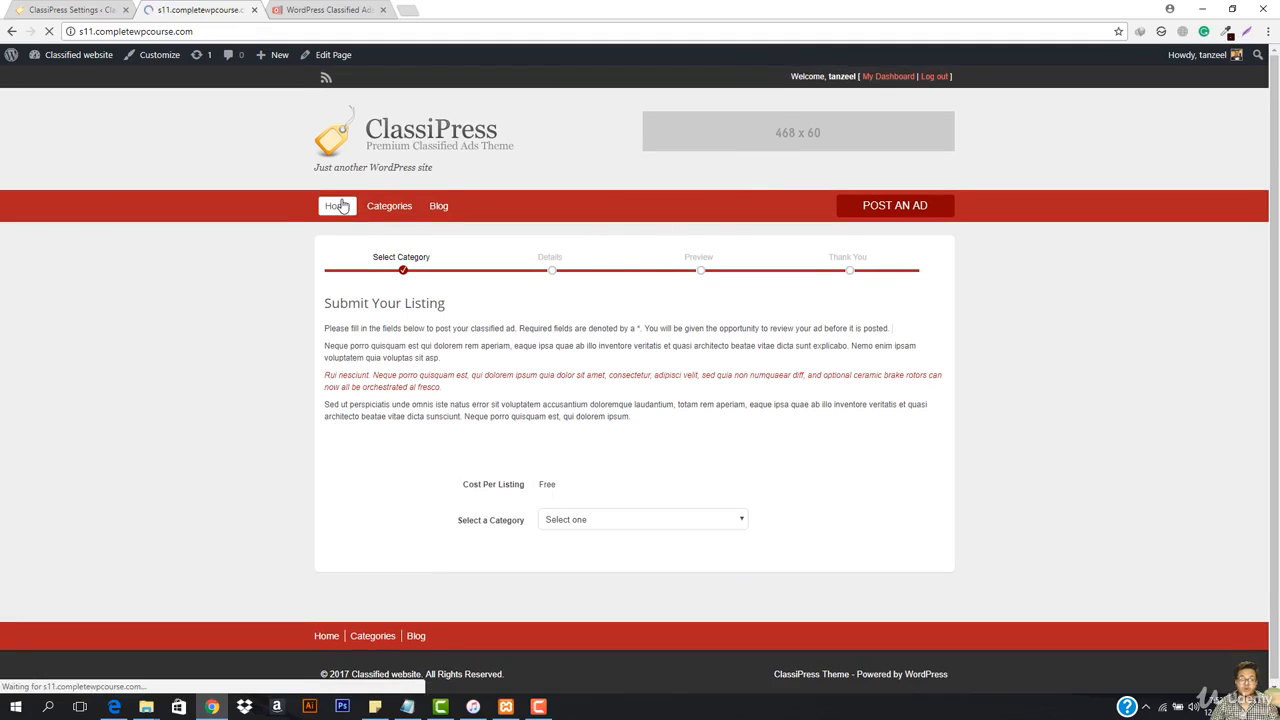
{"action": "left_click", "coordinate": [336, 204]}
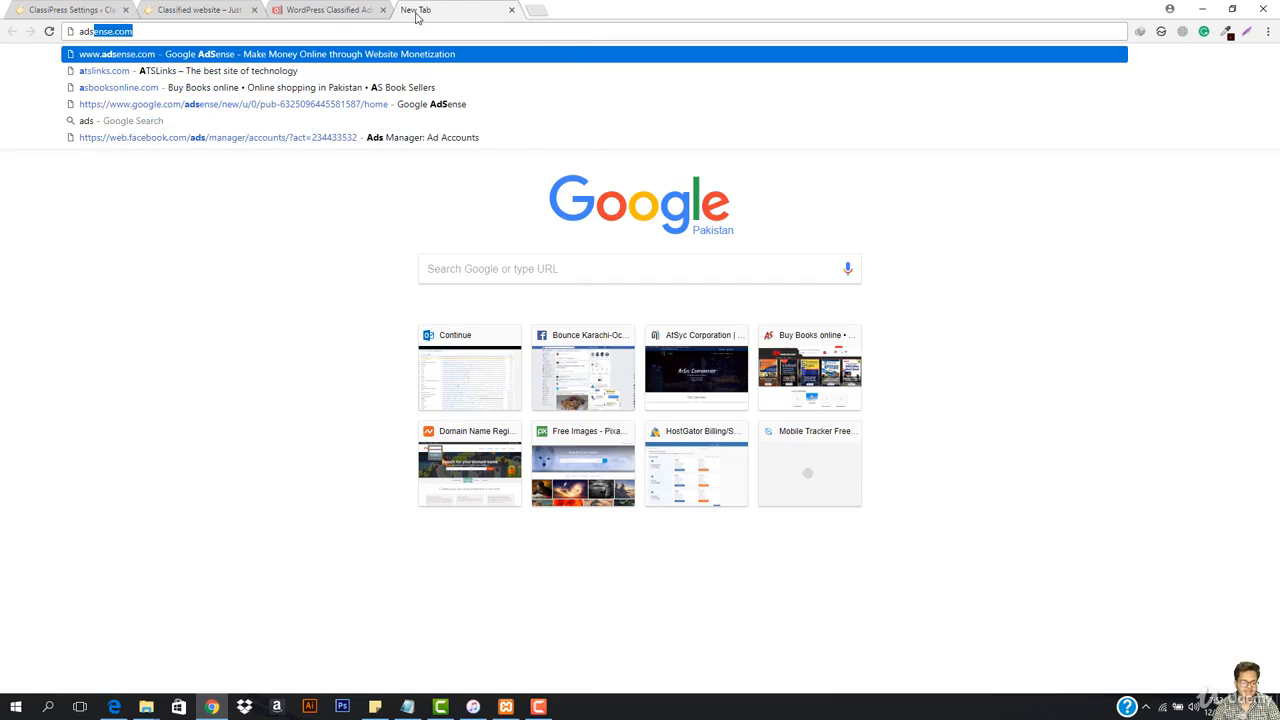
{"action": "type", "text": "ads.big"}
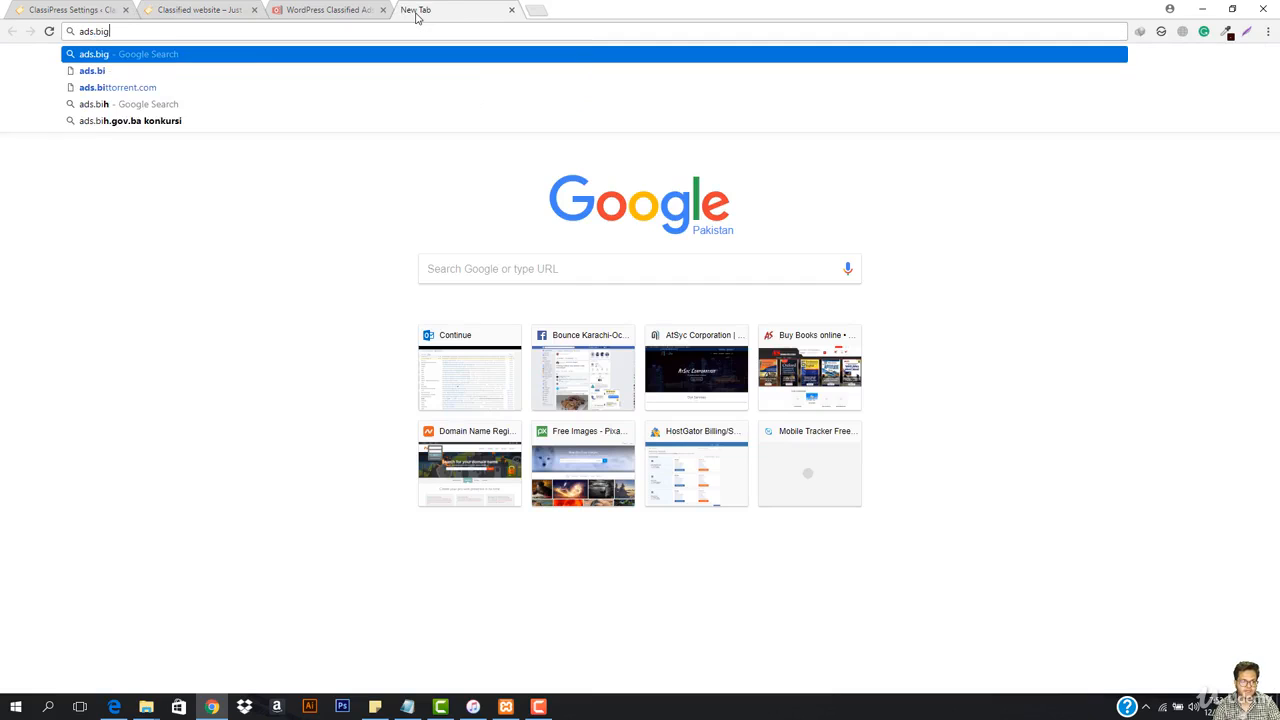
{"action": "type", "text": "compan"}
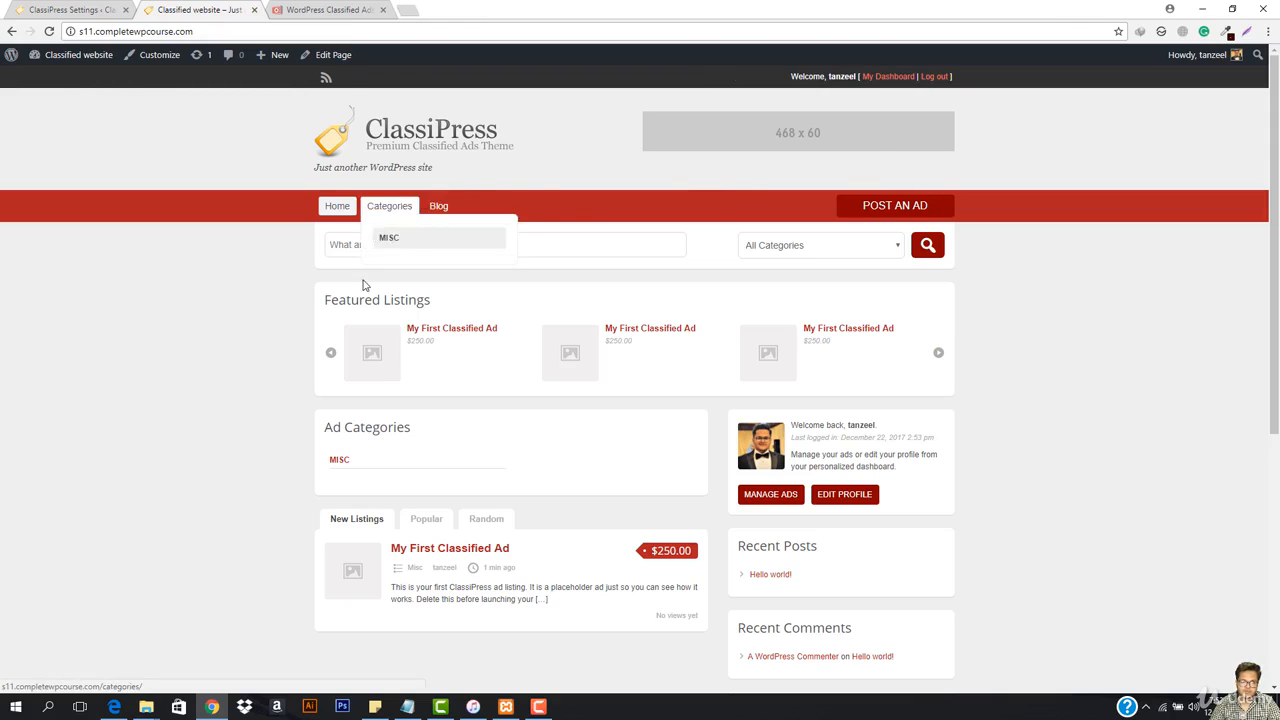
- Go to the logged-in user's My Dashboard from the welcome bar
{"action": "scroll", "scroll_direction": "down", "scroll_amount": 3}
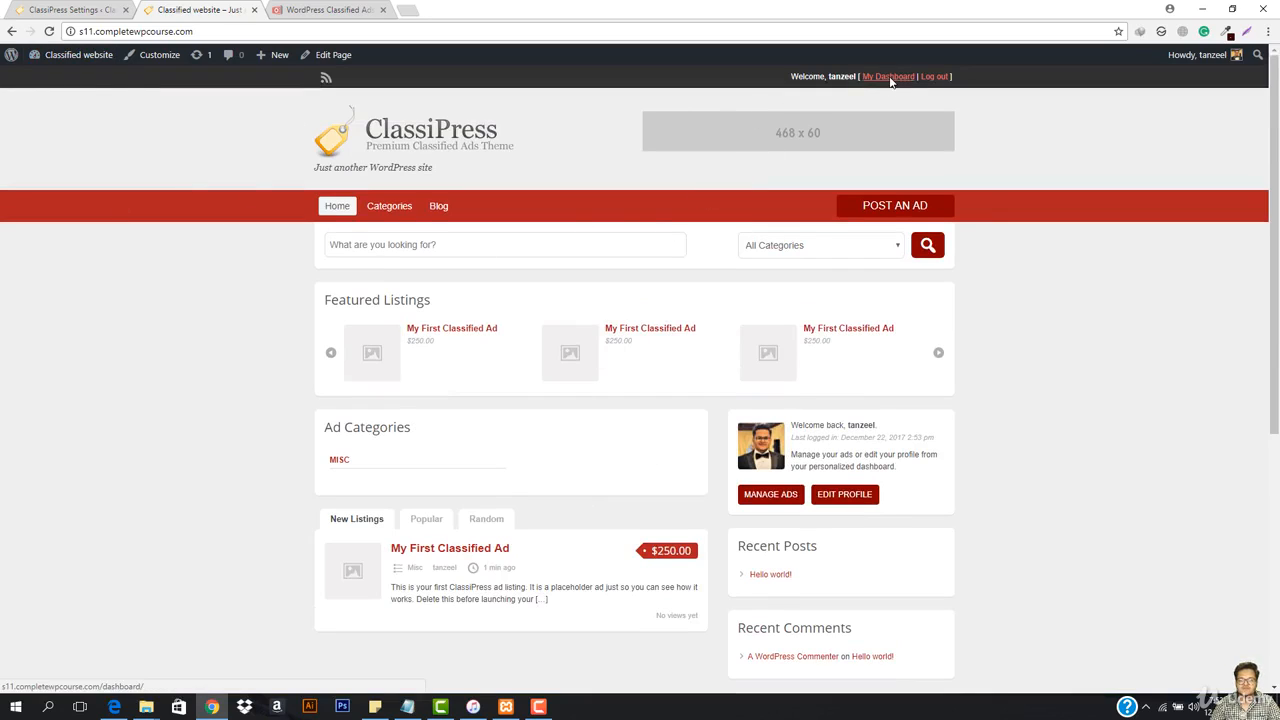
{"action": "left_click", "coordinate": [888, 76]}
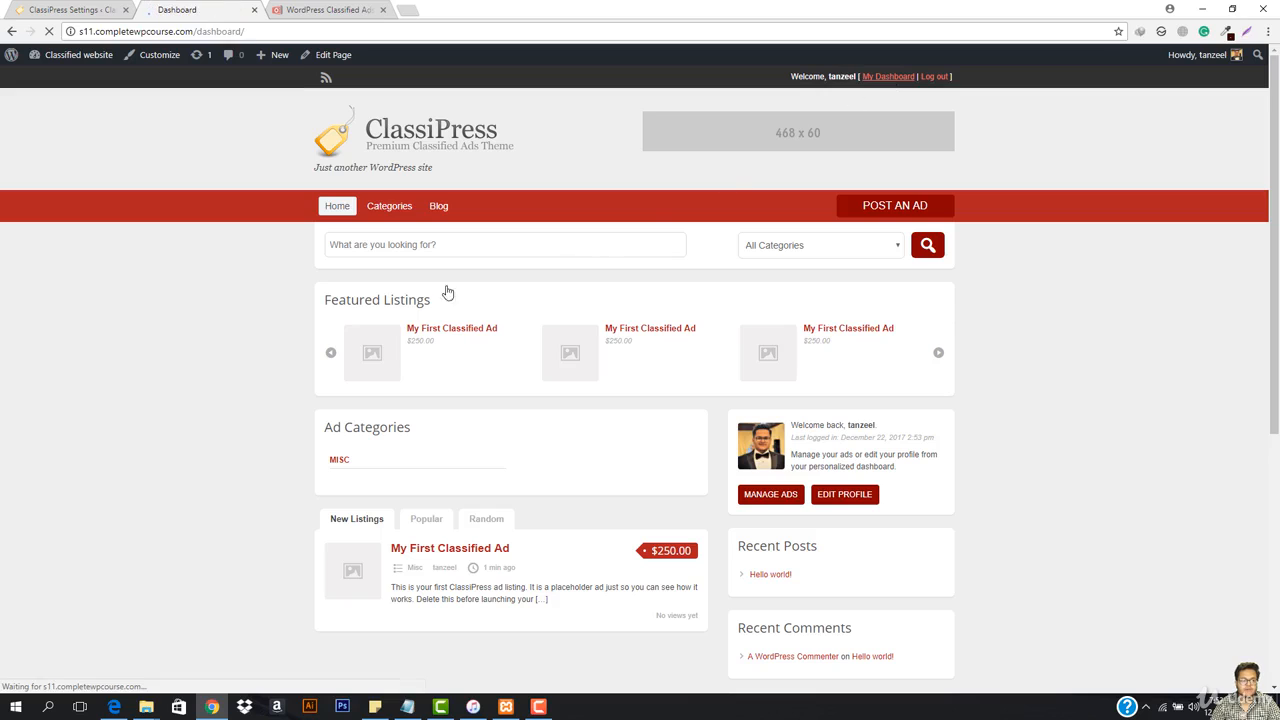
- Review the dashboard's My Ads list with My First Classified Ad, account information and statistics
{"action": "left_click", "coordinate": [770, 494]}
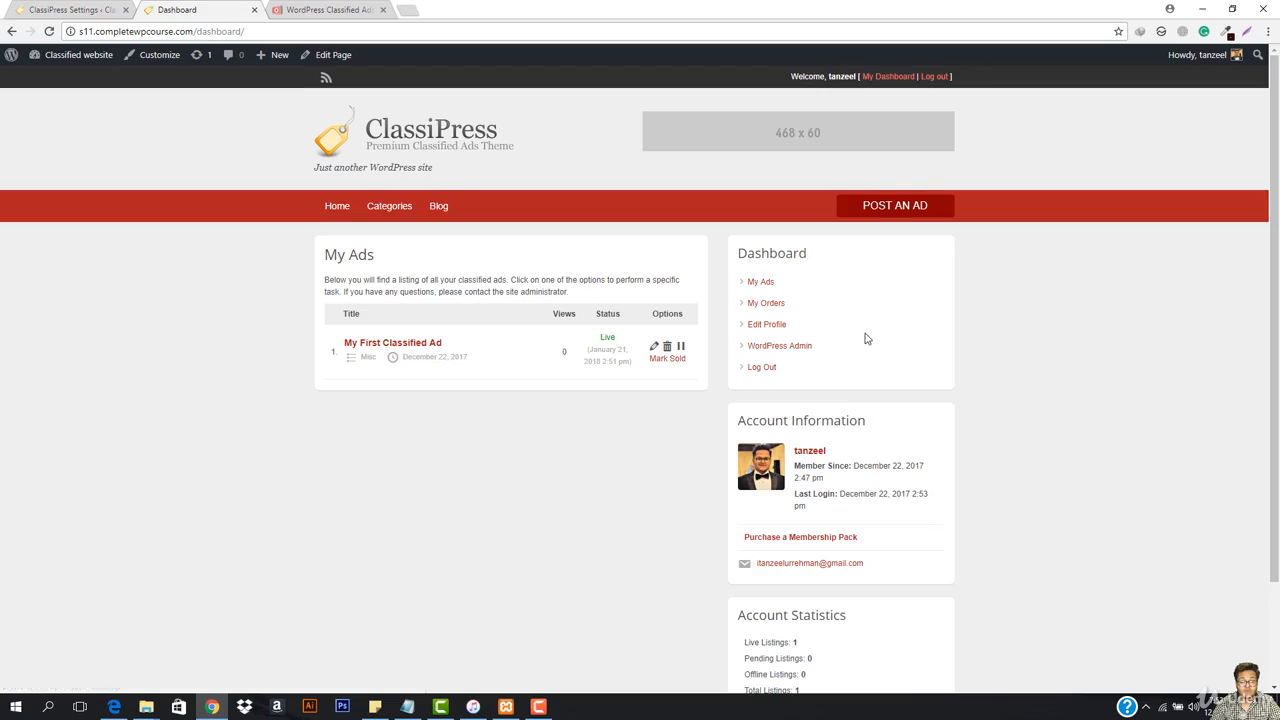
{"action": "mouse_move", "coordinate": [696, 418]}
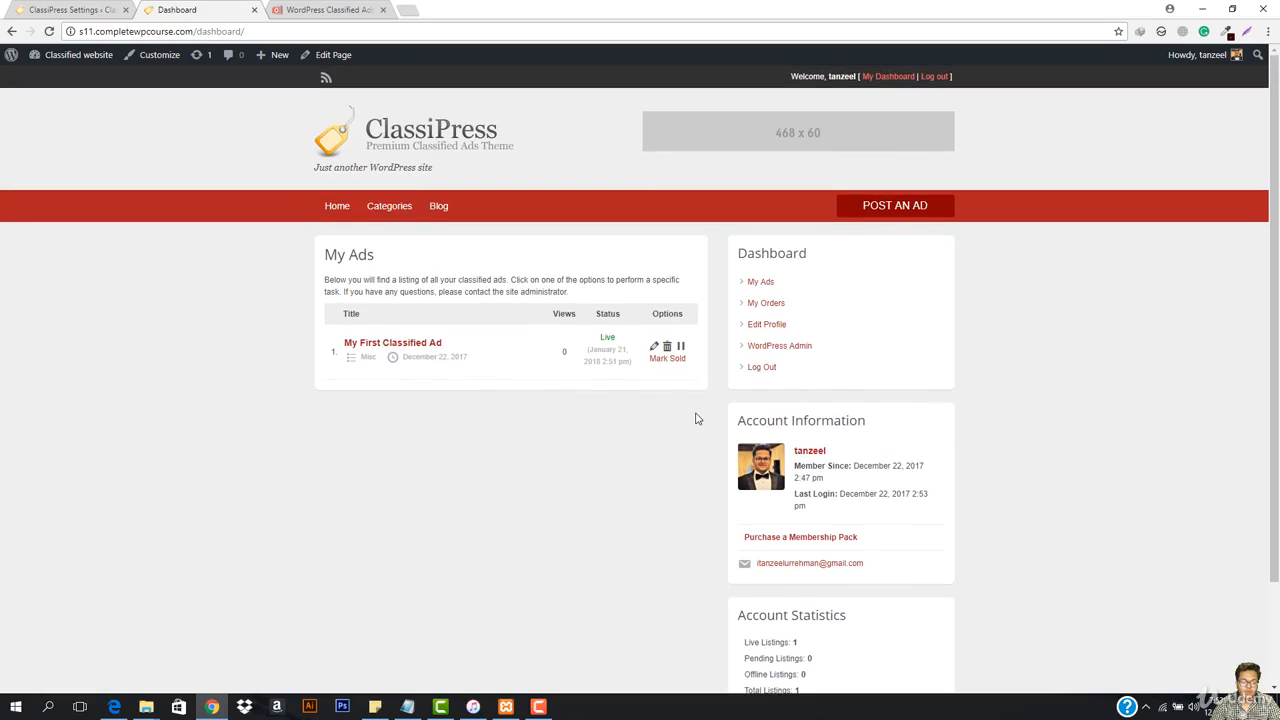